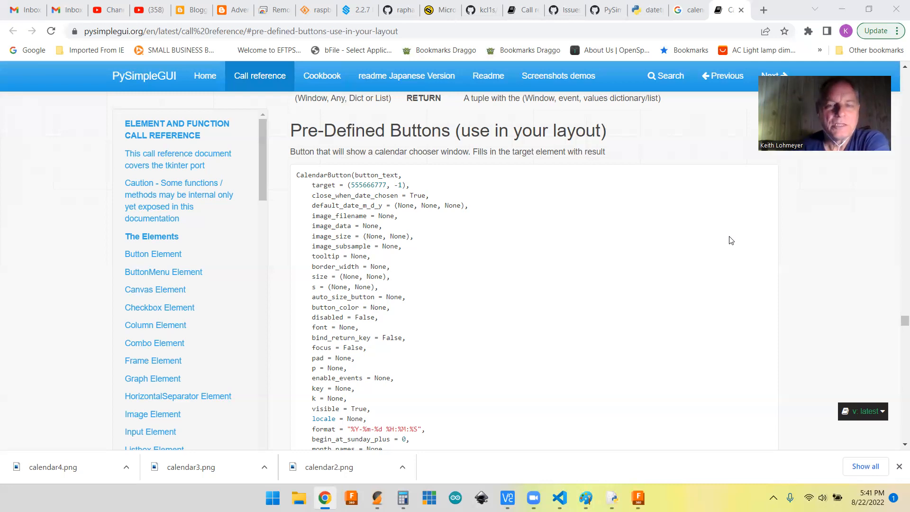
mouse_move(704, 244)
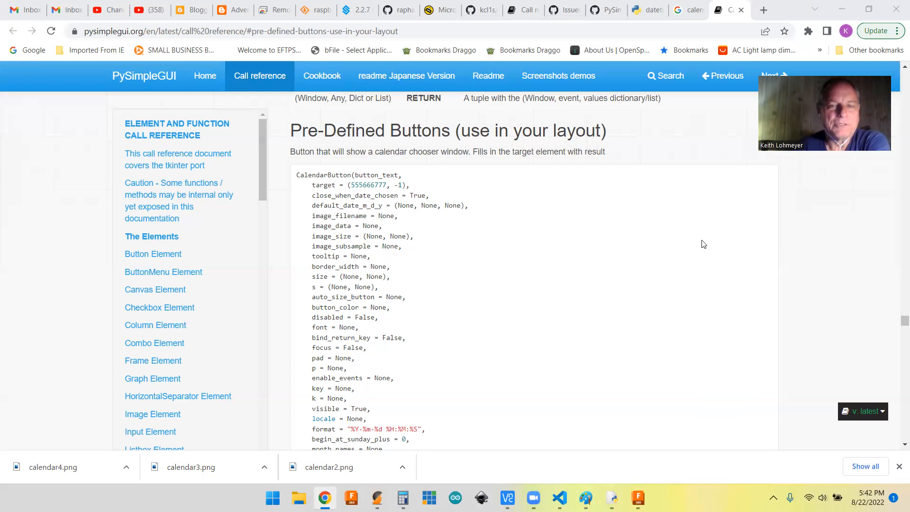
mouse_move(673, 154)
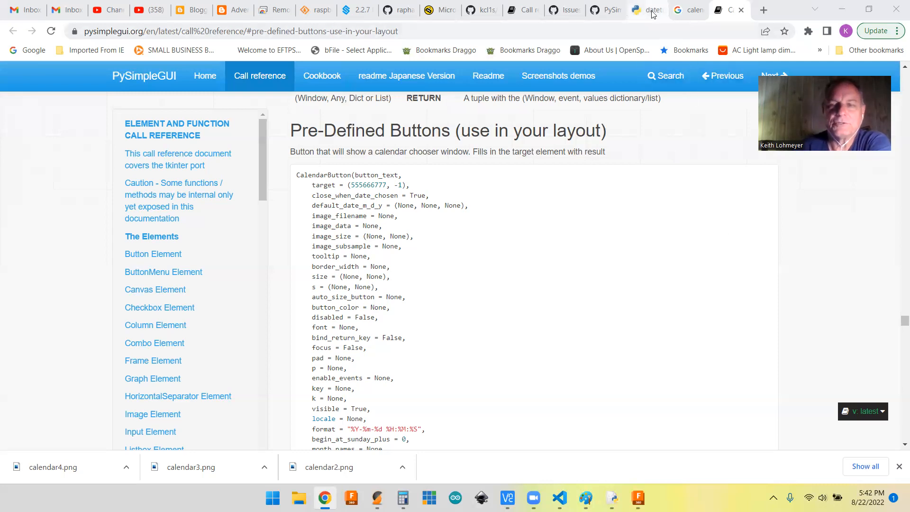
Switch to the Python datetime docs and scroll to the strftime/strptime format codes table
click(644, 10)
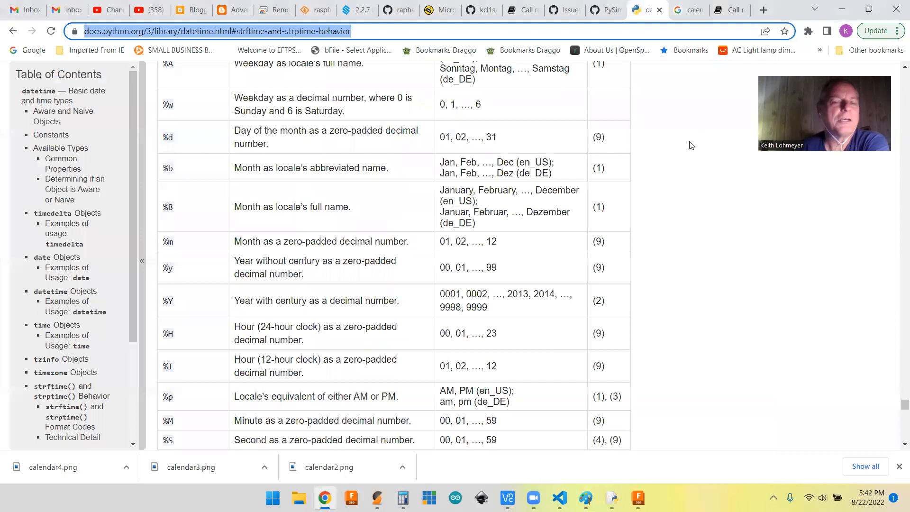
scroll(up, 3)
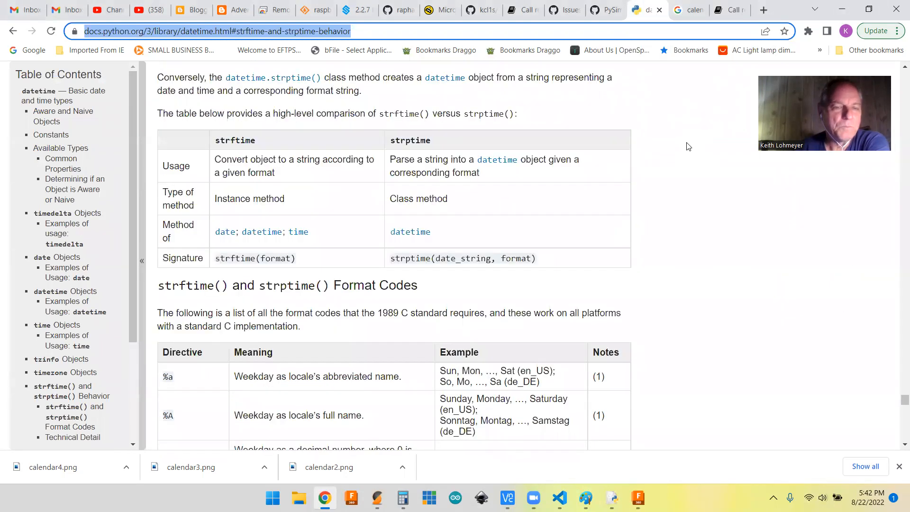
scroll(down, 3)
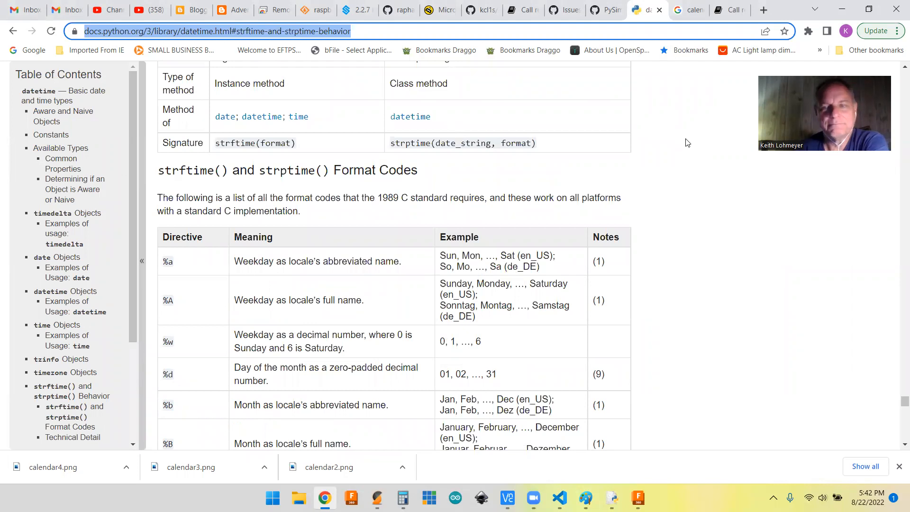
mouse_move(664, 175)
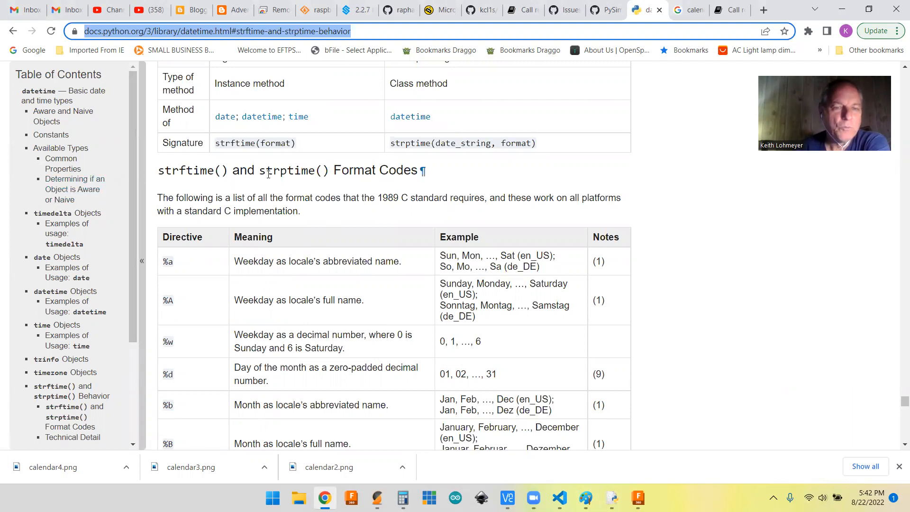
mouse_move(281, 182)
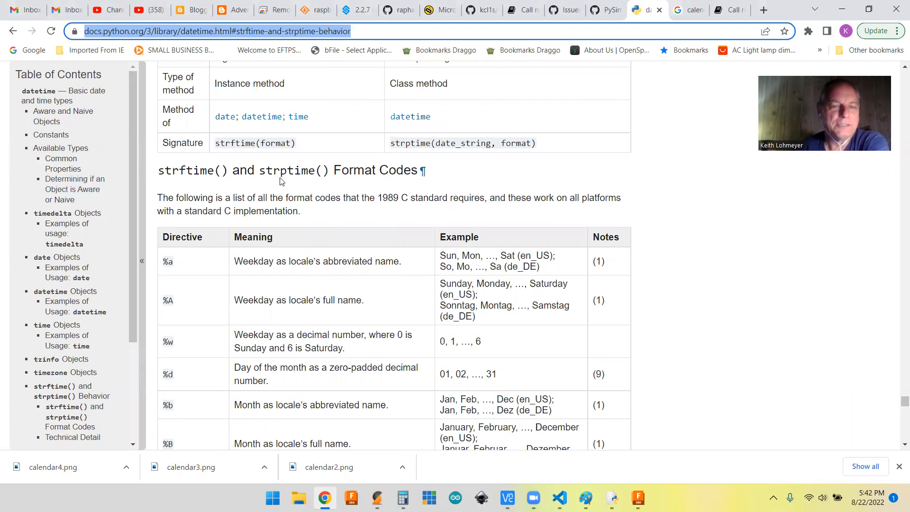
mouse_move(307, 177)
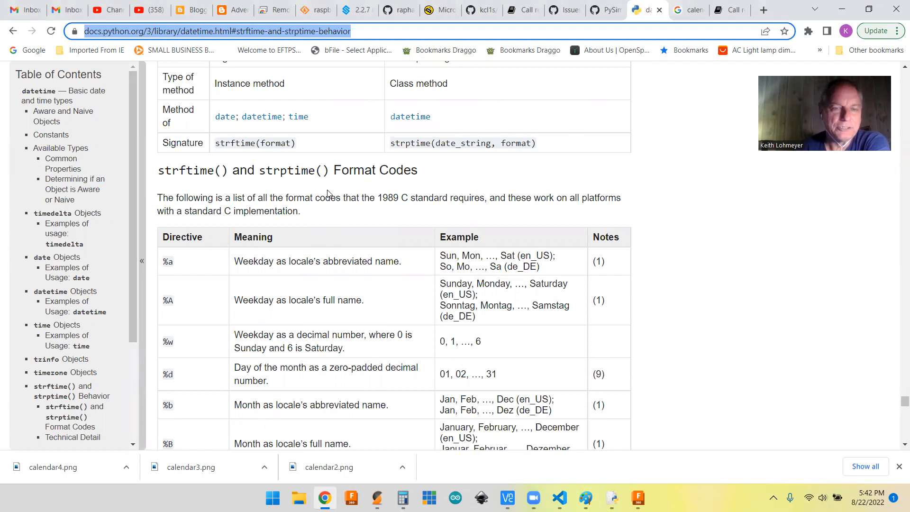
mouse_move(294, 189)
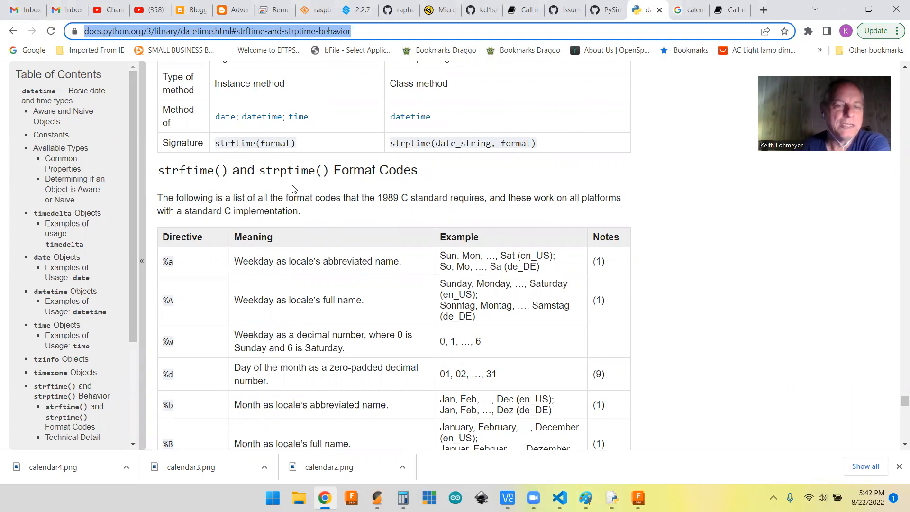
mouse_move(406, 268)
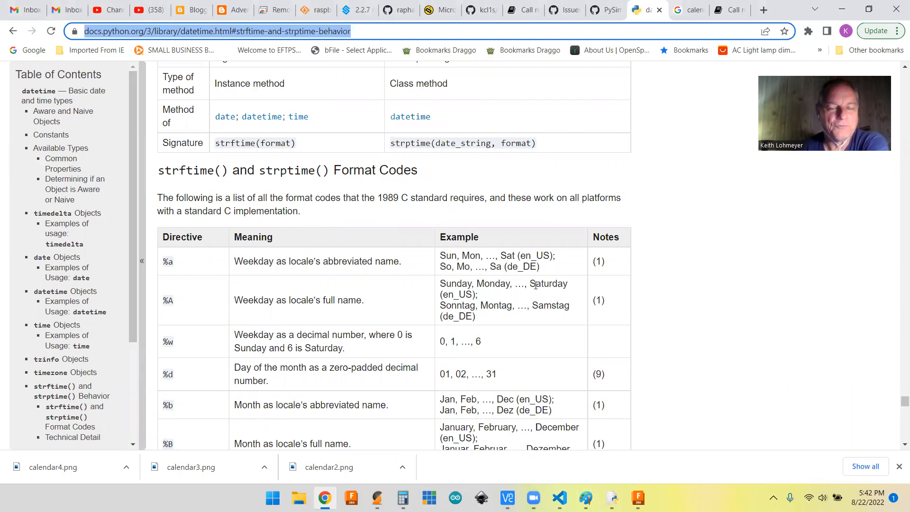
mouse_move(401, 256)
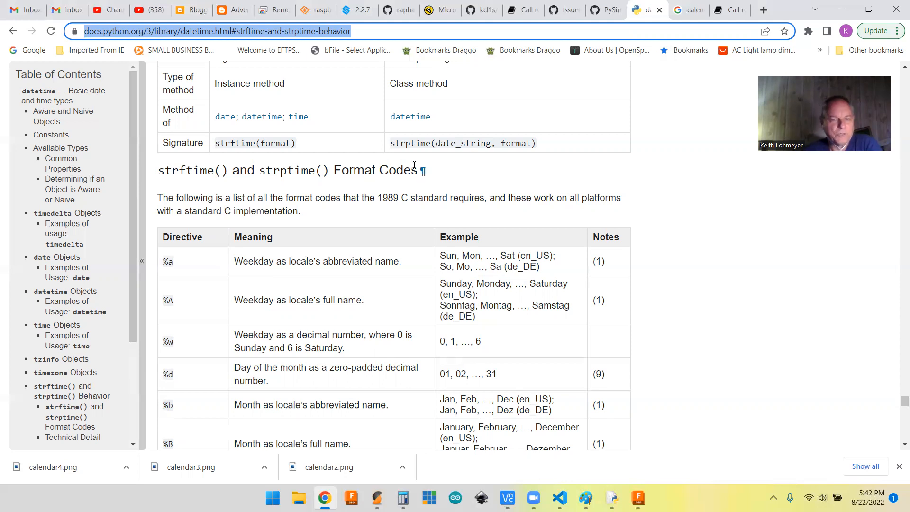
mouse_move(445, 219)
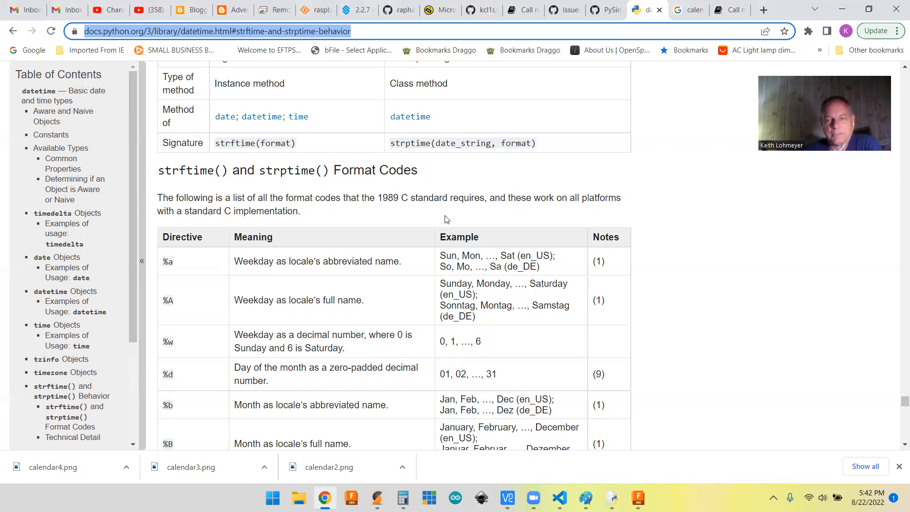
mouse_move(381, 194)
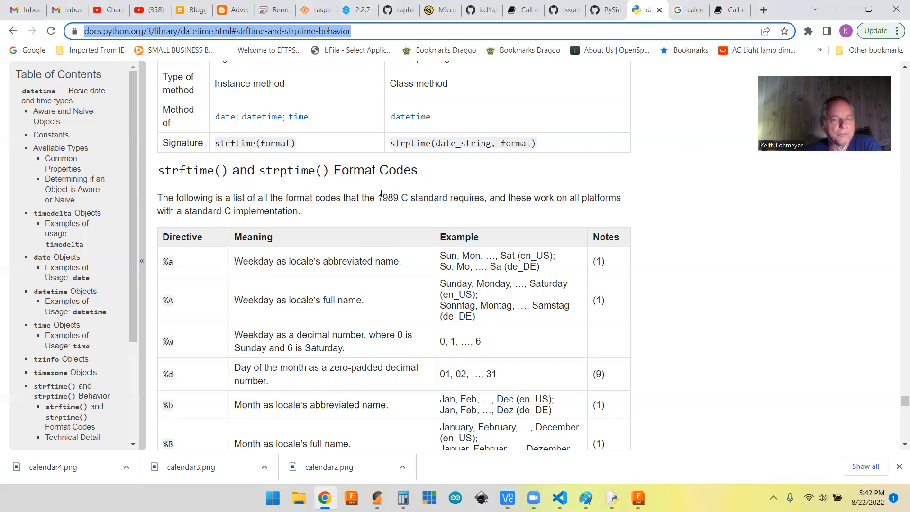
mouse_move(458, 186)
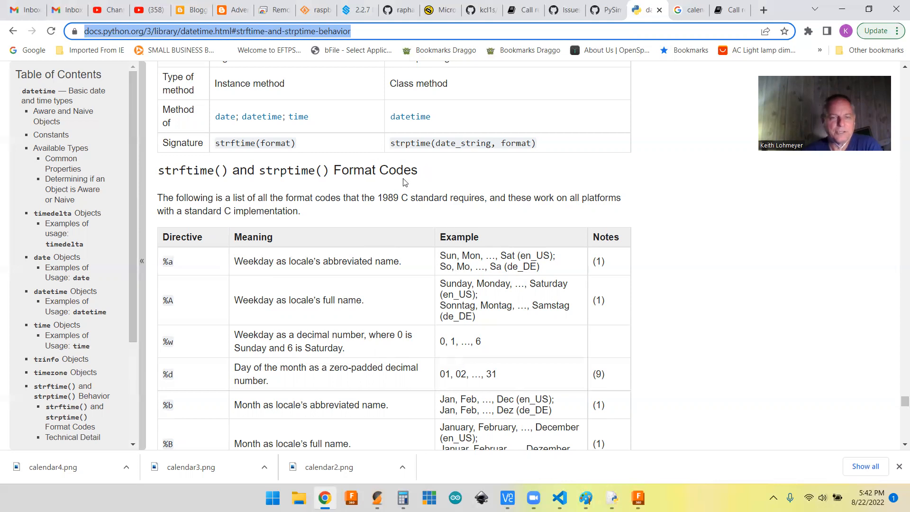
mouse_move(471, 218)
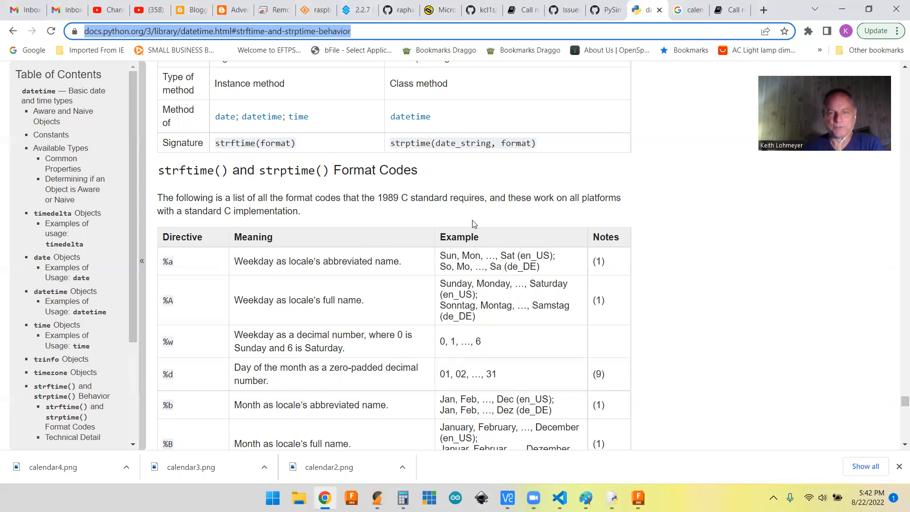
mouse_move(411, 334)
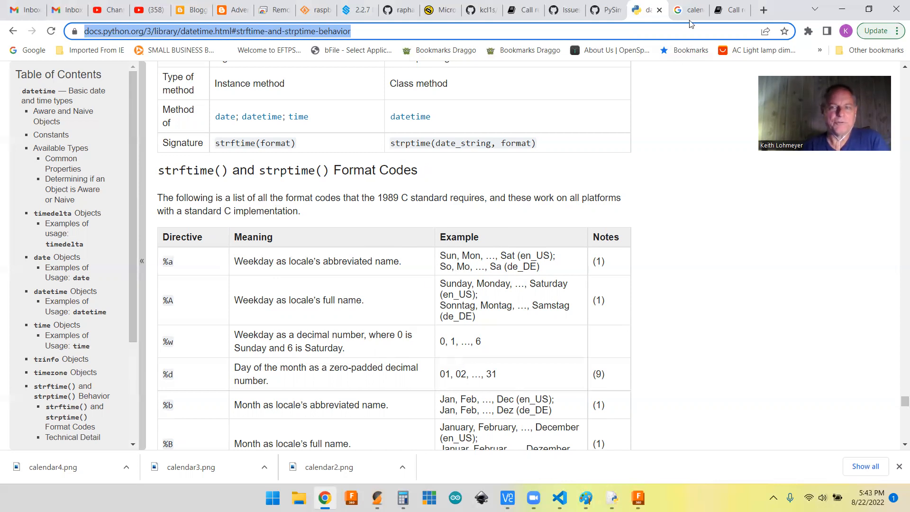
click(689, 10)
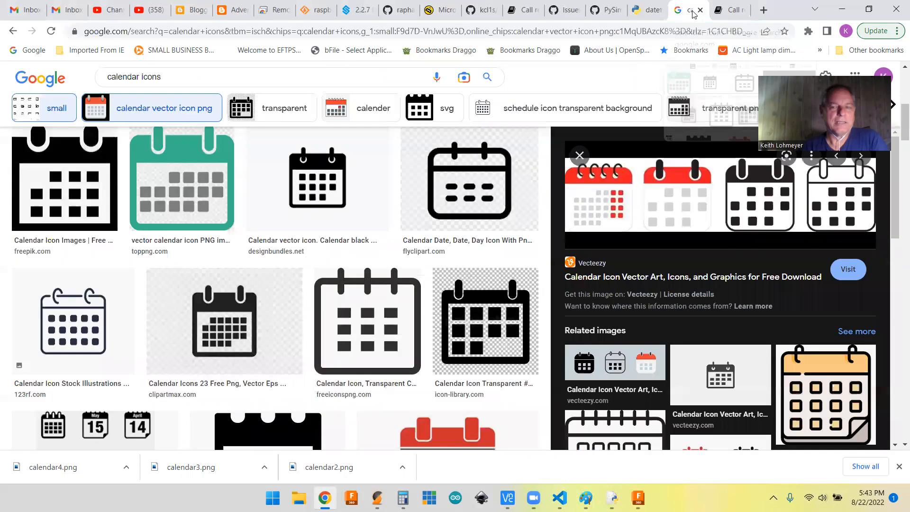
scroll(down, 3)
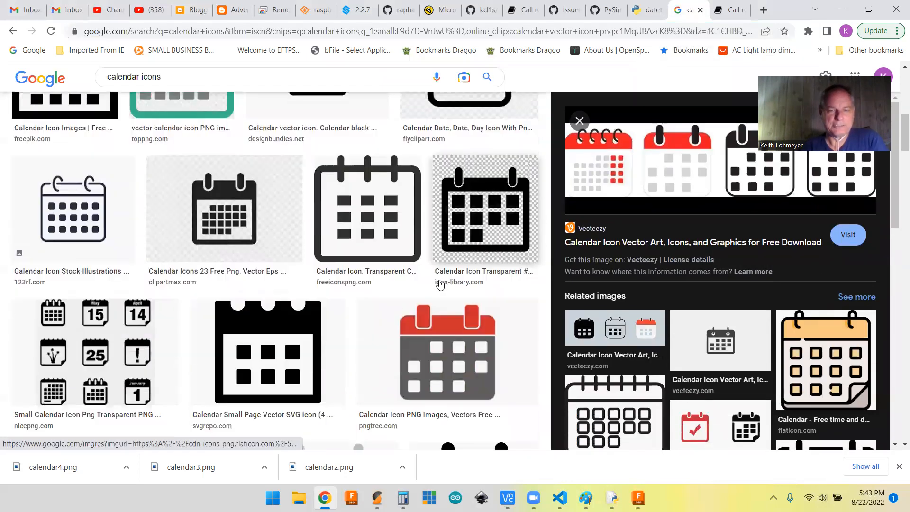
scroll(up, 3)
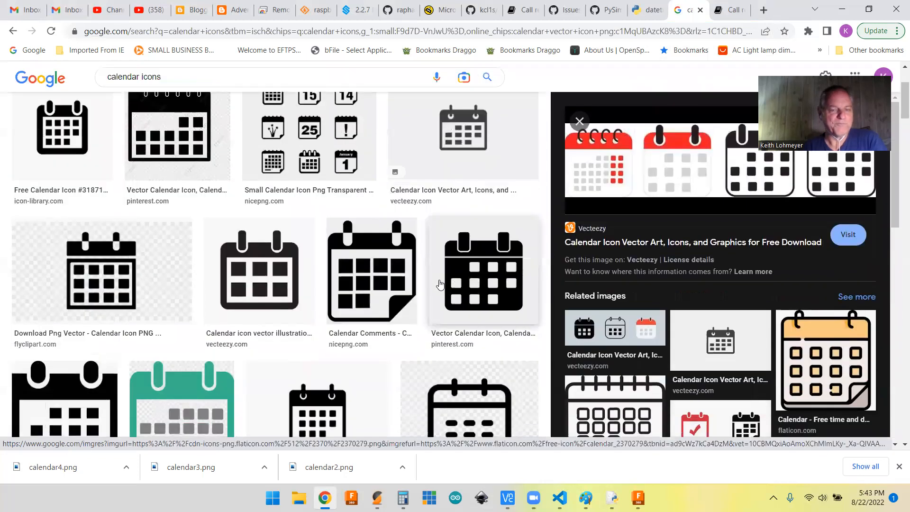
scroll(down, 3)
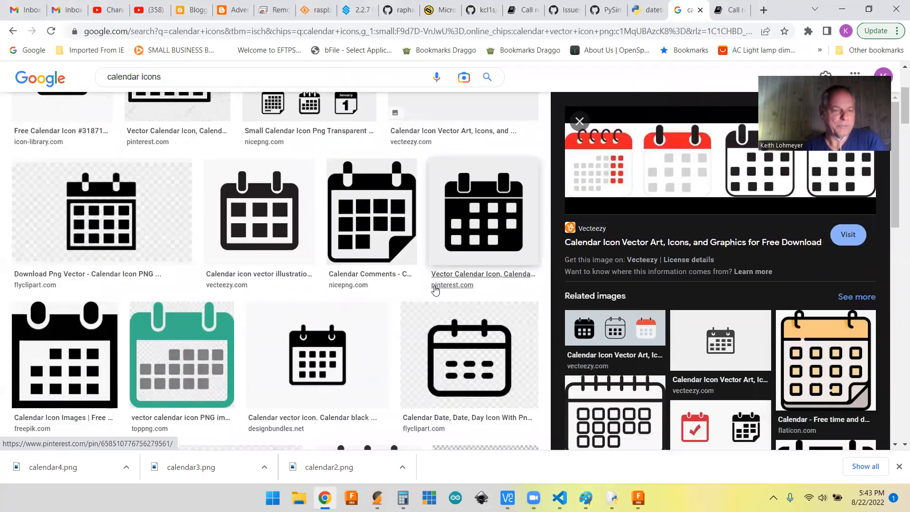
mouse_move(422, 290)
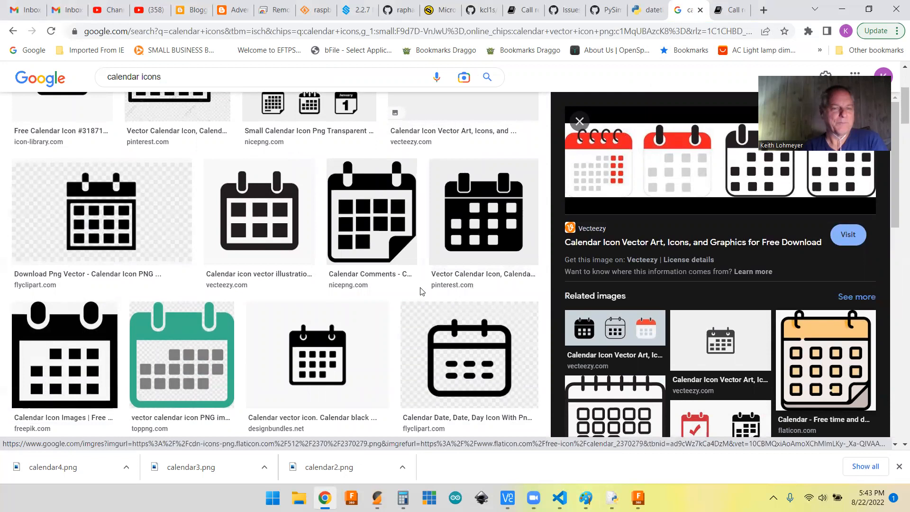
scroll(down, 3)
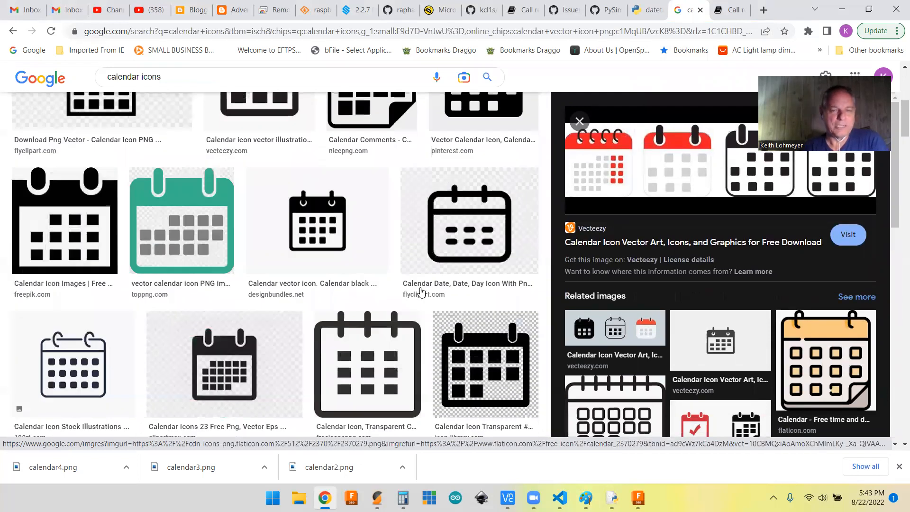
scroll(down, 3)
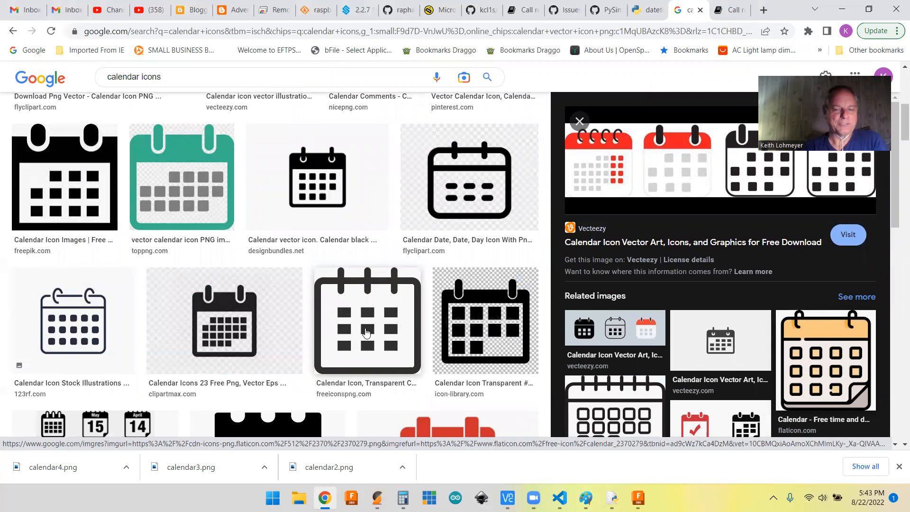
scroll(down, 3)
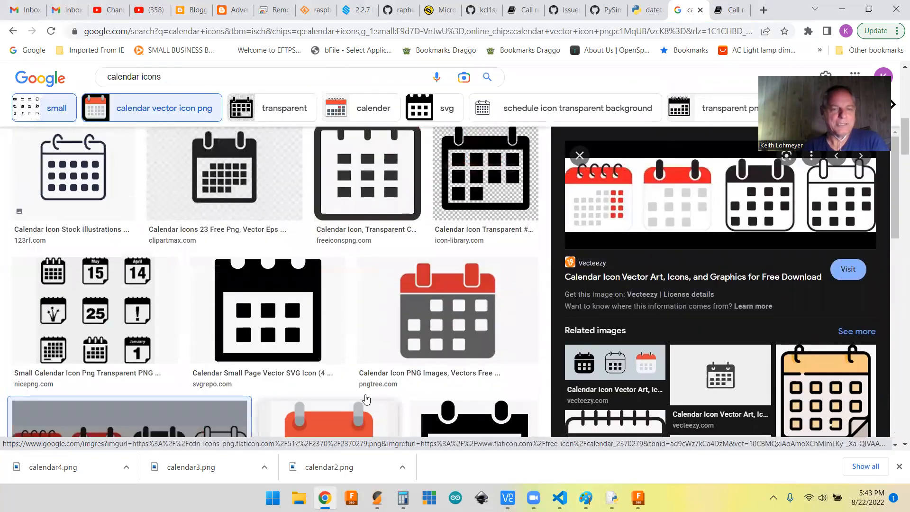
scroll(up, 3)
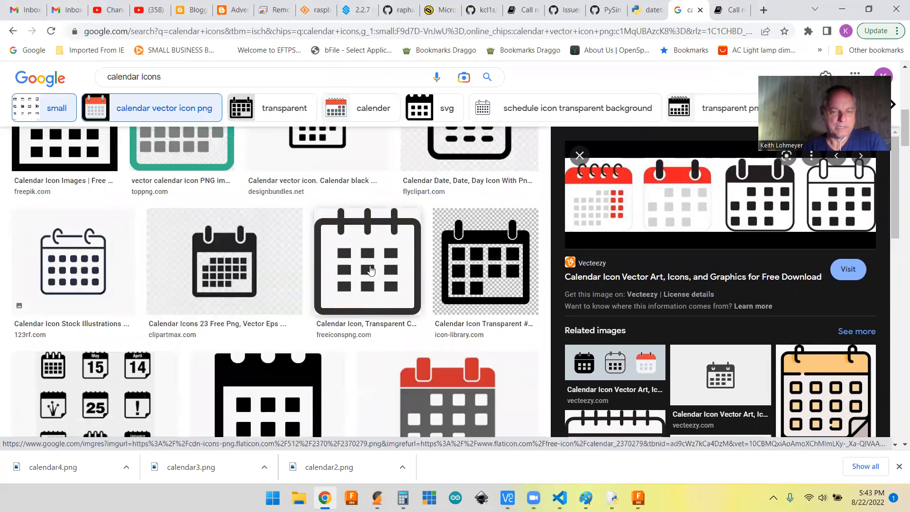
mouse_move(273, 276)
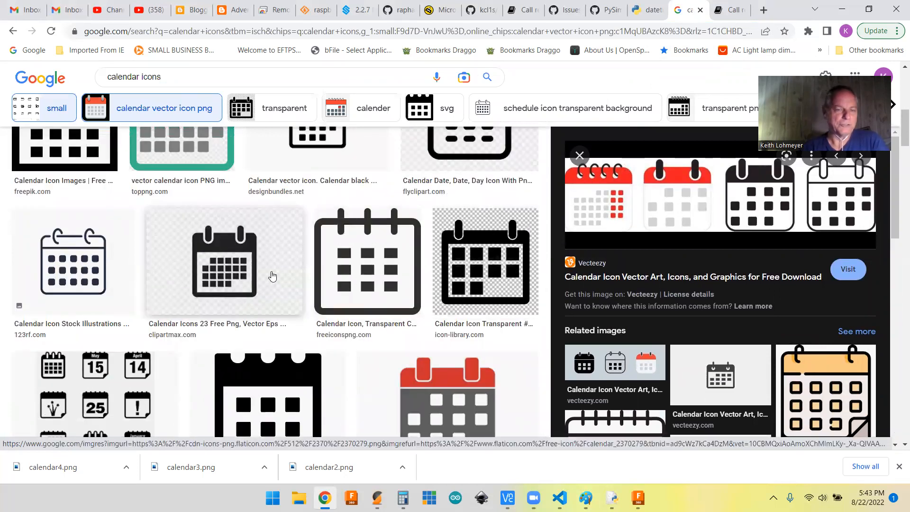
mouse_move(261, 246)
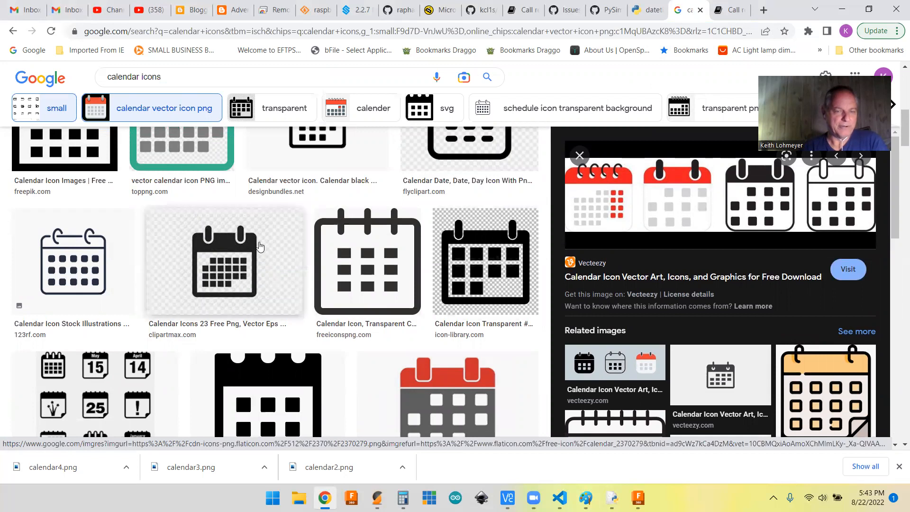
mouse_move(276, 306)
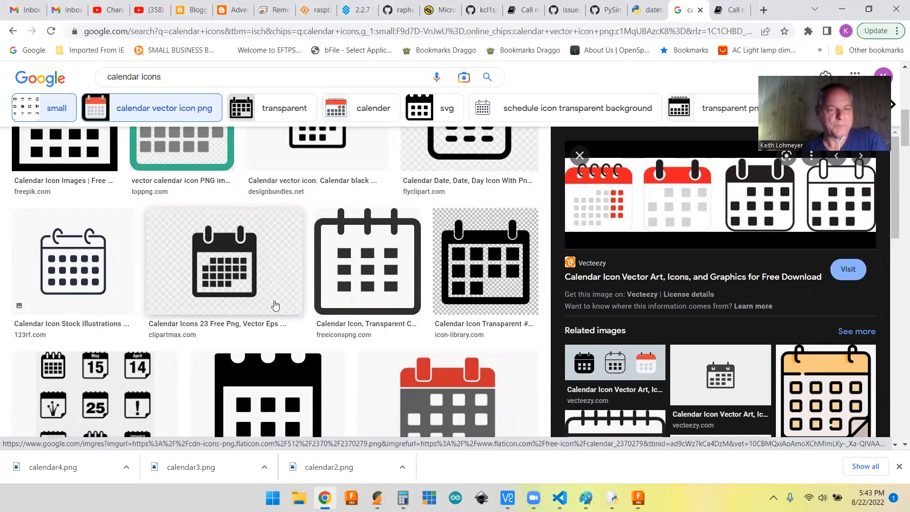
mouse_move(192, 264)
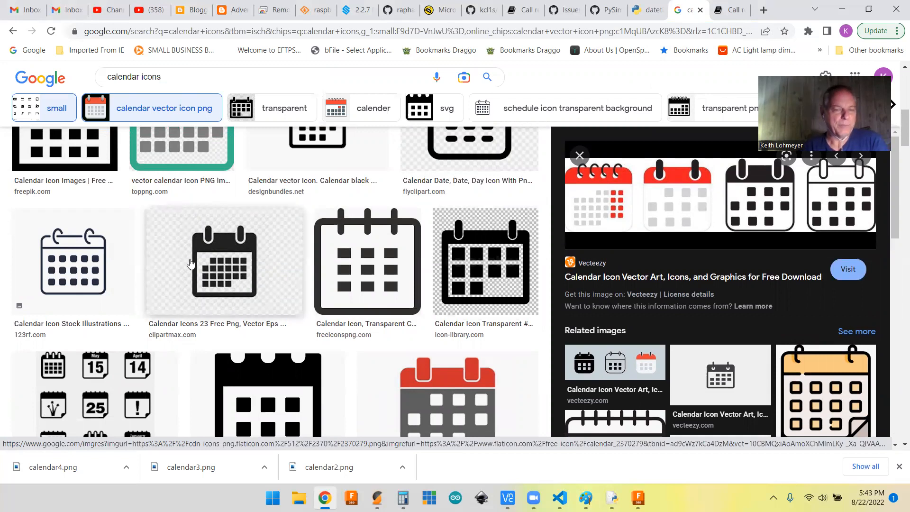
mouse_move(269, 300)
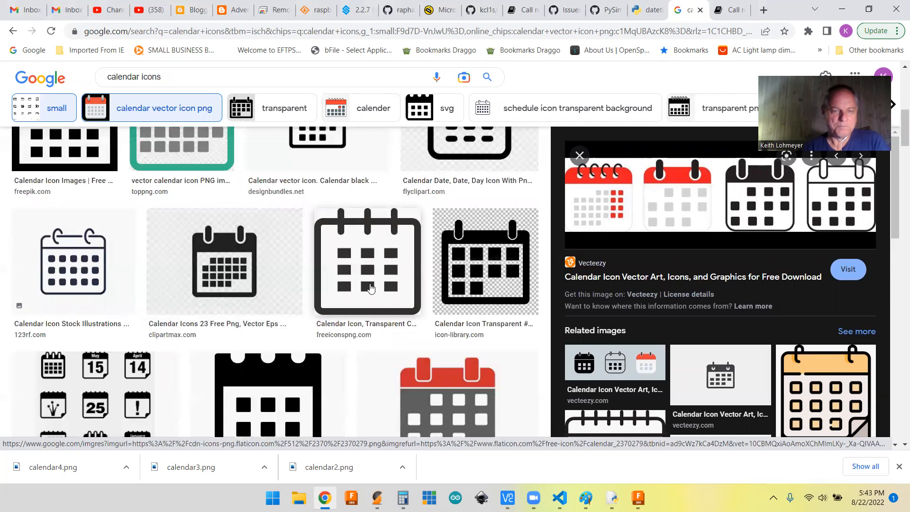
mouse_move(341, 273)
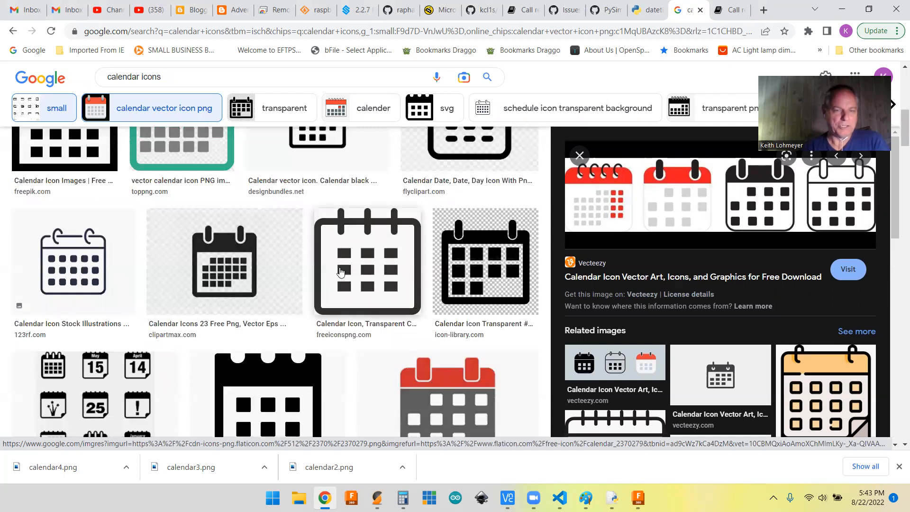
mouse_move(367, 279)
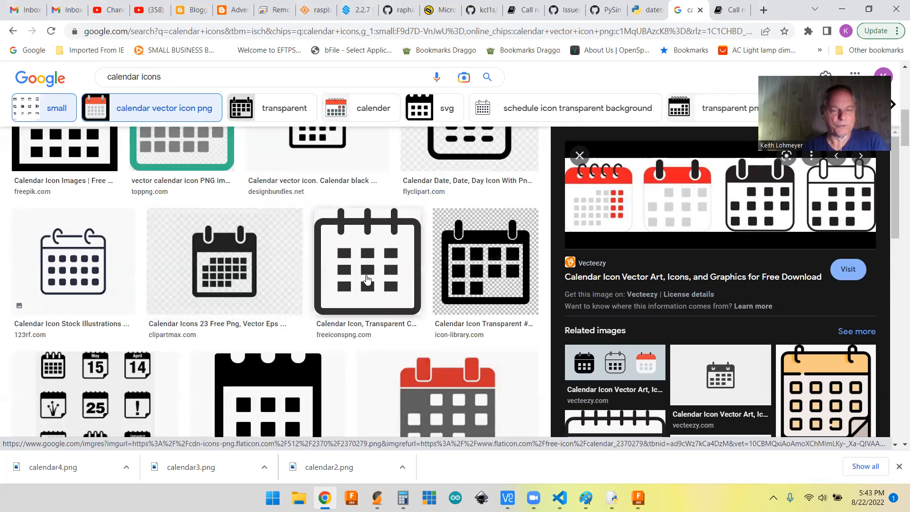
mouse_move(412, 295)
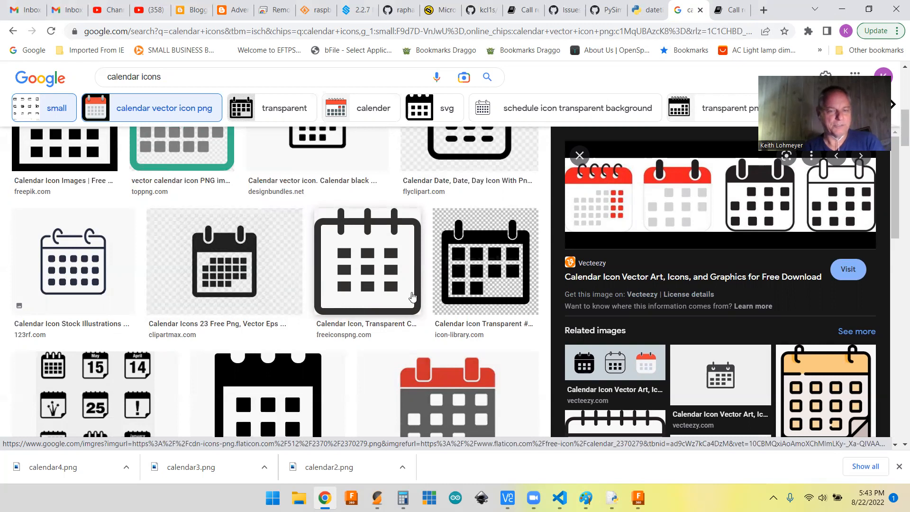
mouse_move(329, 222)
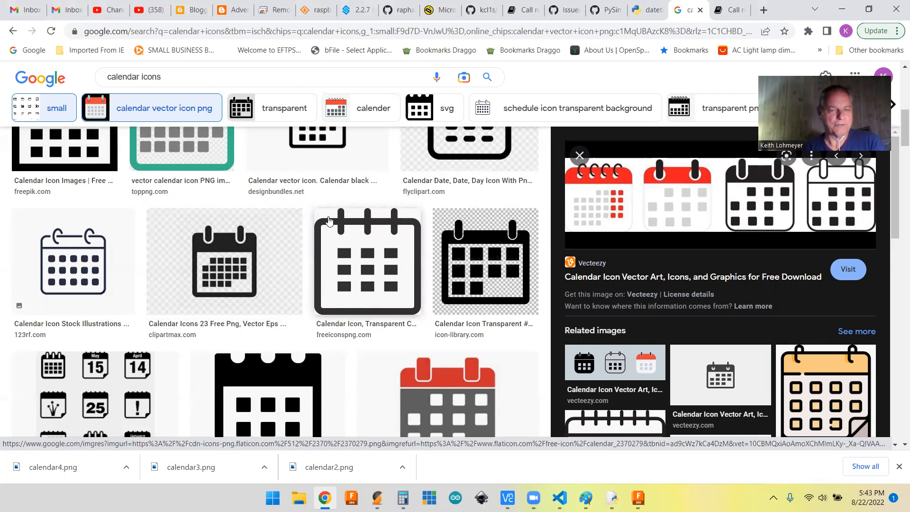
mouse_move(370, 257)
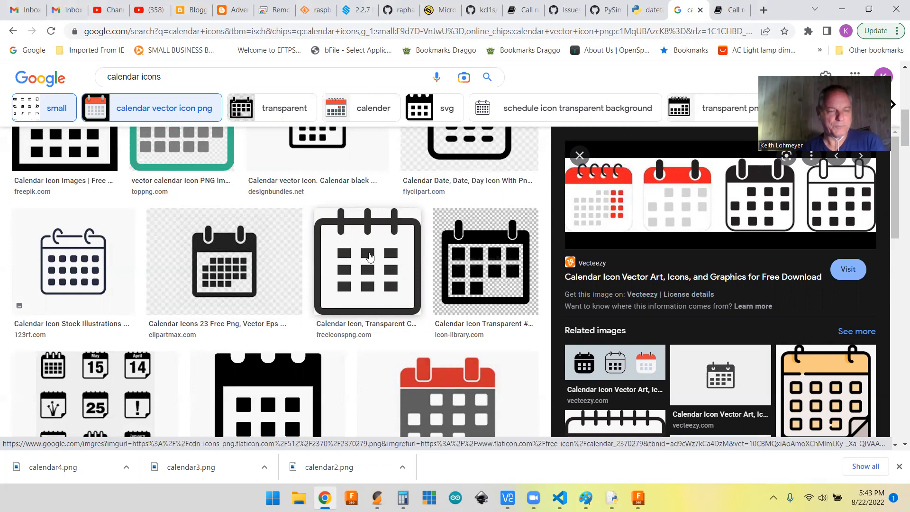
mouse_move(378, 284)
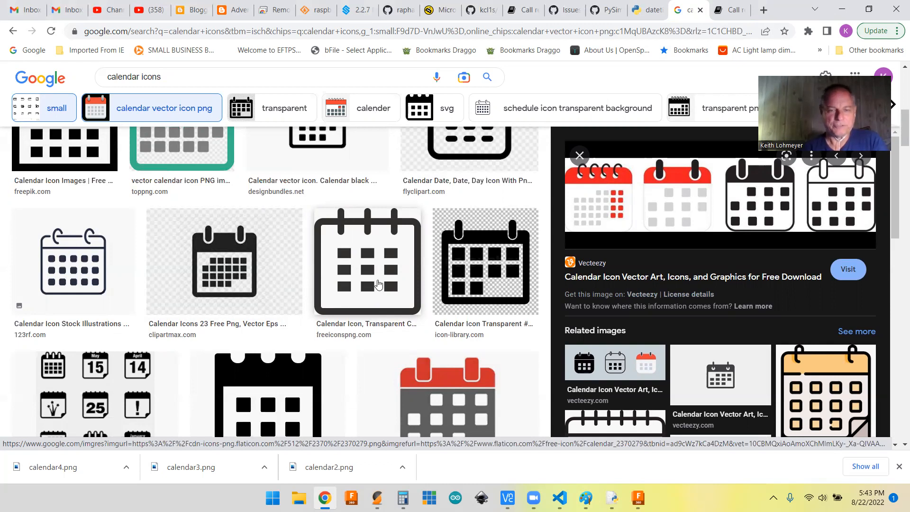
mouse_move(388, 318)
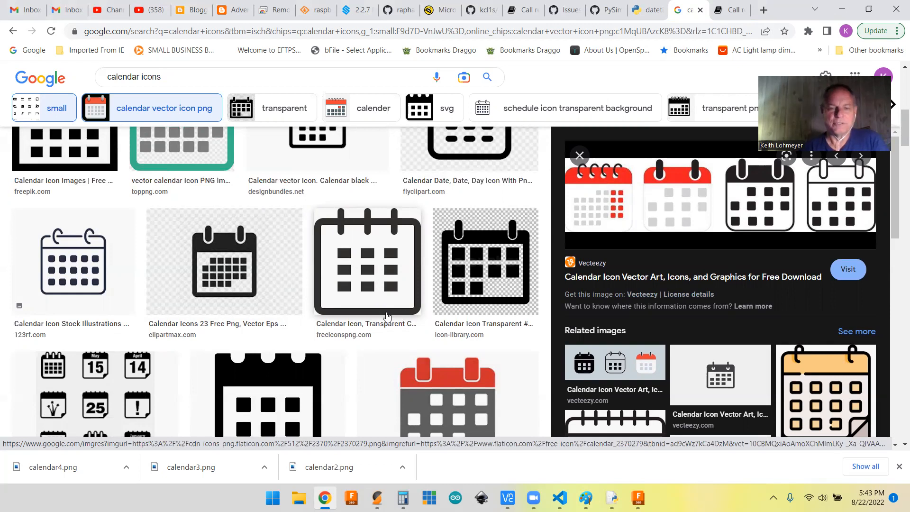
mouse_move(404, 303)
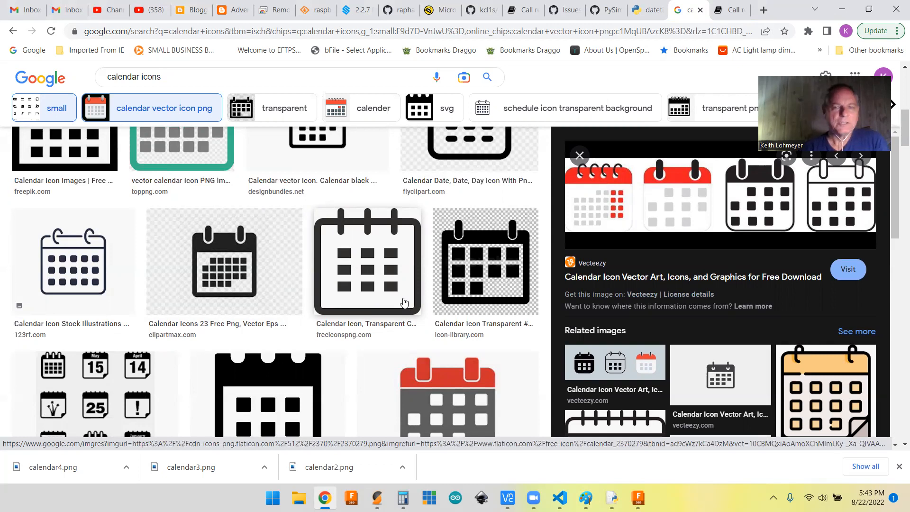
mouse_move(360, 273)
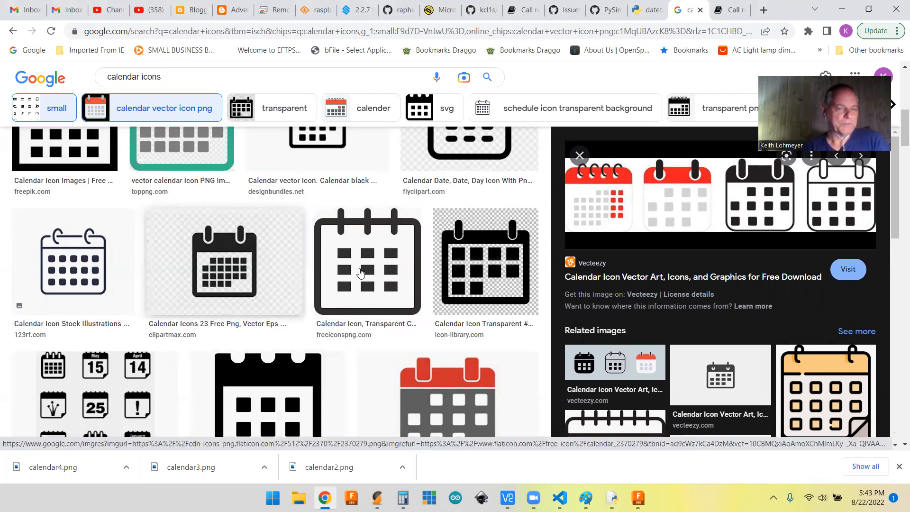
scroll(up, 3)
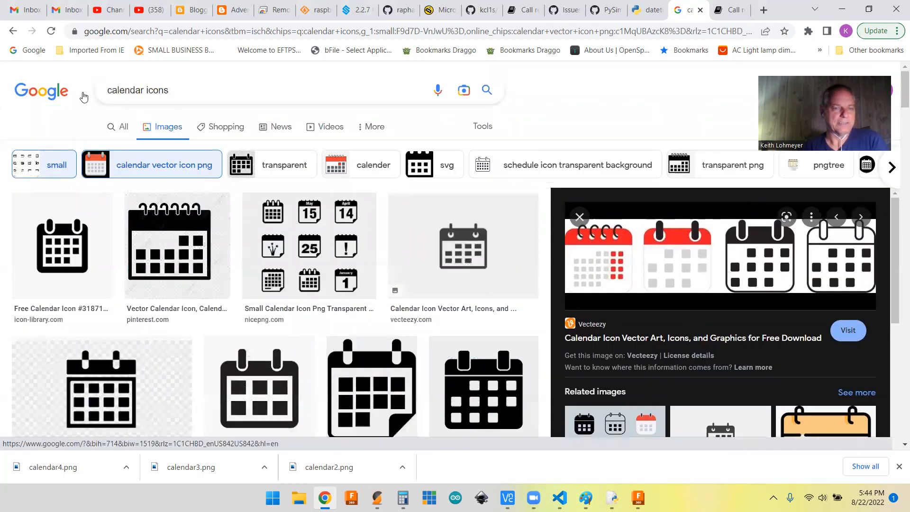
scroll(down, 3)
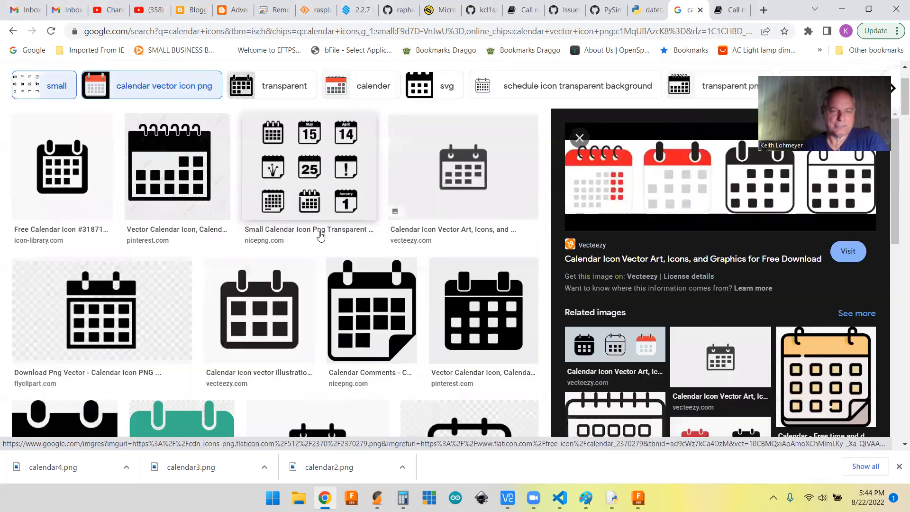
scroll(up, 3)
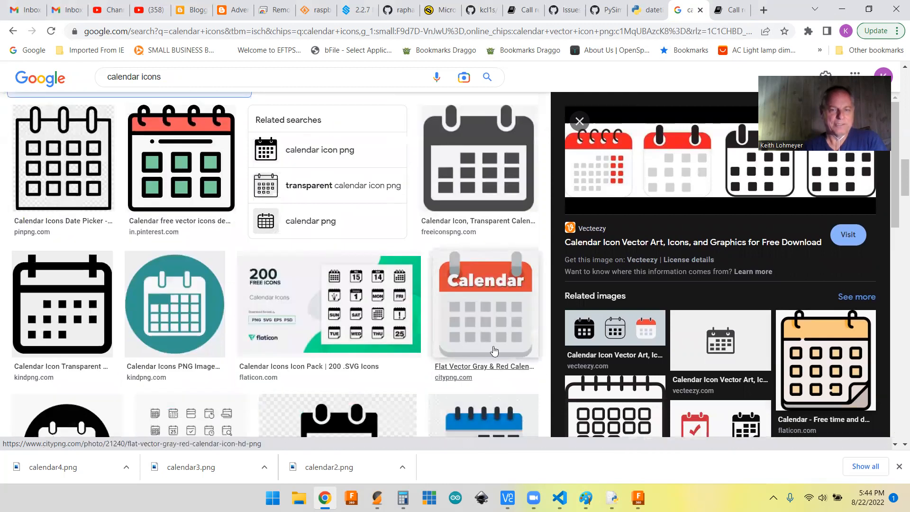
mouse_move(511, 336)
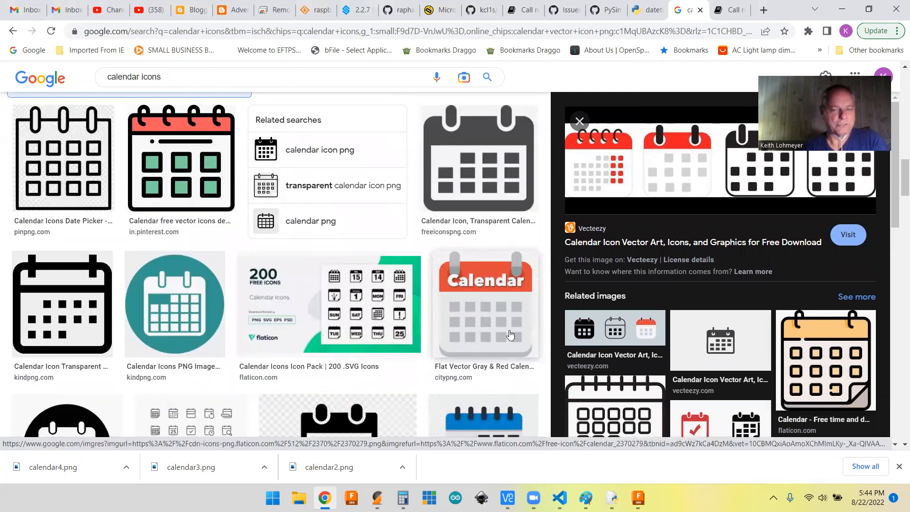
mouse_move(471, 346)
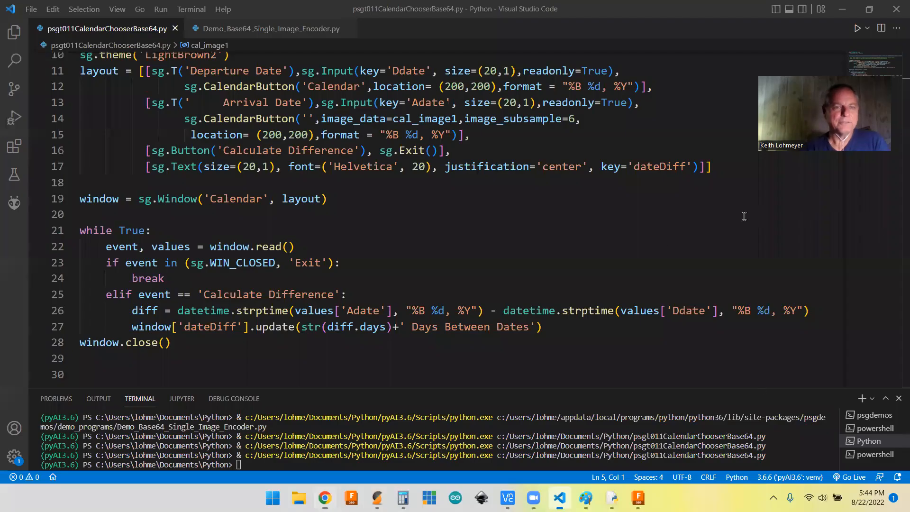
Scroll the calendar chooser script to its event loop computing days between dates
scroll(up, 3)
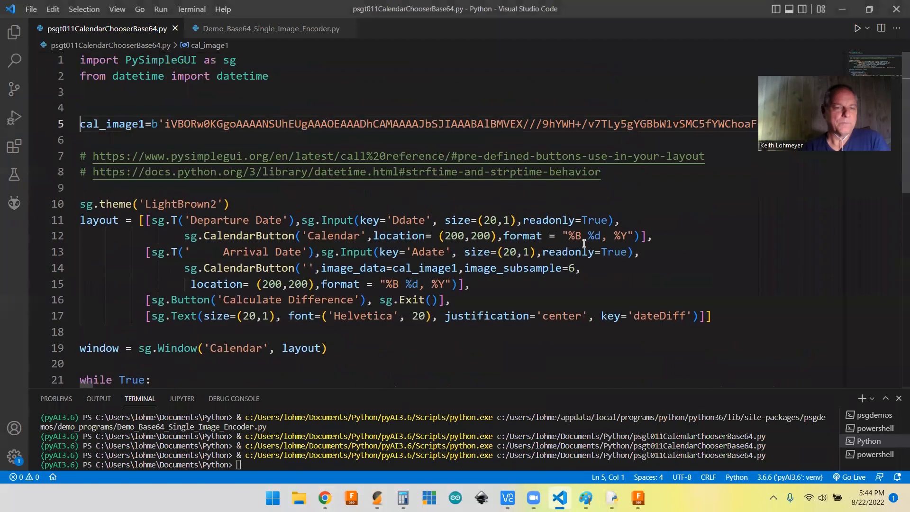
mouse_move(619, 251)
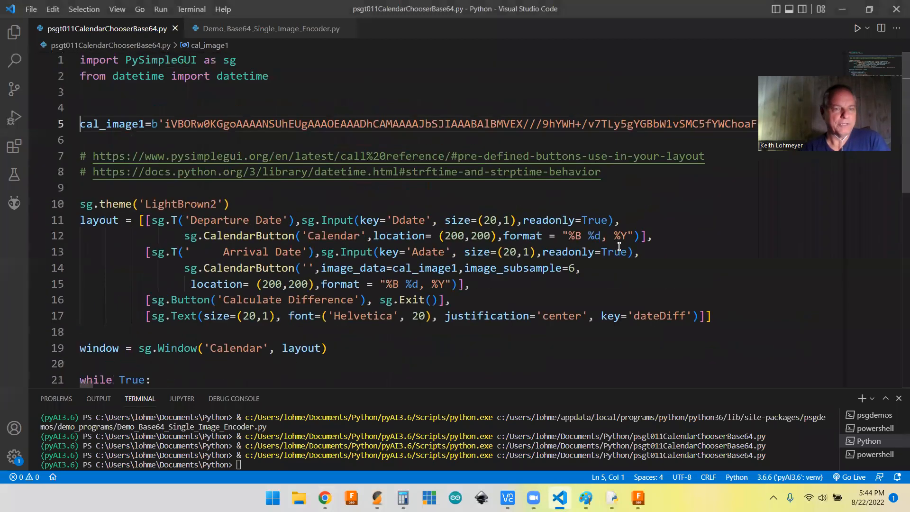
mouse_move(104, 100)
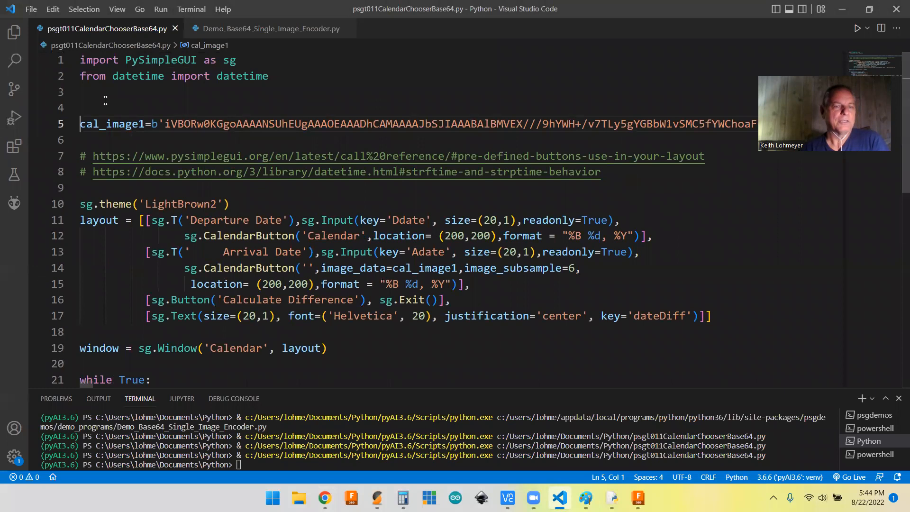
mouse_move(311, 77)
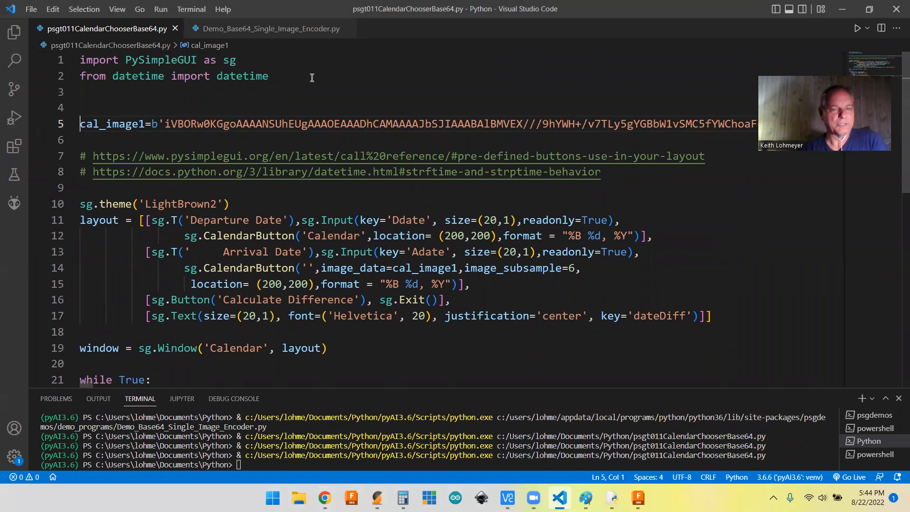
mouse_move(329, 85)
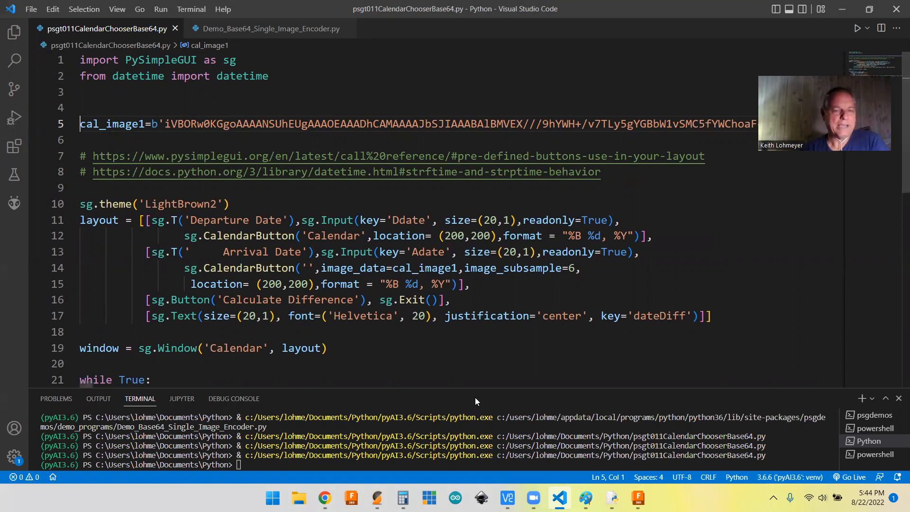
mouse_move(178, 187)
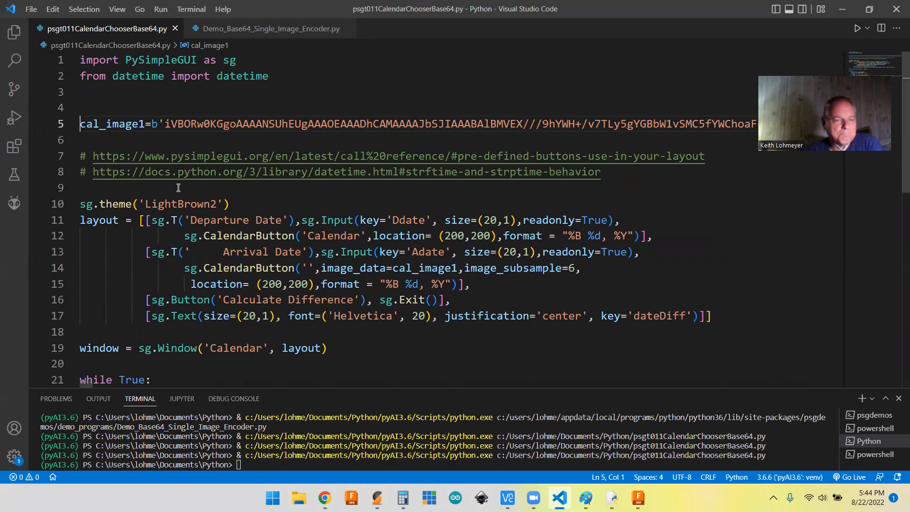
mouse_move(450, 358)
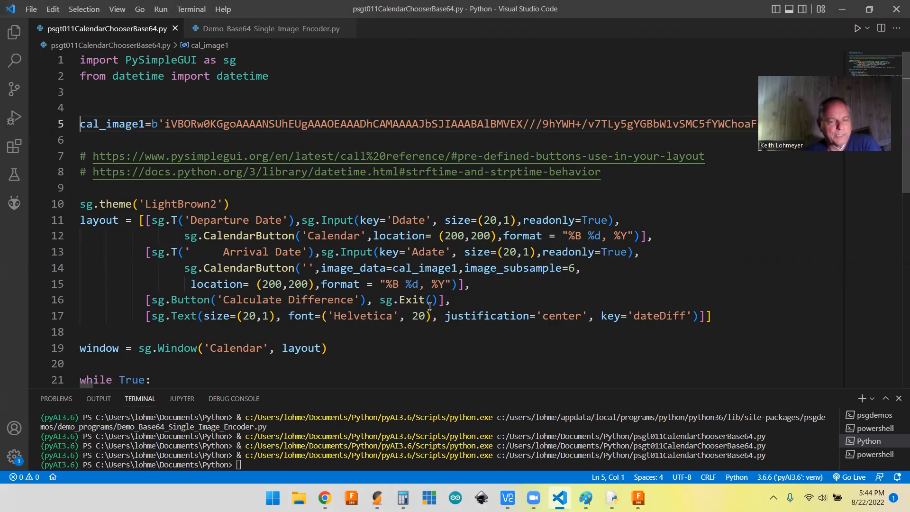
mouse_move(366, 313)
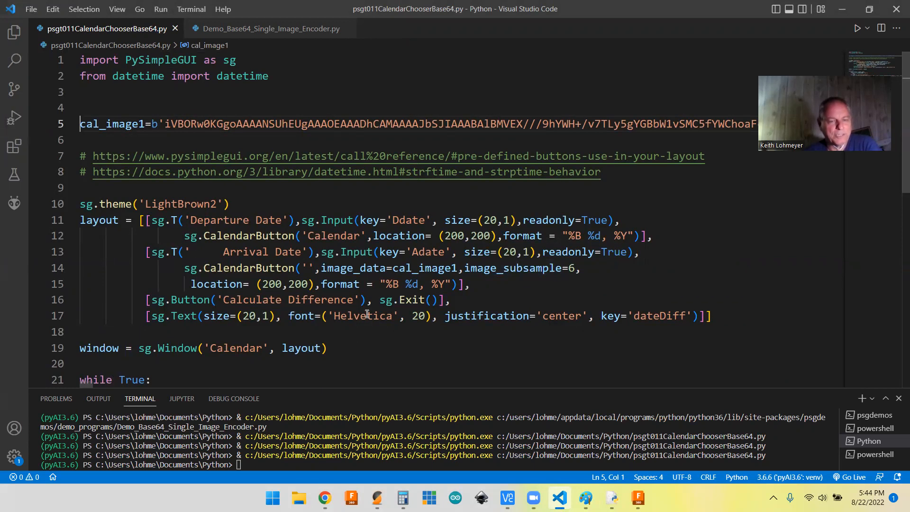
mouse_move(549, 311)
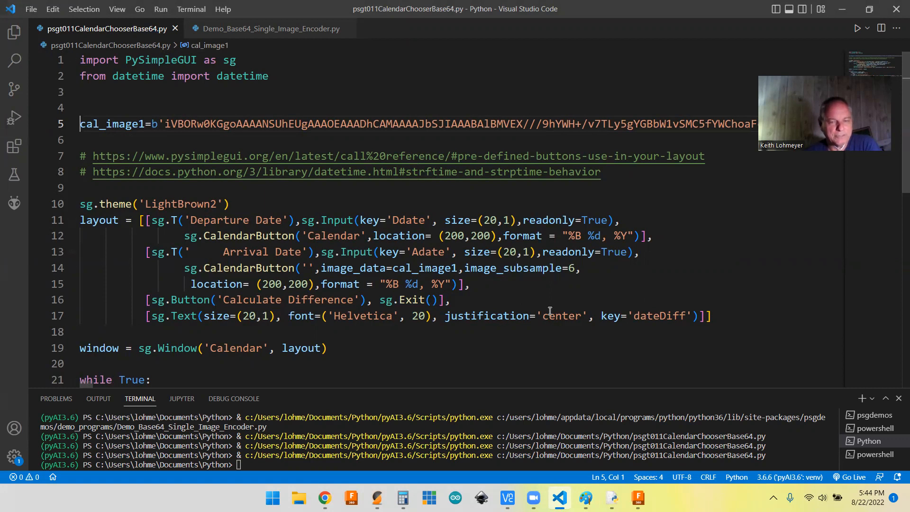
mouse_move(564, 334)
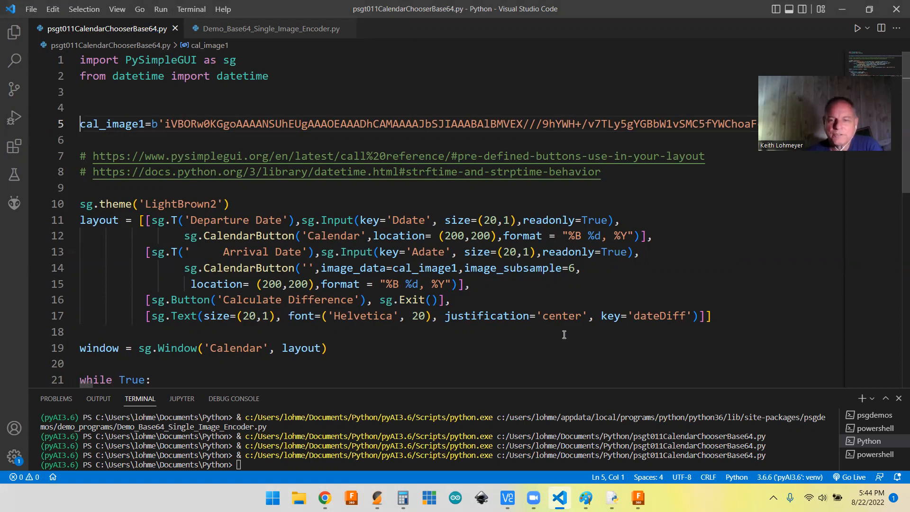
mouse_move(343, 295)
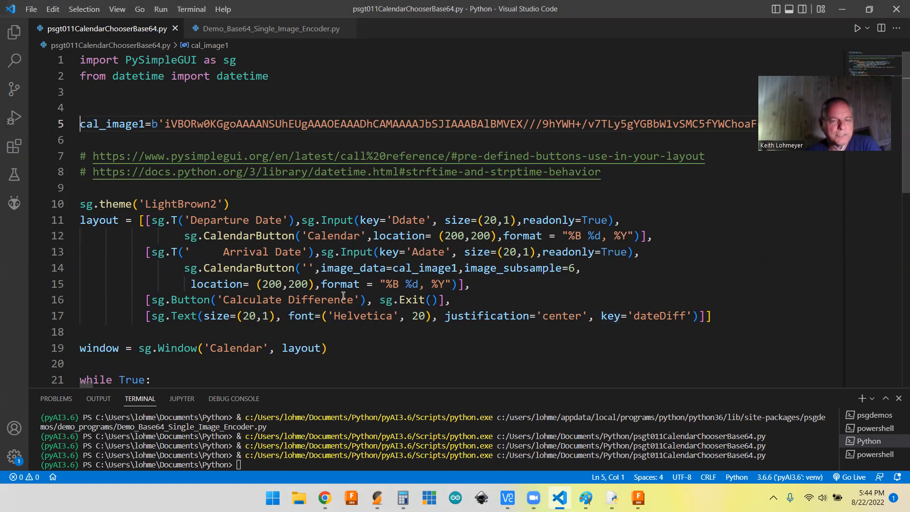
mouse_move(300, 223)
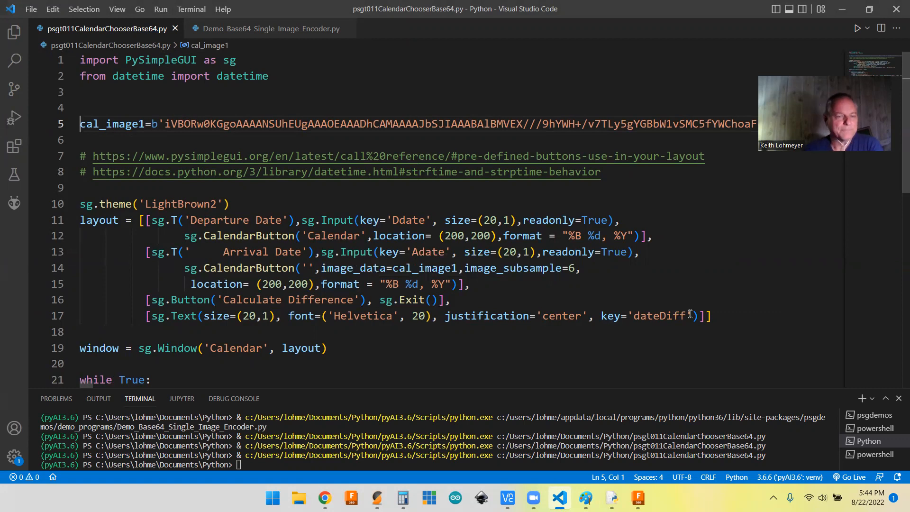
scroll(down, 3)
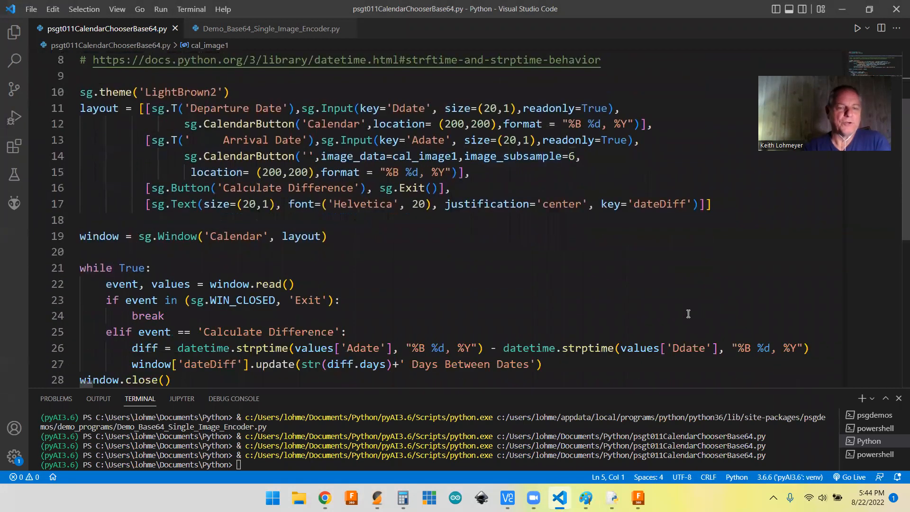
scroll(down, 3)
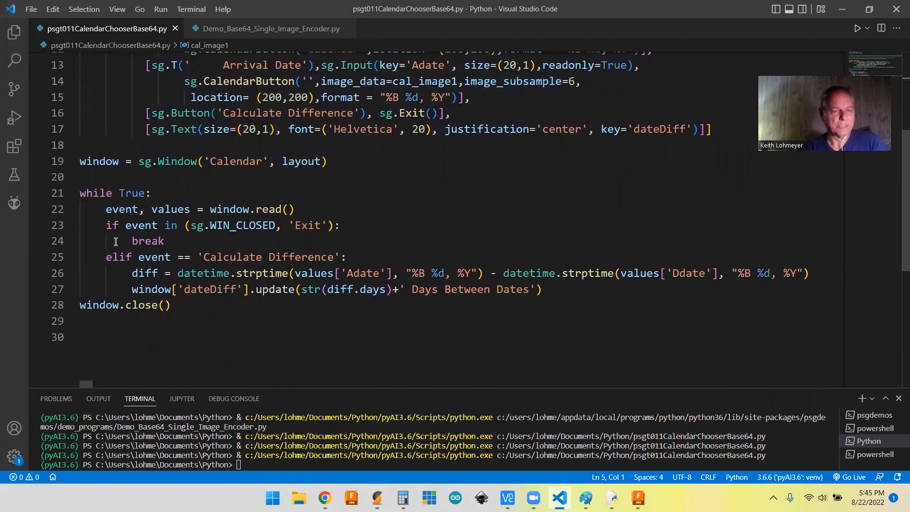
mouse_move(315, 268)
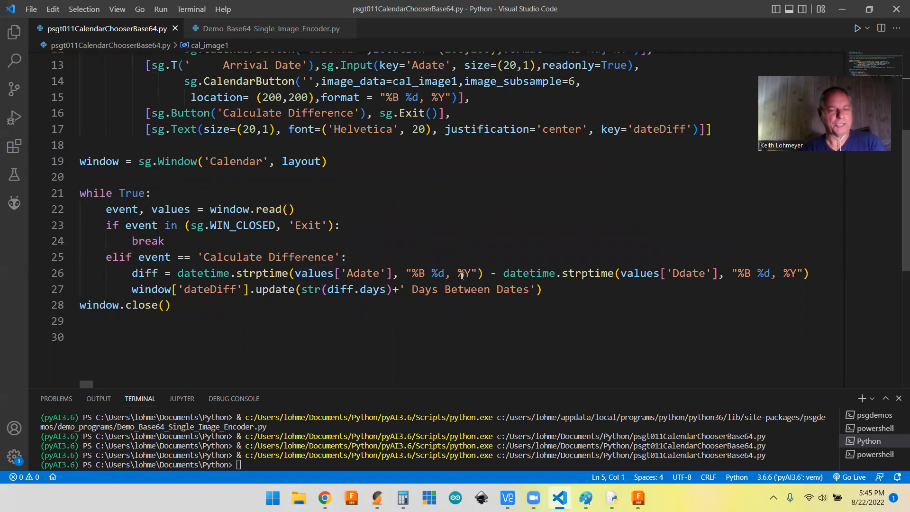
mouse_move(269, 273)
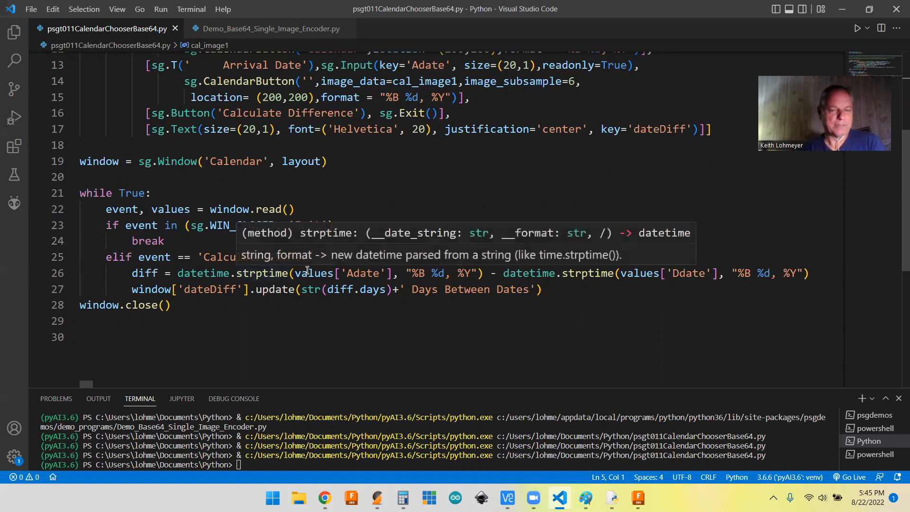
mouse_move(331, 283)
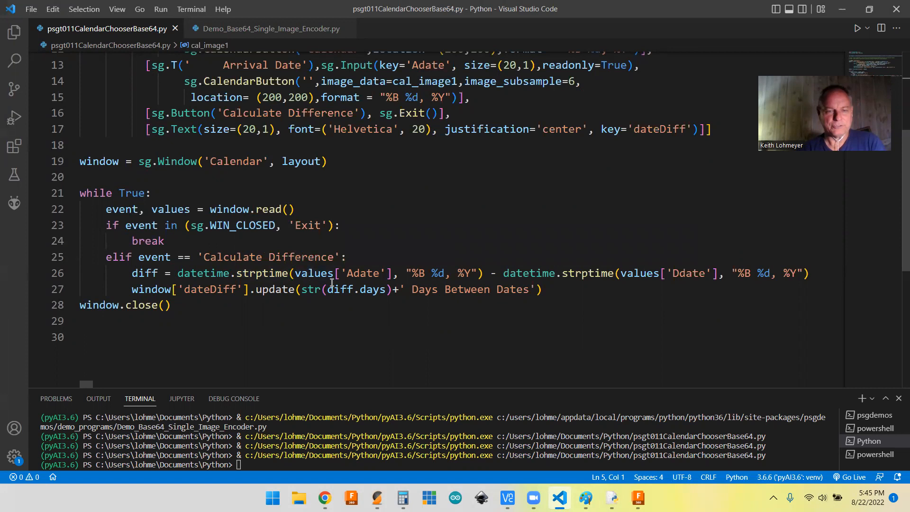
mouse_move(564, 273)
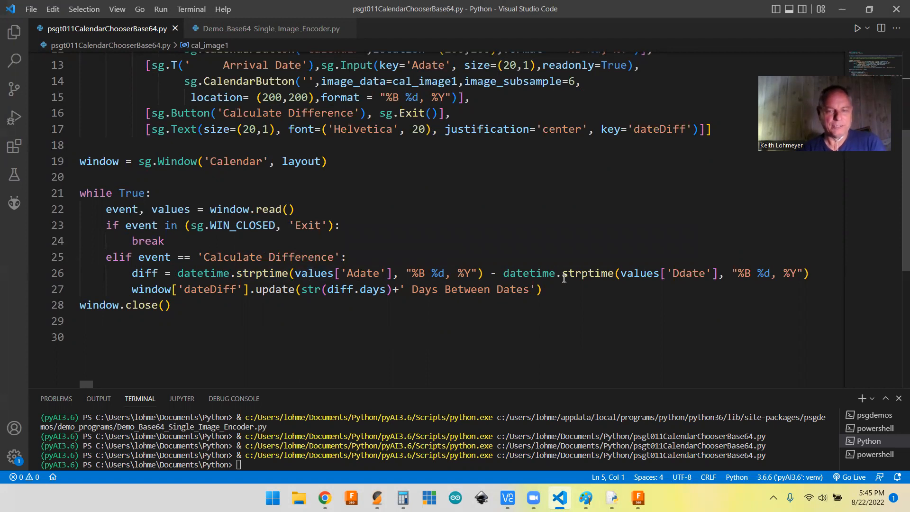
mouse_move(714, 331)
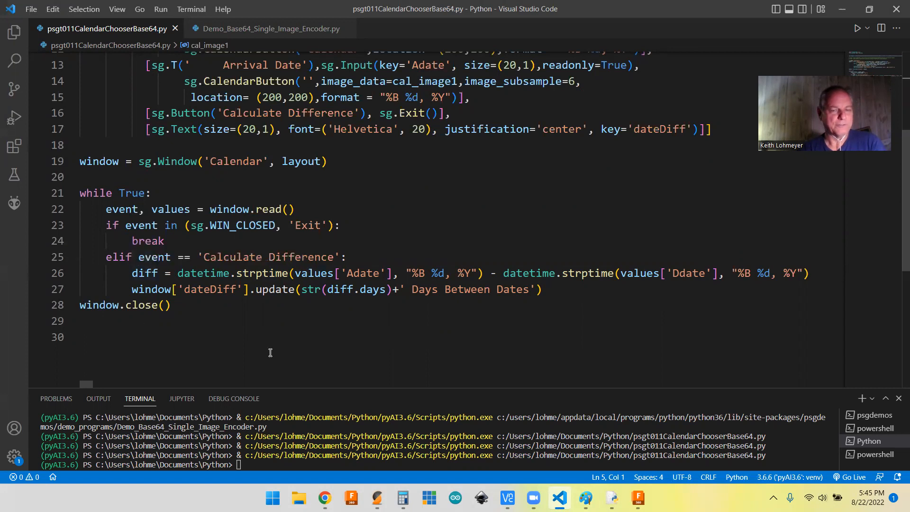
mouse_move(559, 338)
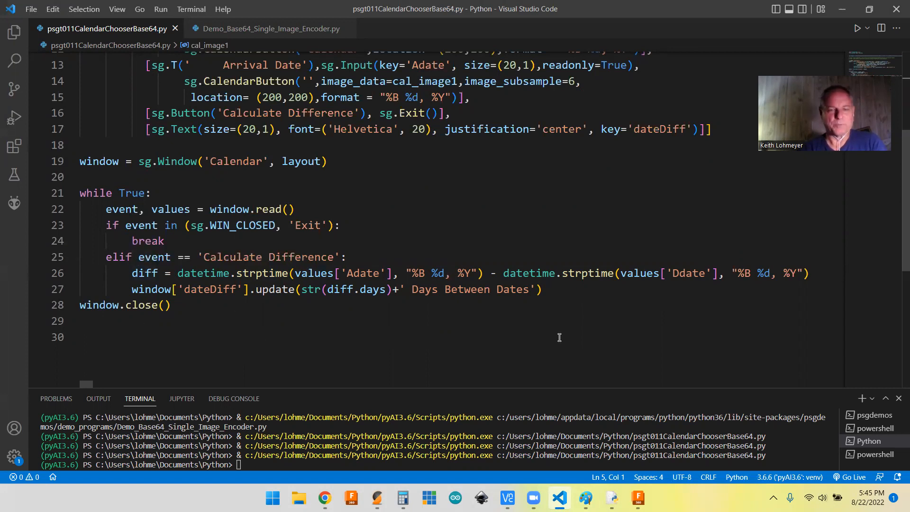
mouse_move(267, 277)
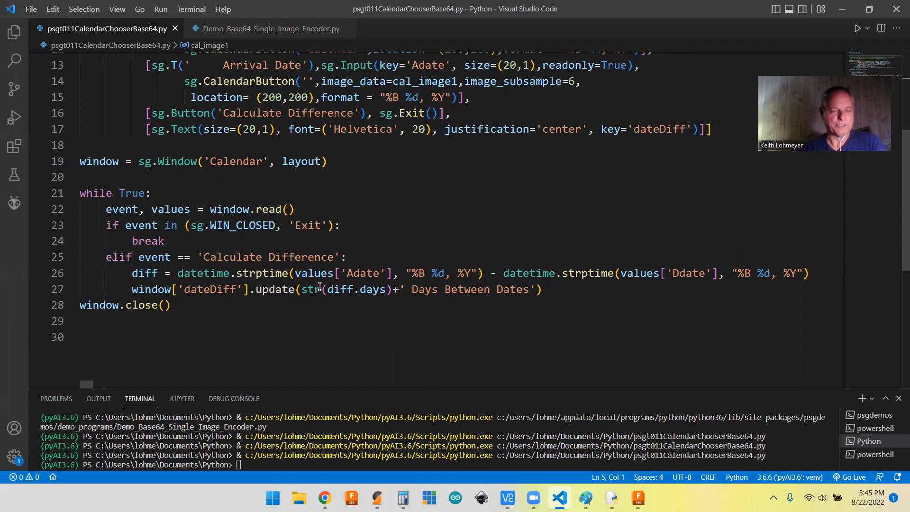
mouse_move(667, 340)
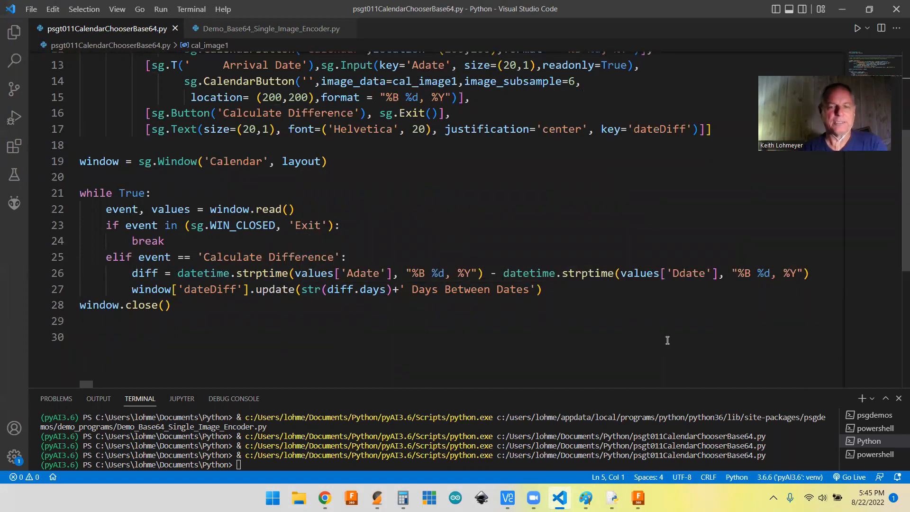
mouse_move(538, 175)
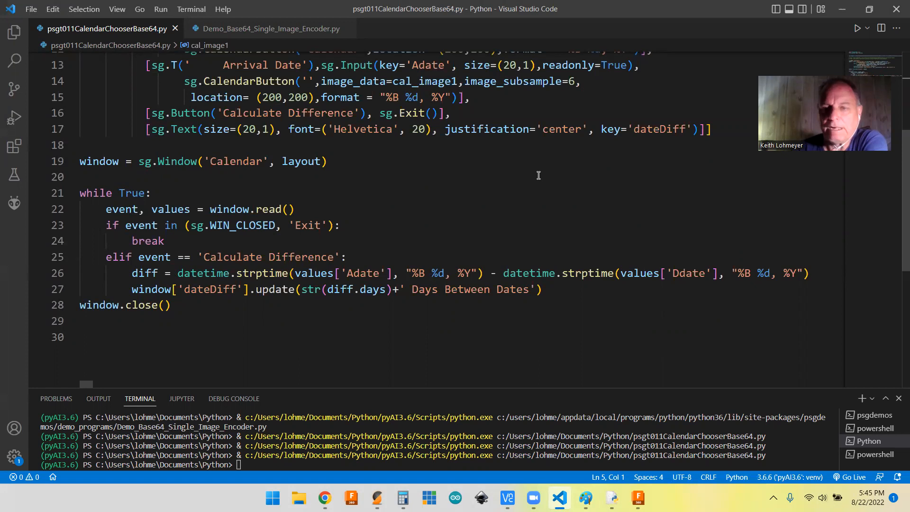
scroll(up, 3)
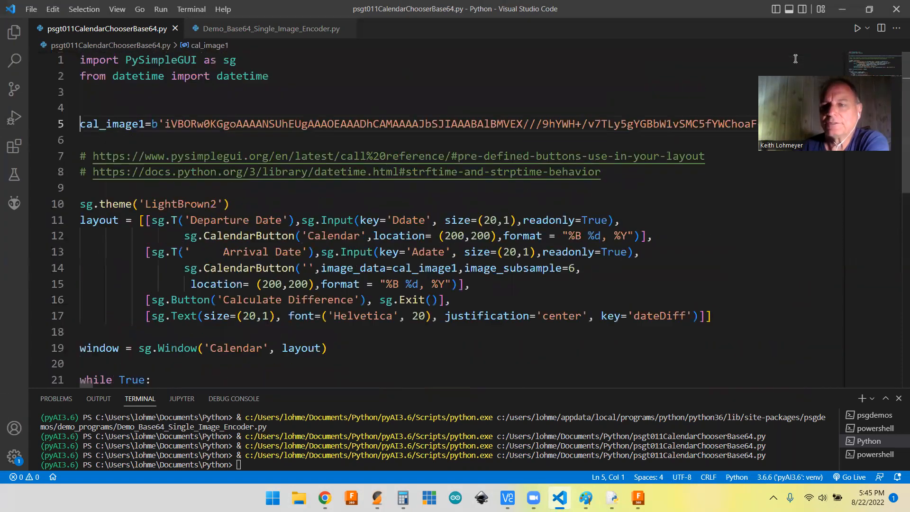
mouse_move(858, 28)
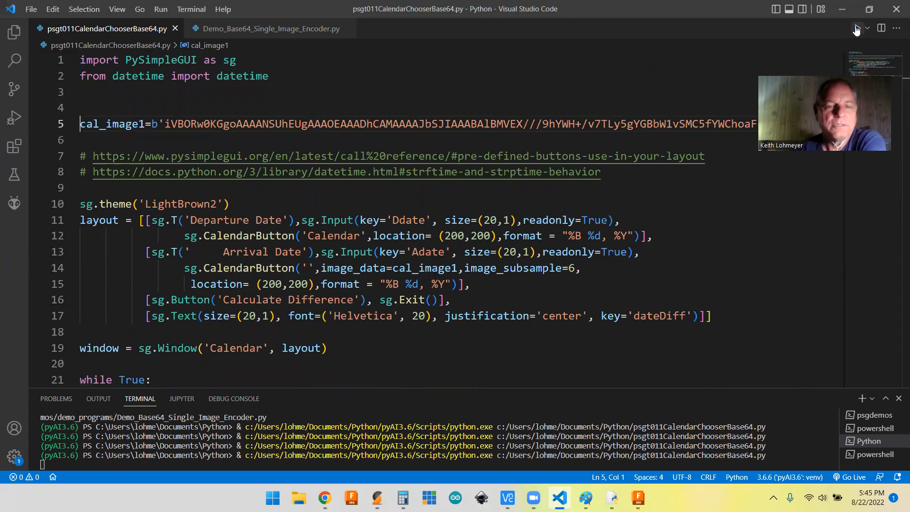
Run psgt011CalendarChooserBase64.py to open the Calendar window
click(858, 29)
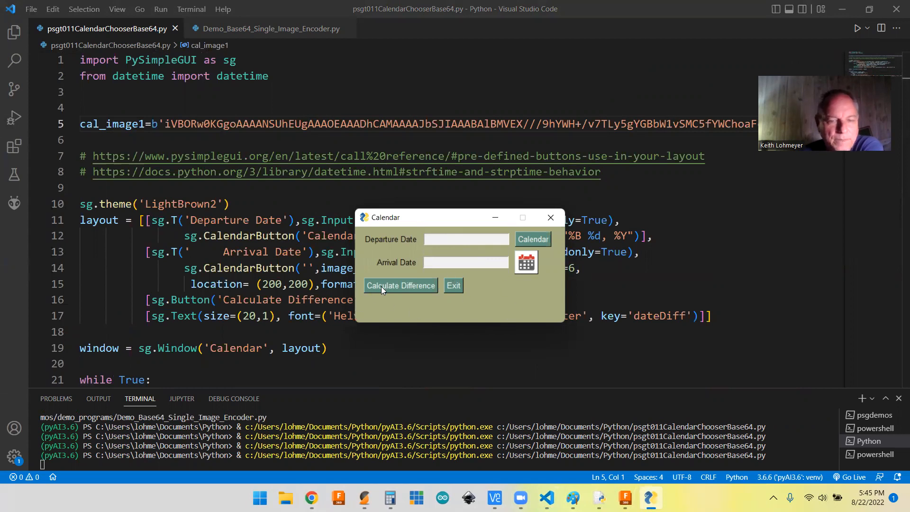
mouse_move(480, 199)
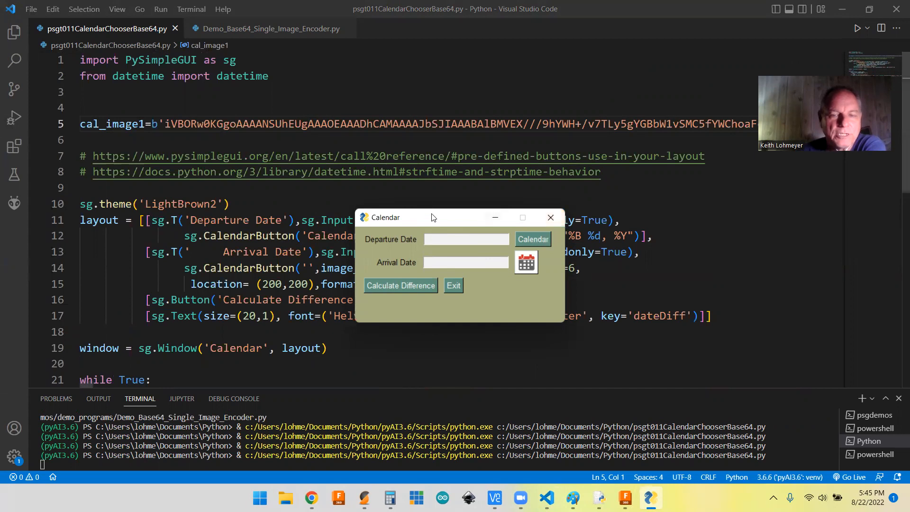
mouse_move(454, 240)
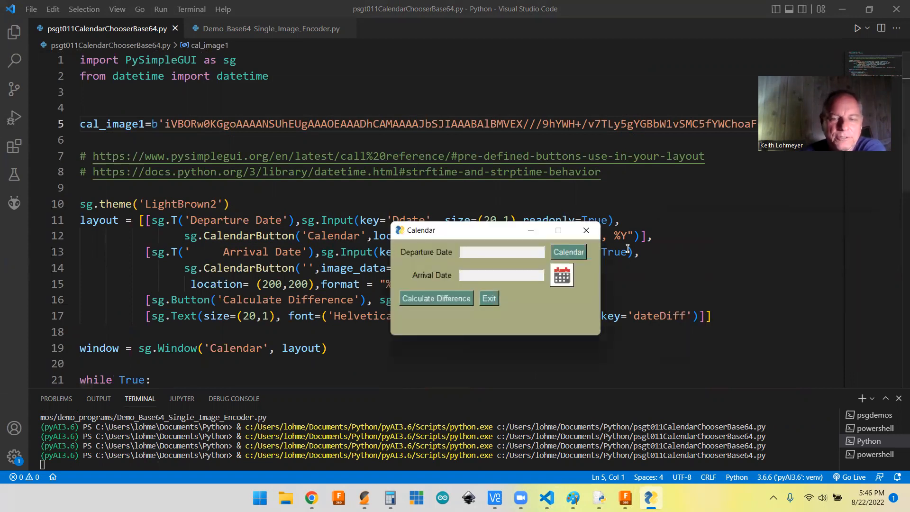
Pick August 22, 2022 as the departure date from the popup calendar
click(568, 251)
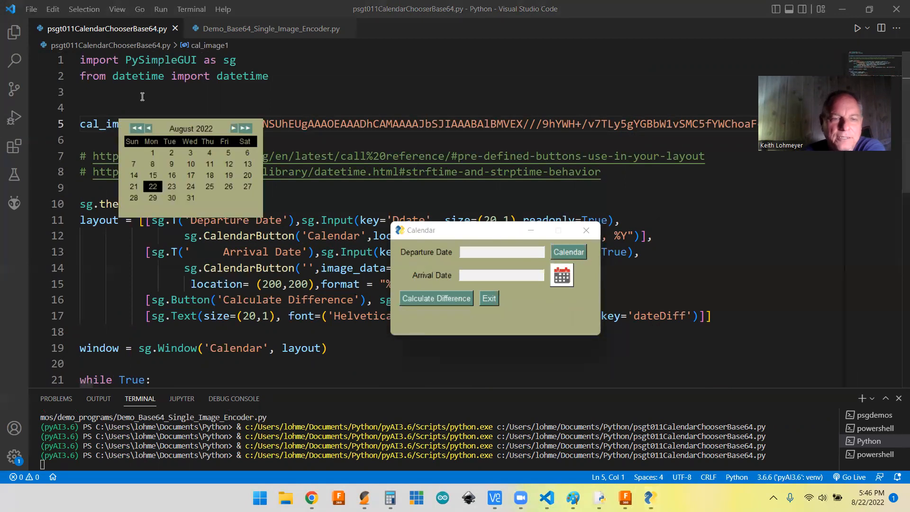
mouse_move(111, 111)
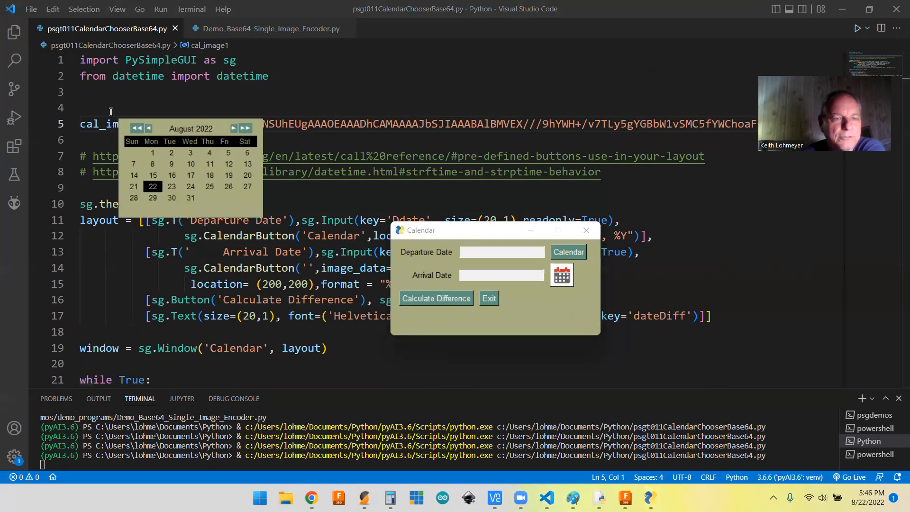
mouse_move(116, 124)
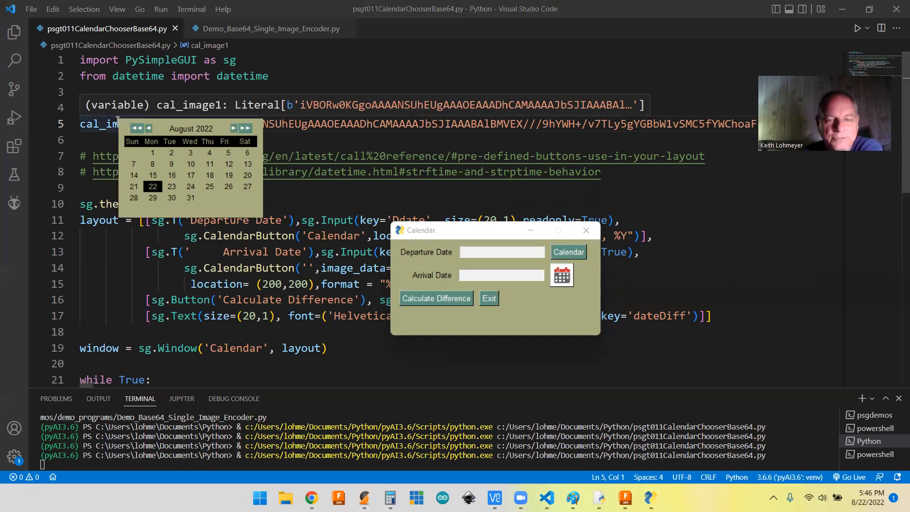
mouse_move(535, 292)
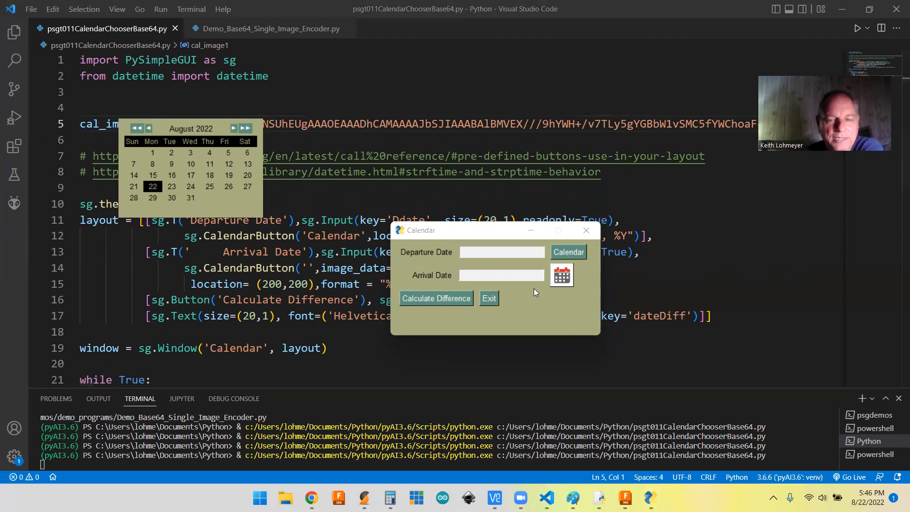
mouse_move(502, 303)
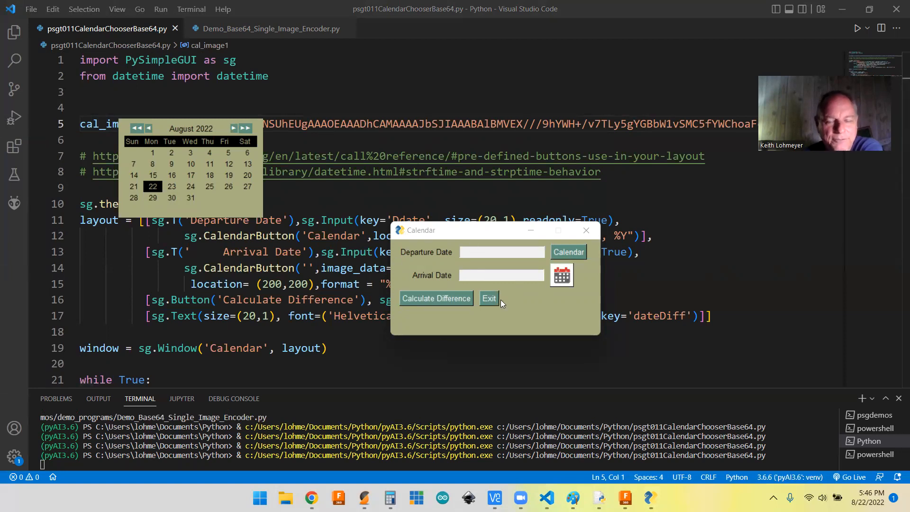
mouse_move(513, 306)
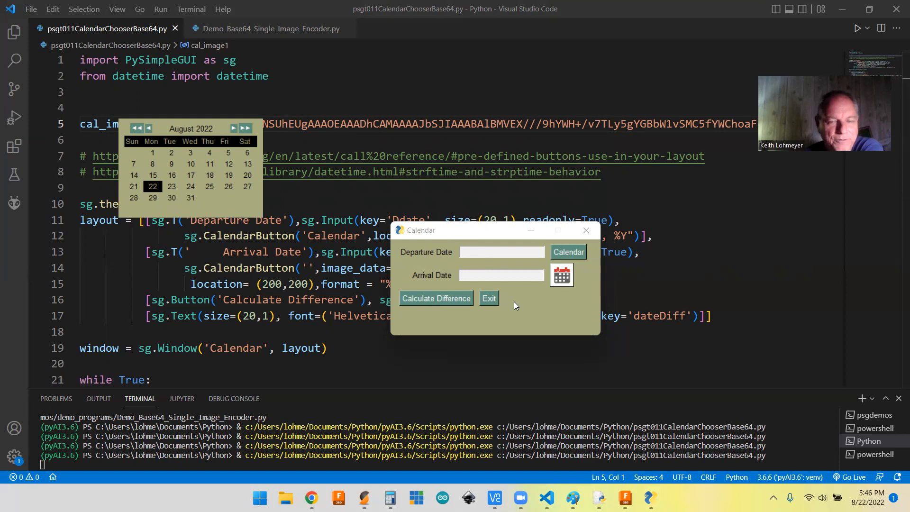
mouse_move(401, 306)
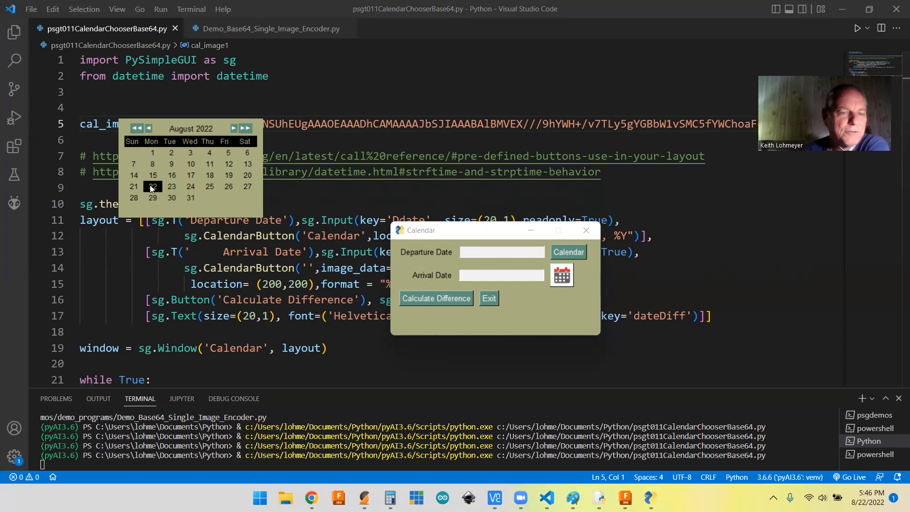
click(152, 186)
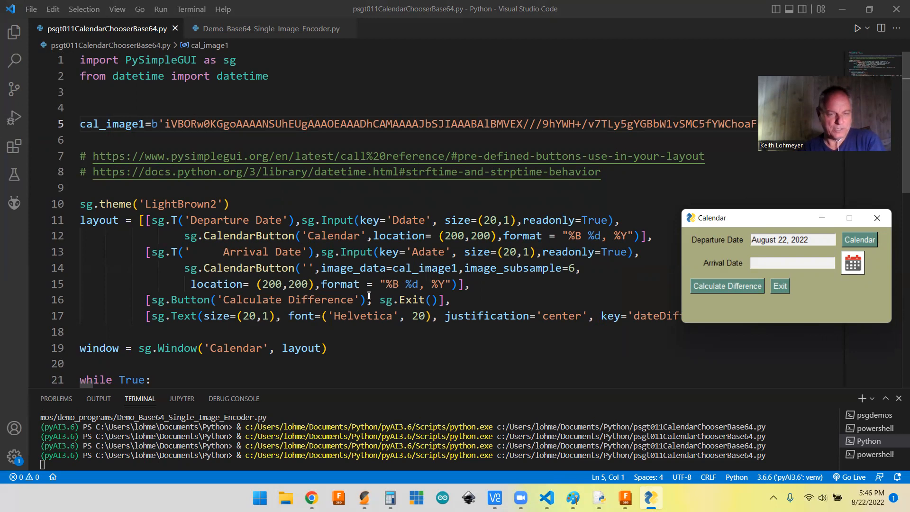
mouse_move(479, 295)
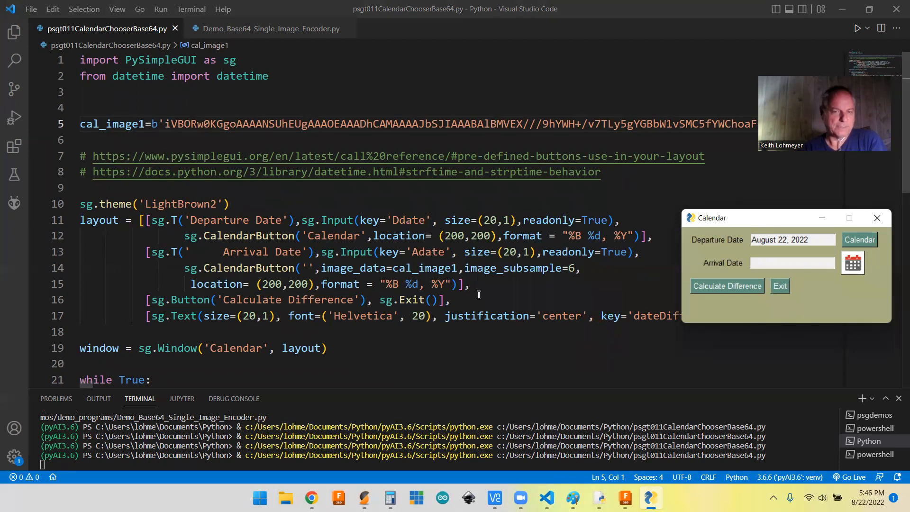
mouse_move(359, 341)
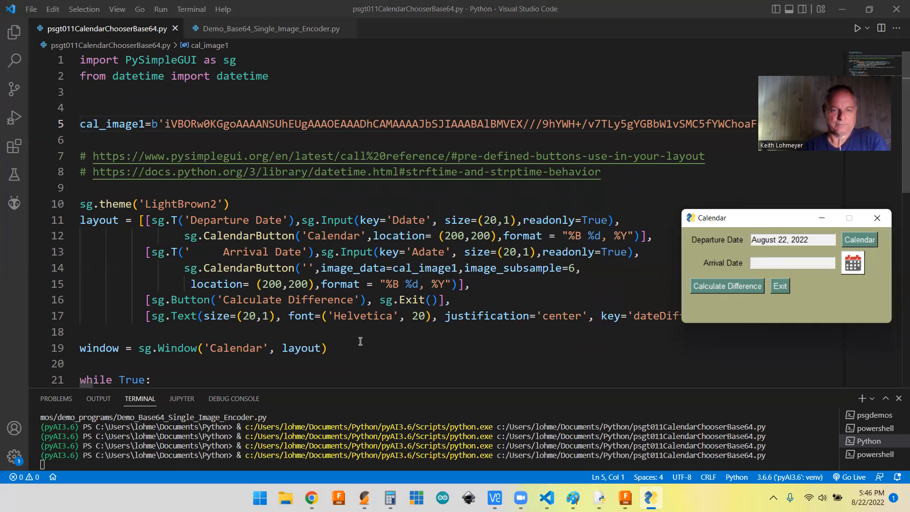
mouse_move(305, 284)
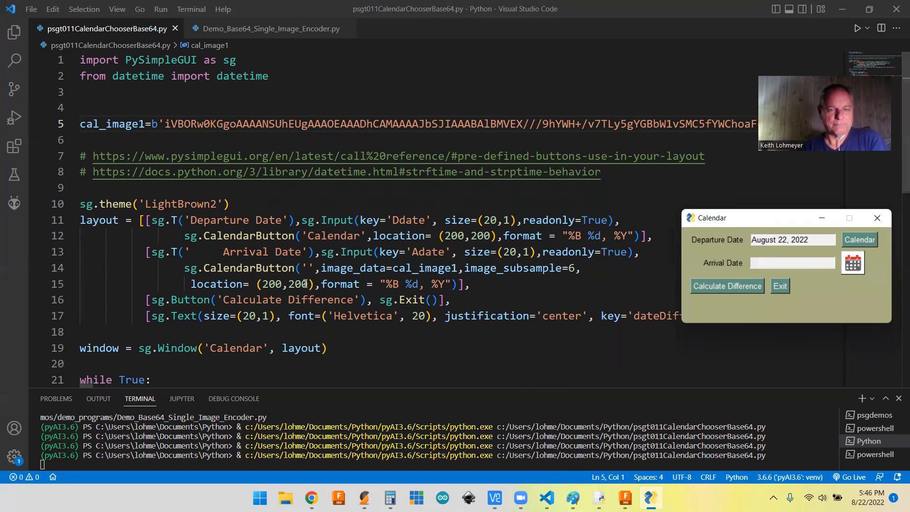
mouse_move(510, 283)
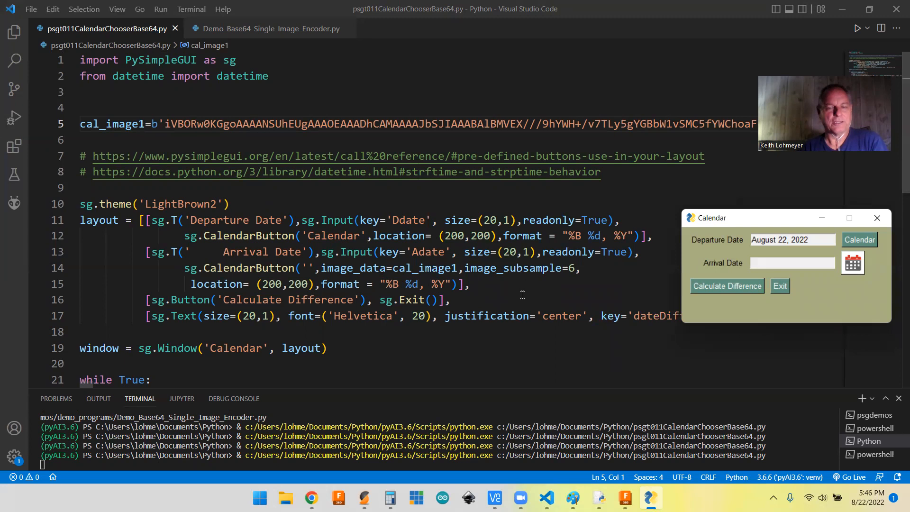
mouse_move(566, 244)
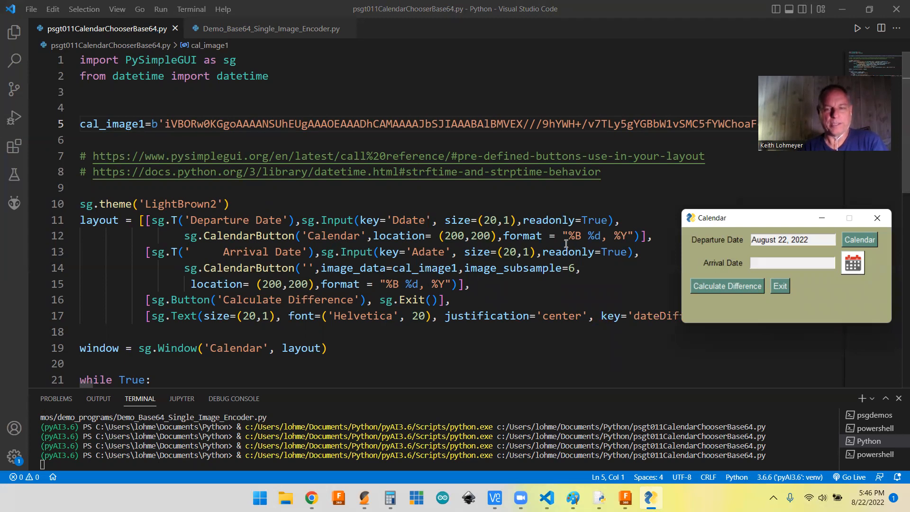
mouse_move(568, 237)
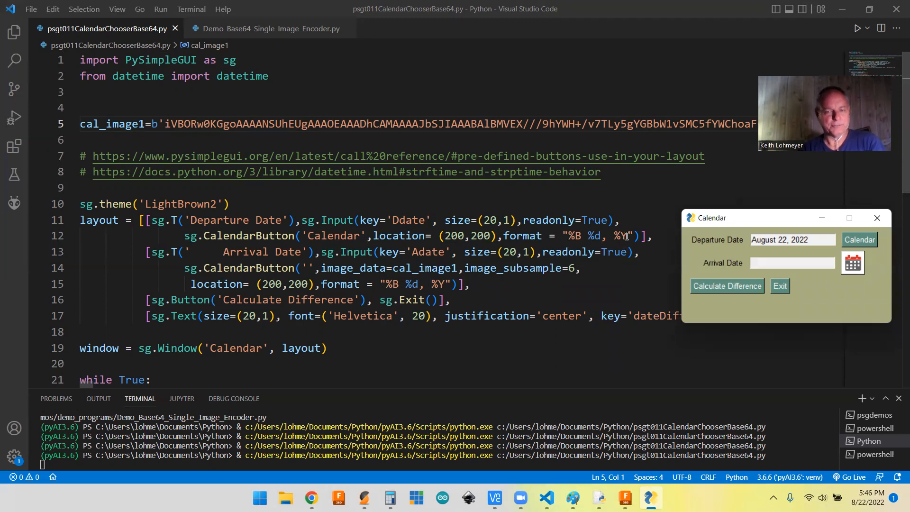
mouse_move(765, 297)
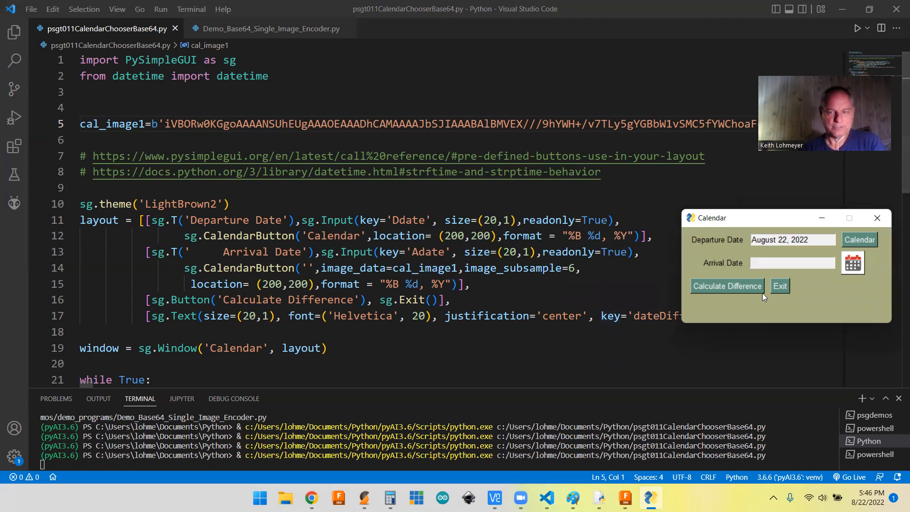
mouse_move(680, 267)
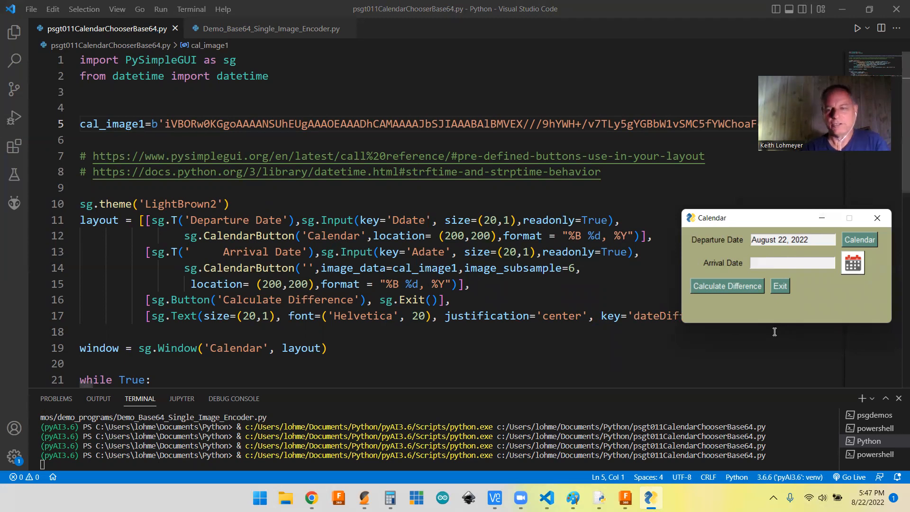
mouse_move(630, 294)
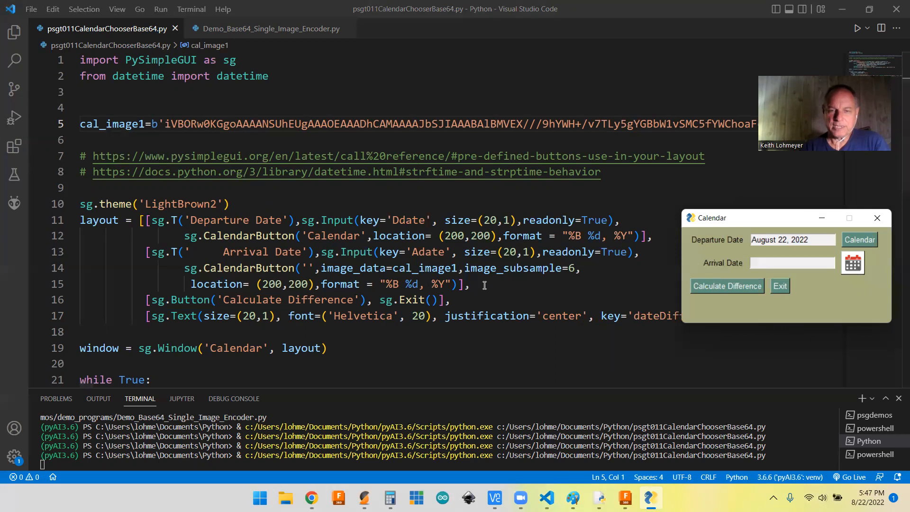
mouse_move(659, 247)
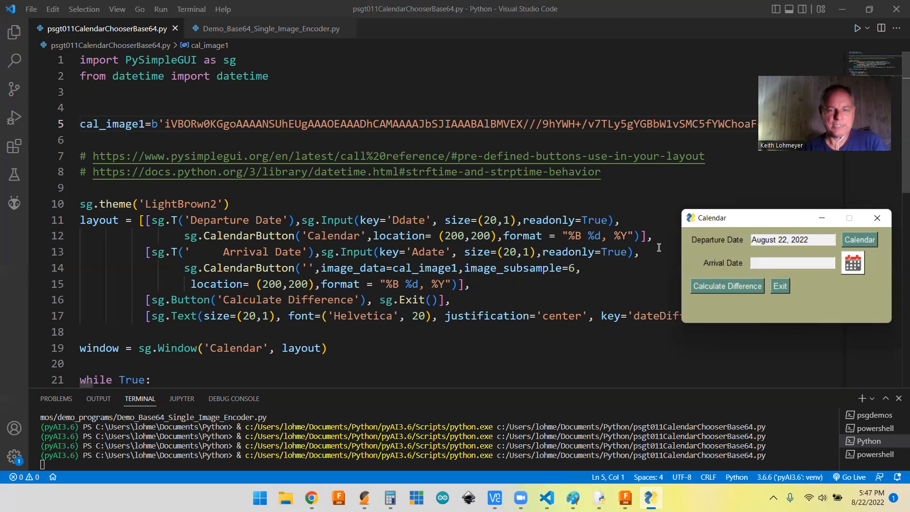
mouse_move(363, 286)
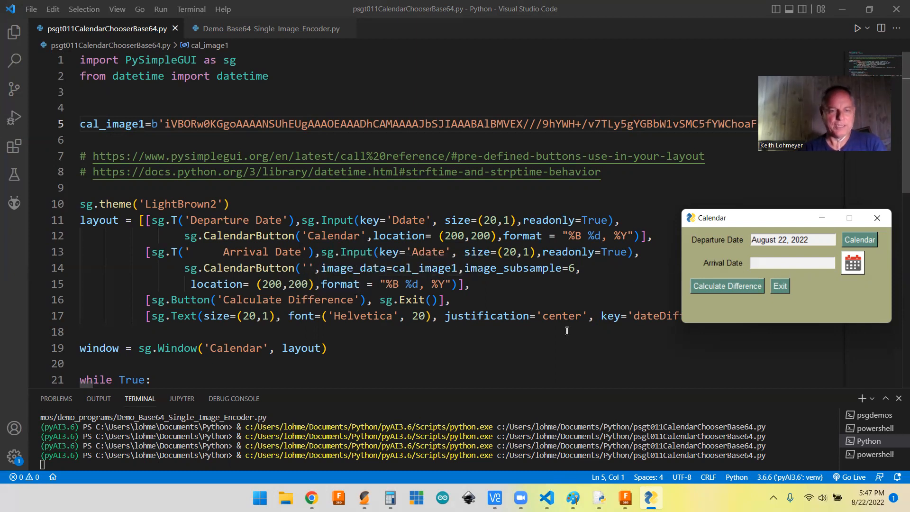
mouse_move(515, 296)
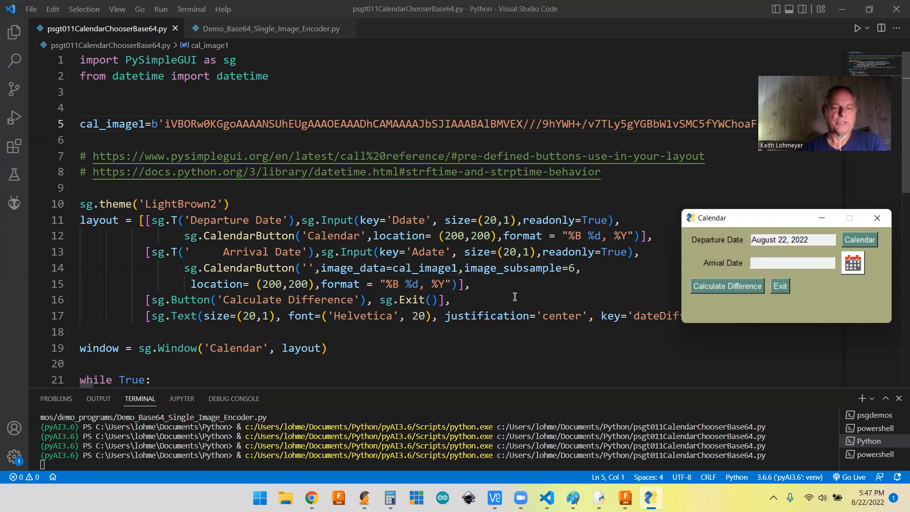
mouse_move(328, 269)
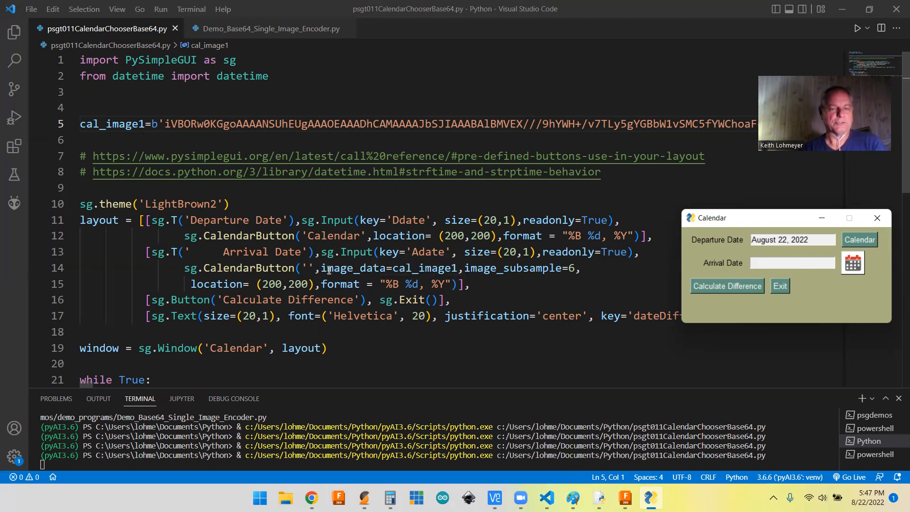
mouse_move(405, 348)
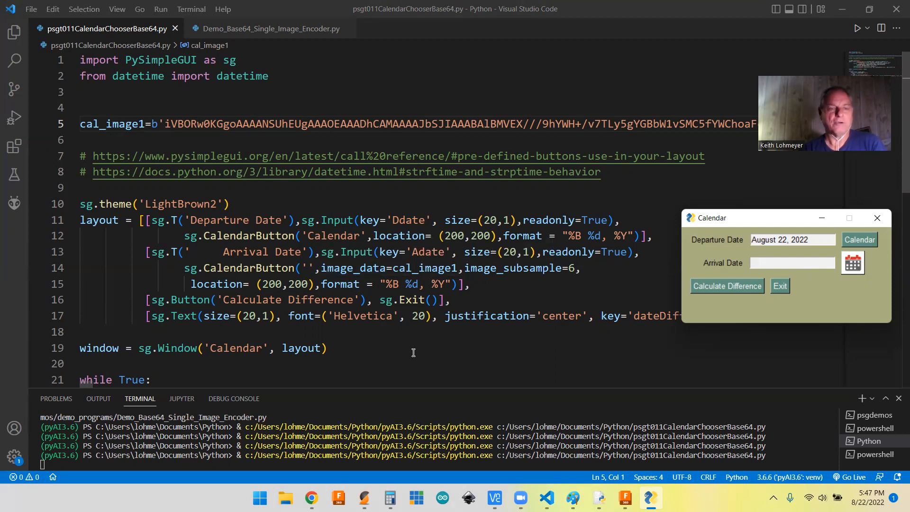
mouse_move(245, 331)
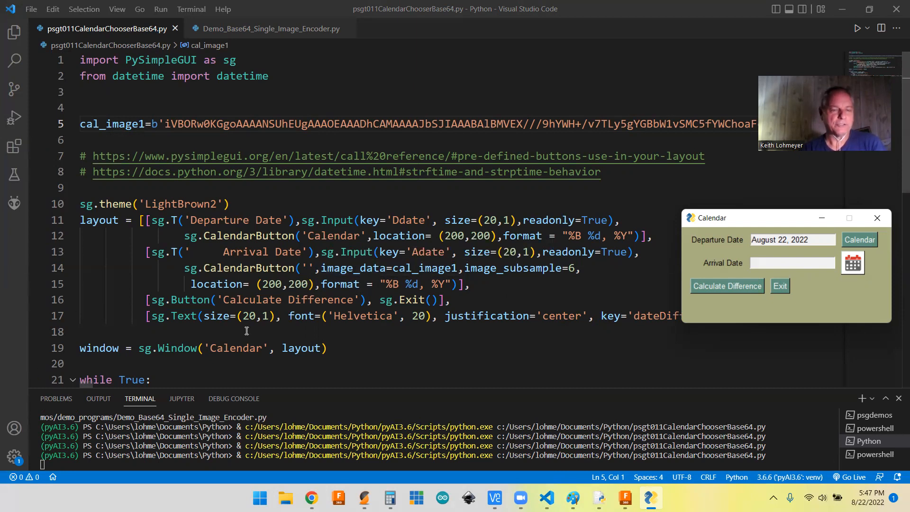
mouse_move(559, 372)
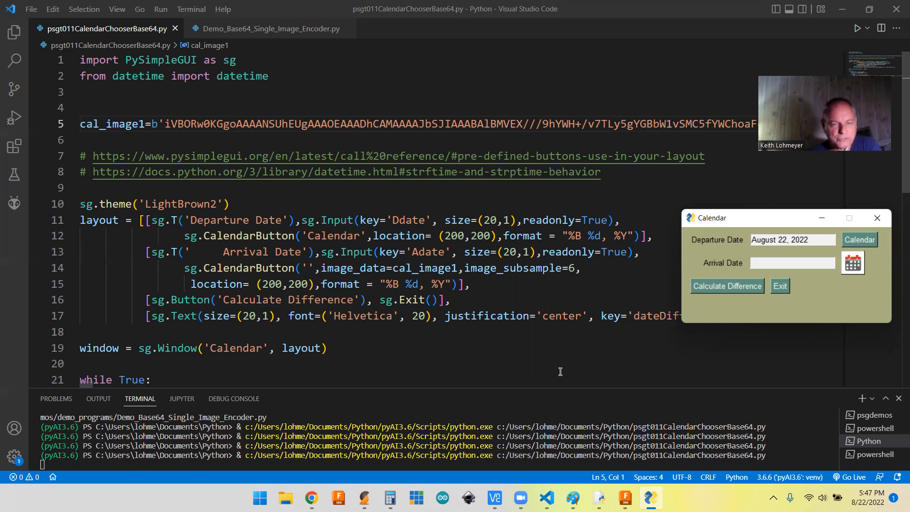
mouse_move(609, 360)
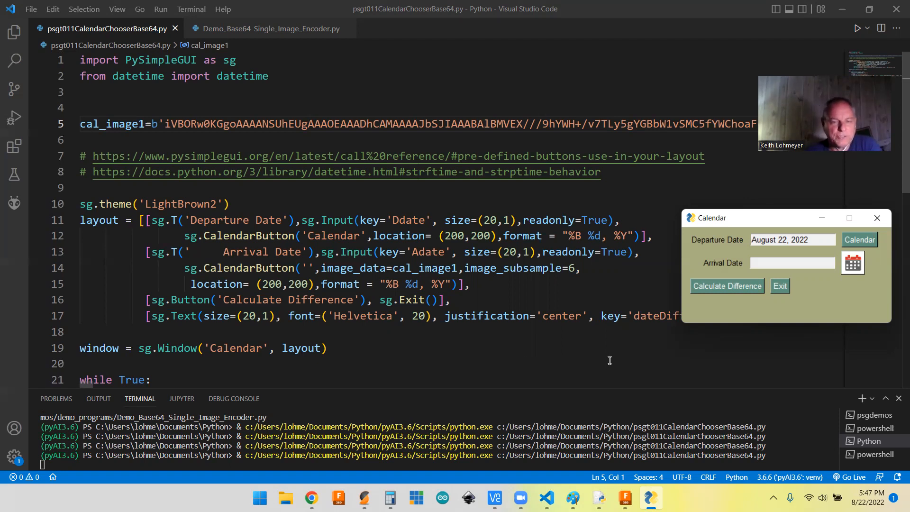
mouse_move(399, 296)
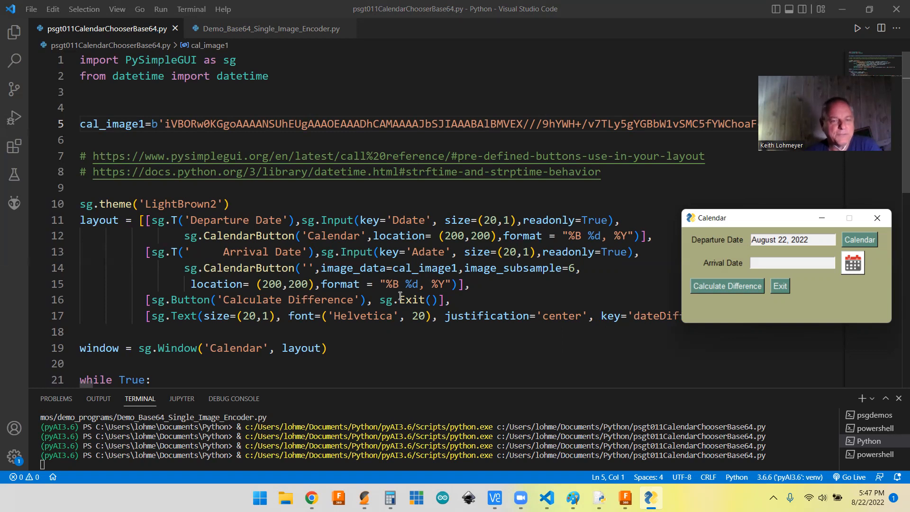
mouse_move(338, 267)
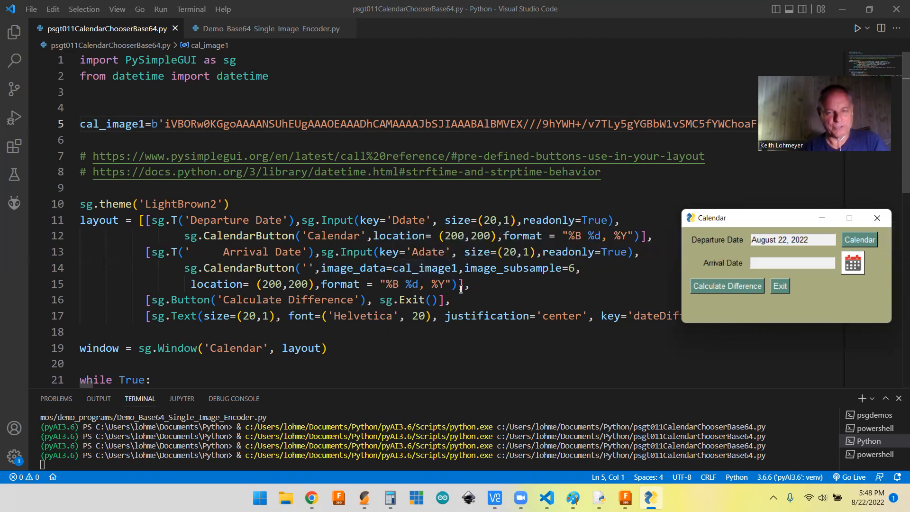
mouse_move(510, 302)
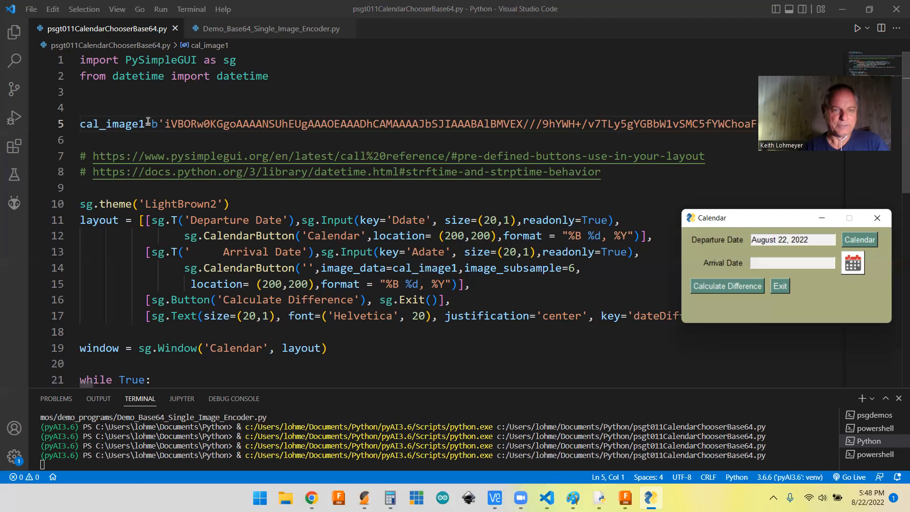
mouse_move(673, 135)
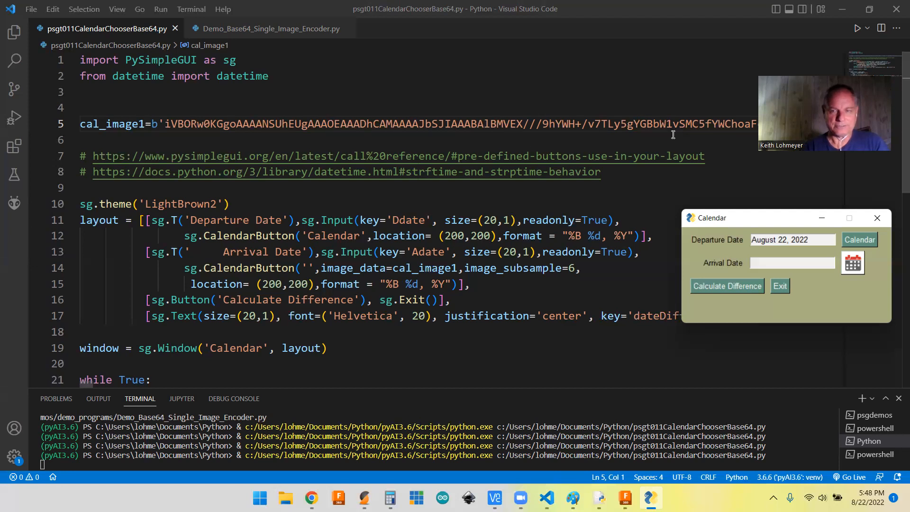
mouse_move(139, 398)
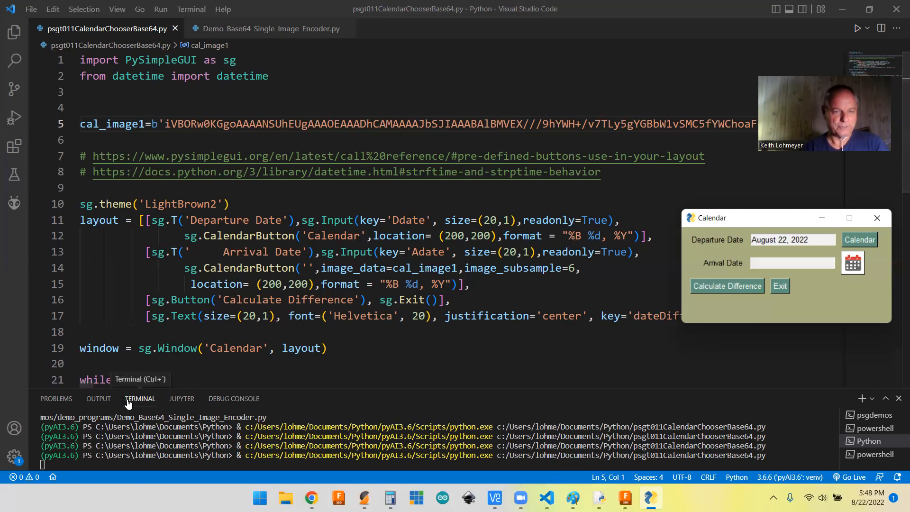
mouse_move(84, 388)
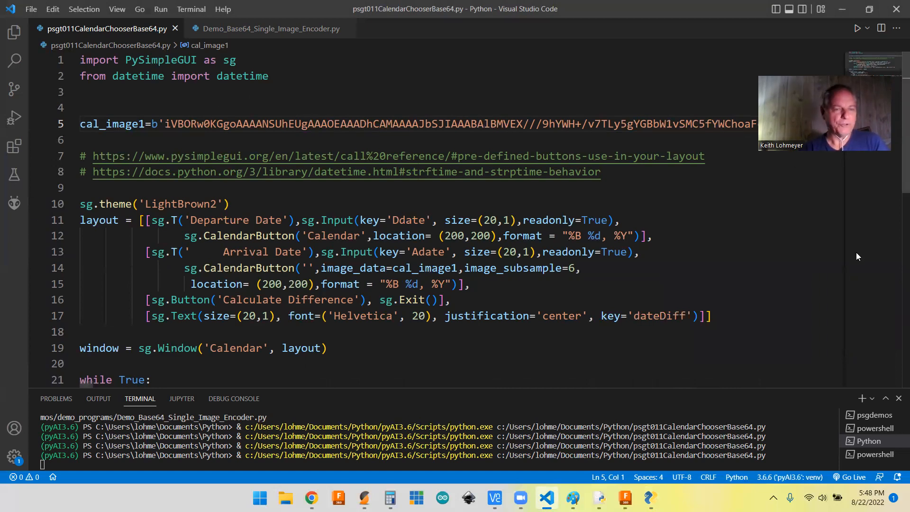
mouse_move(860, 279)
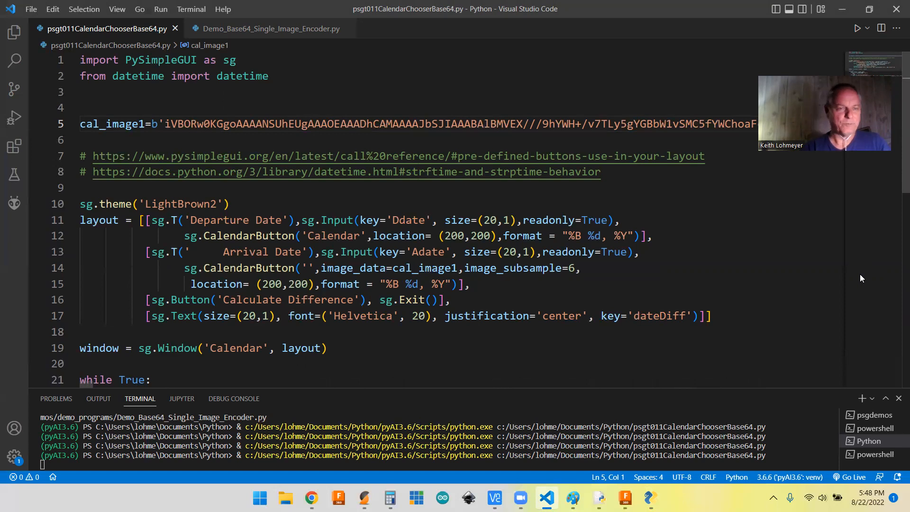
mouse_move(119, 118)
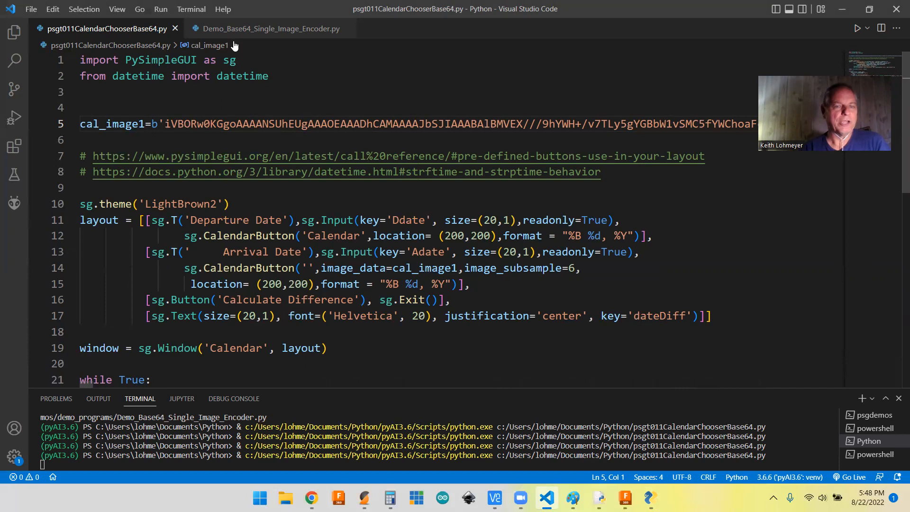
mouse_move(270, 28)
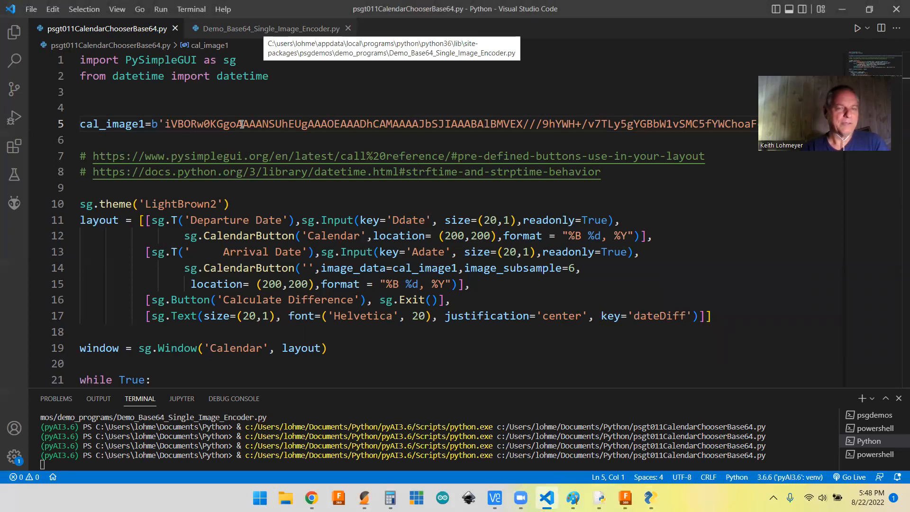
mouse_move(493, 95)
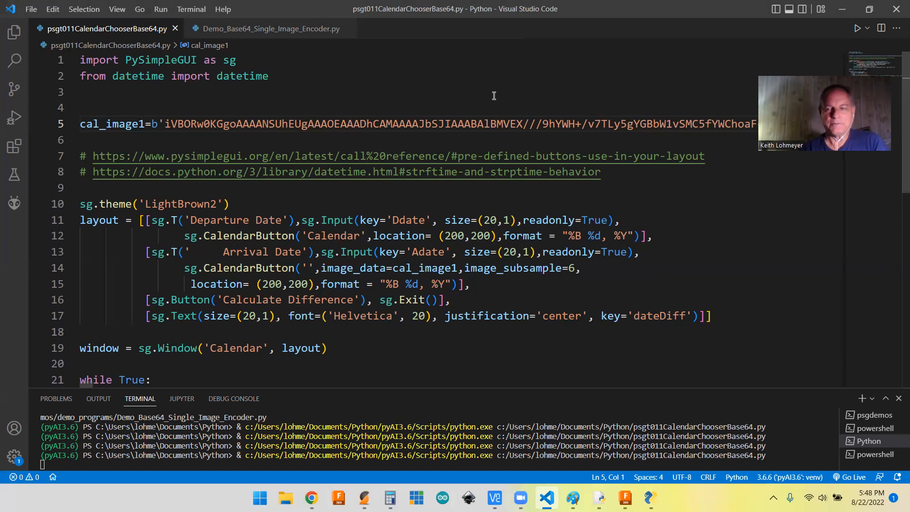
mouse_move(802, 177)
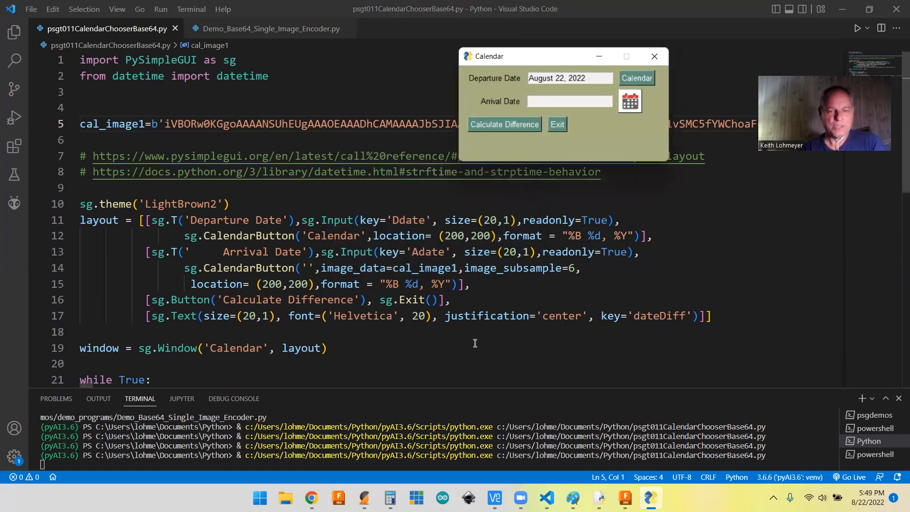
mouse_move(537, 265)
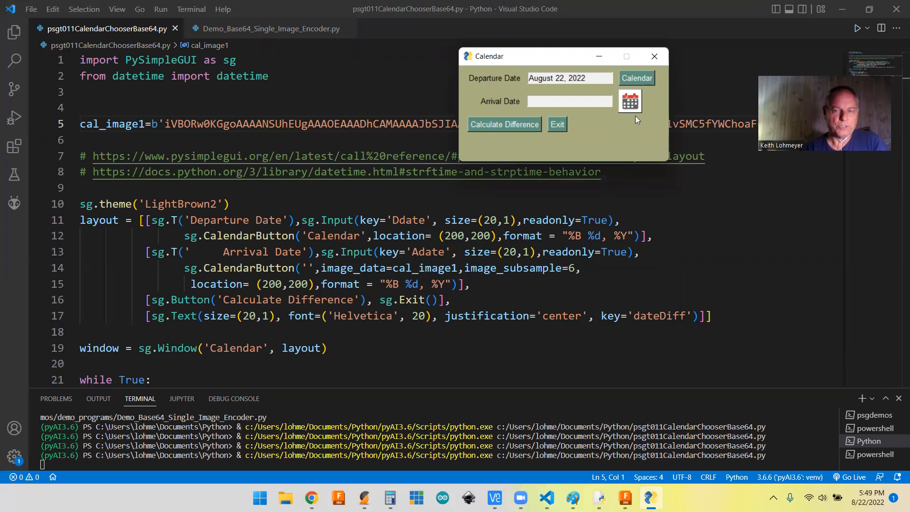
mouse_move(651, 140)
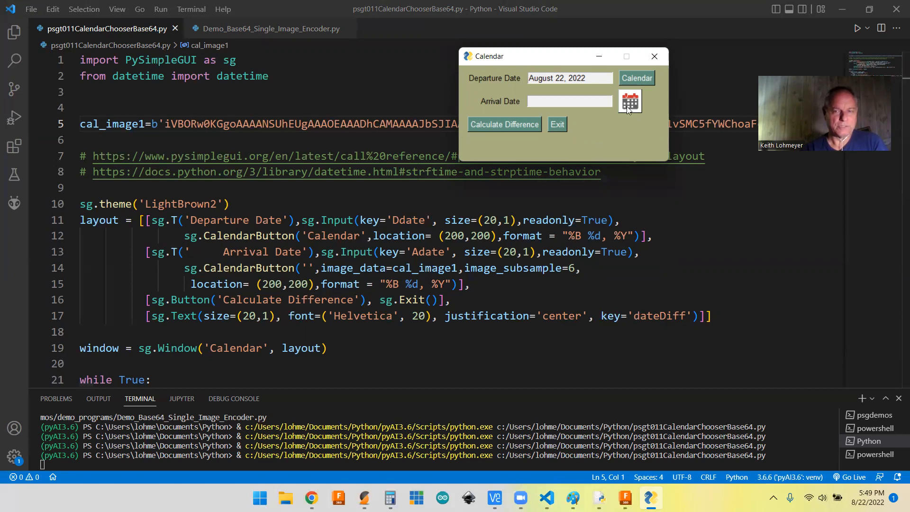
mouse_move(564, 254)
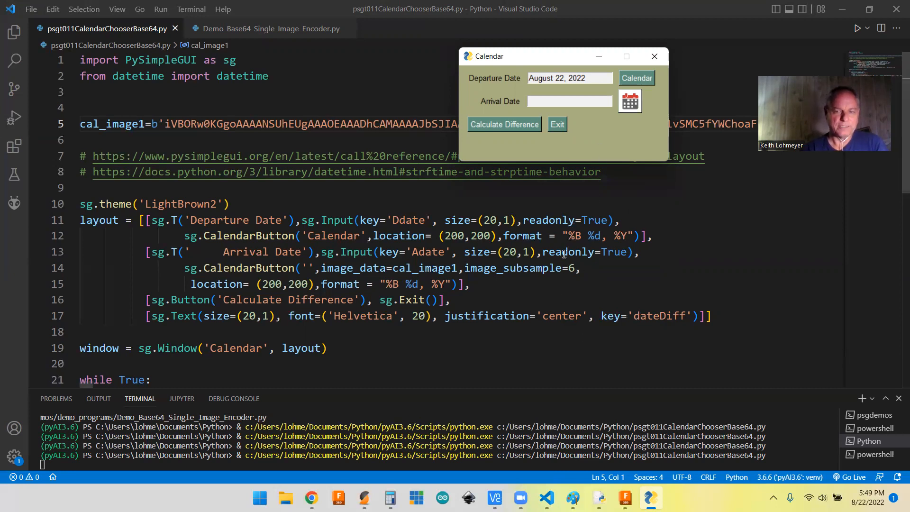
mouse_move(686, 288)
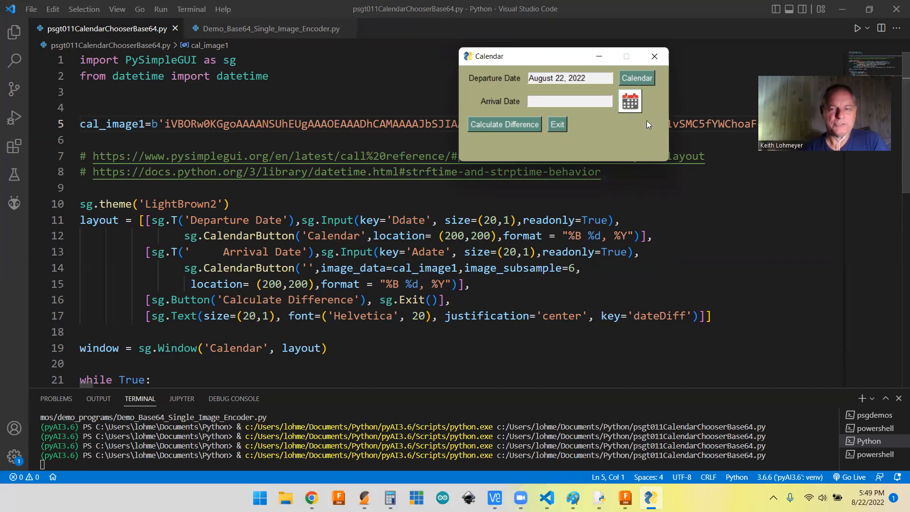
mouse_move(637, 93)
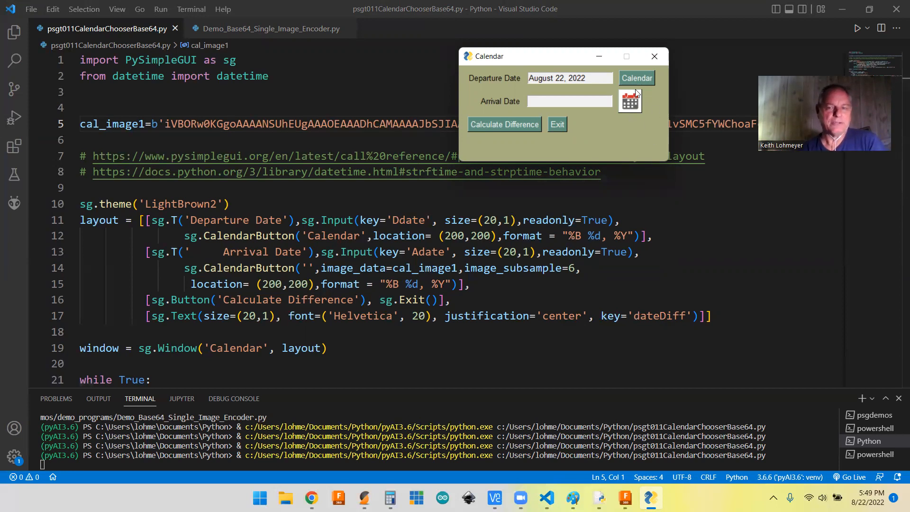
mouse_move(630, 102)
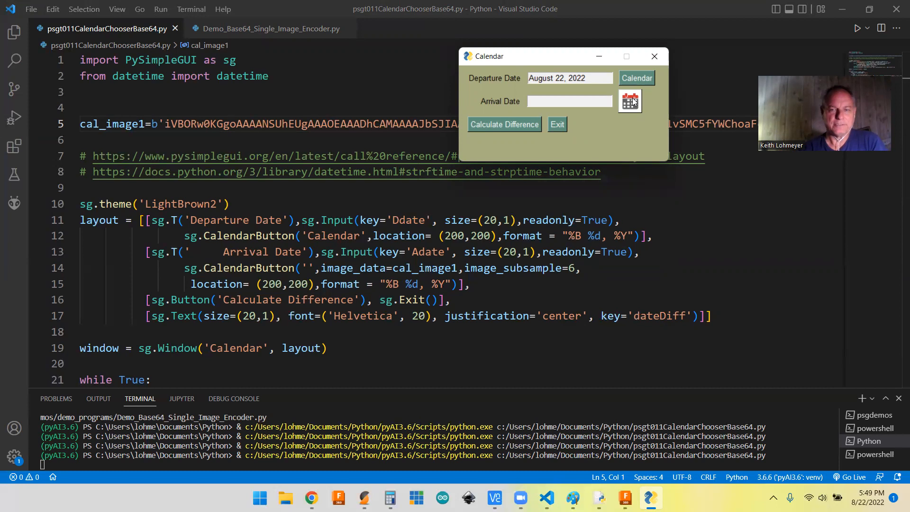
mouse_move(641, 130)
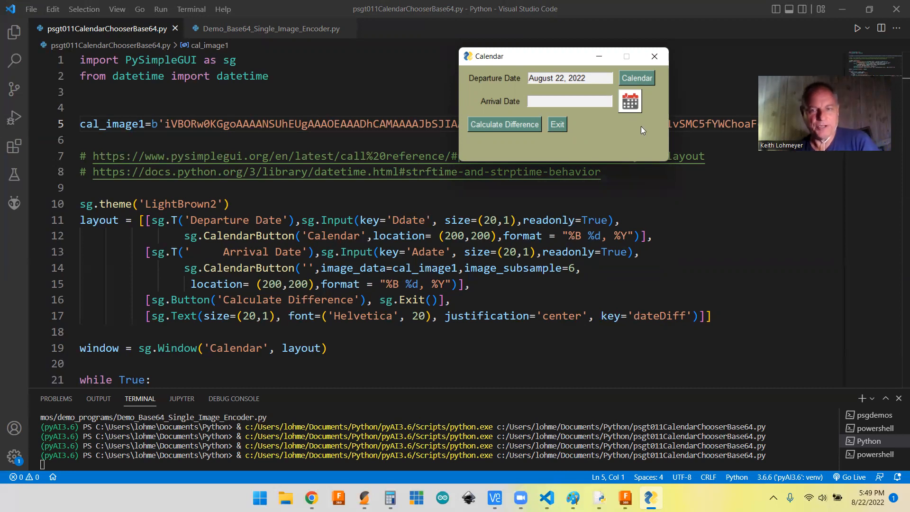
mouse_move(639, 104)
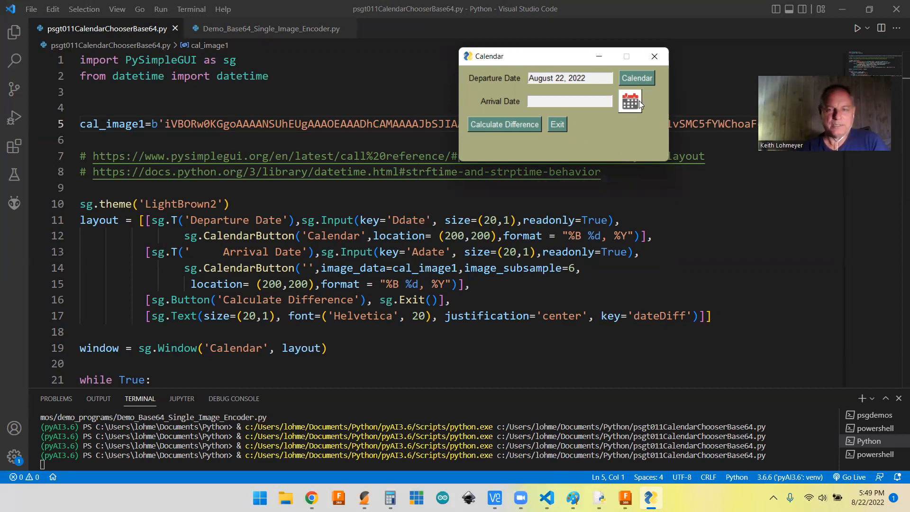
mouse_move(662, 224)
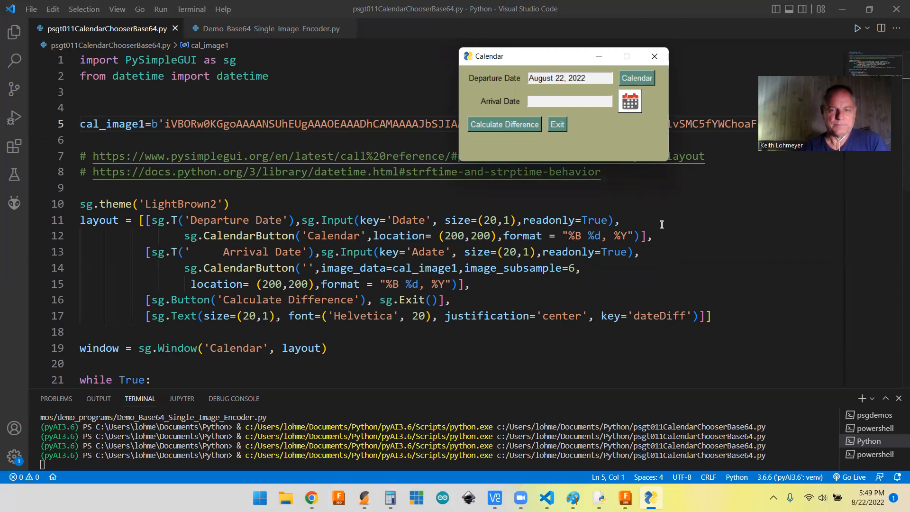
mouse_move(617, 146)
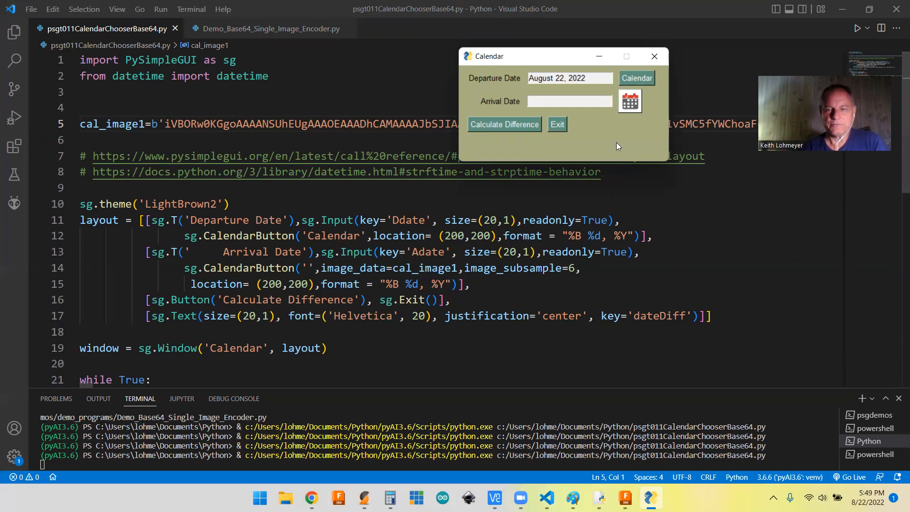
mouse_move(570, 125)
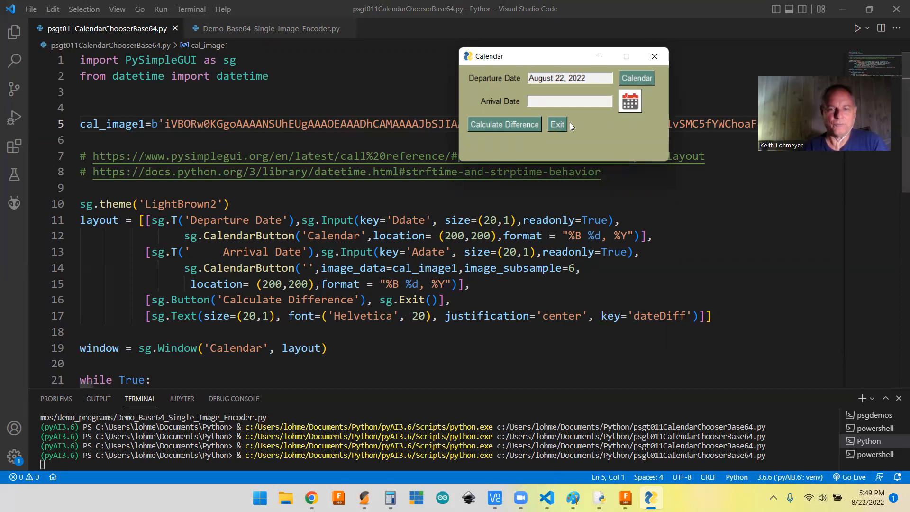
Exit the Calendar window and select the image_subsample value 6 for replacement
click(556, 124)
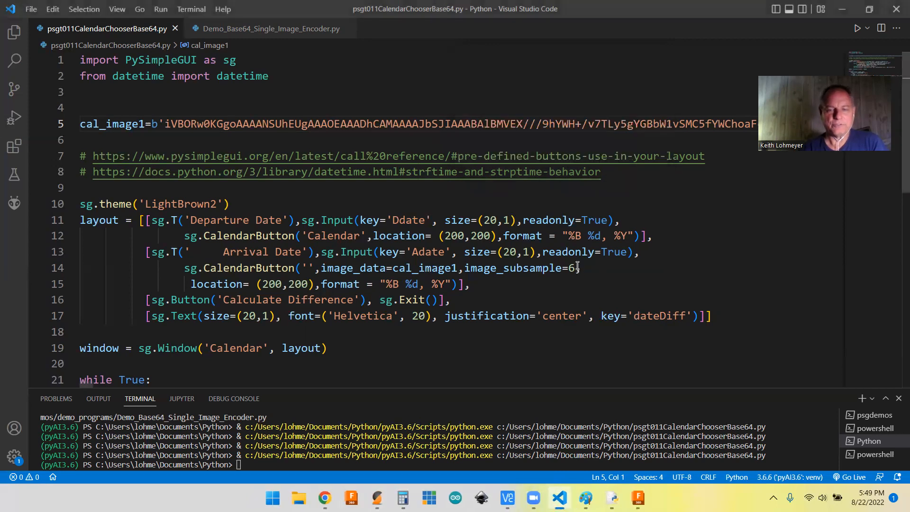
double_click(571, 268)
text(10)
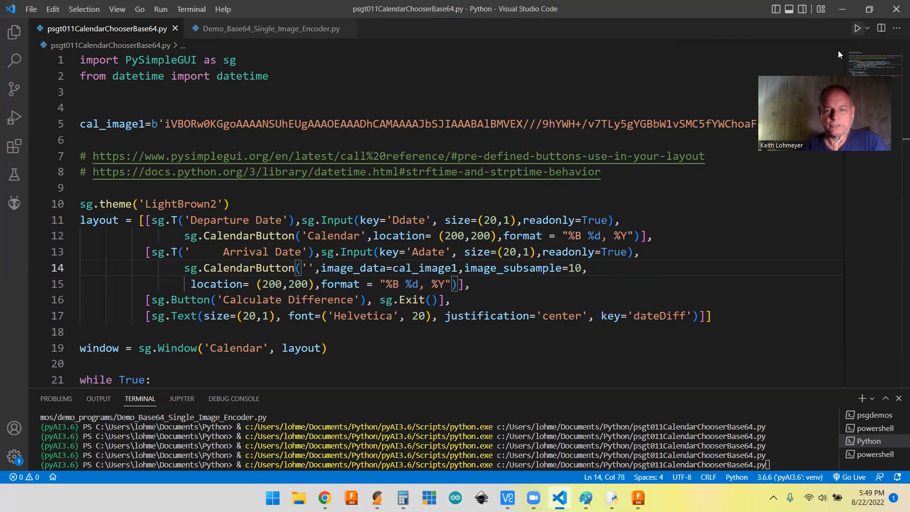
Run the script and calculate days between departure August 1 and arrival August 22
click(858, 28)
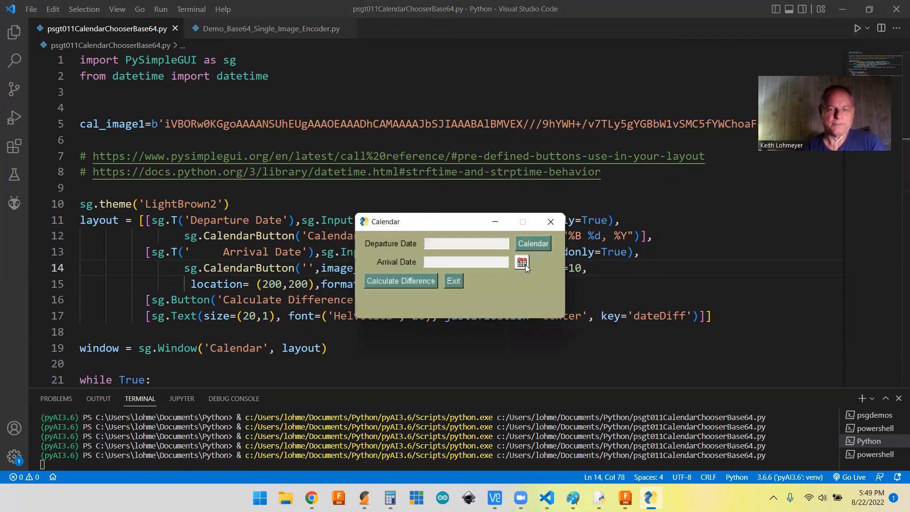
mouse_move(496, 274)
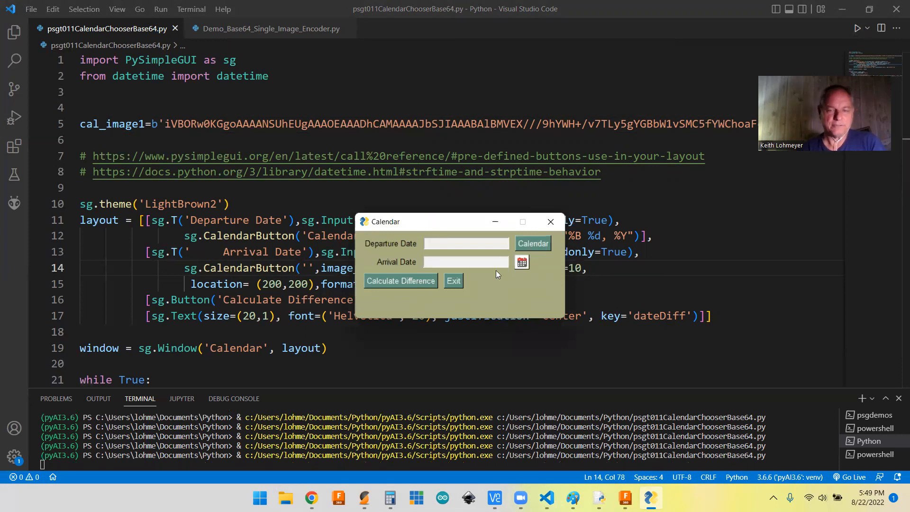
mouse_move(453, 287)
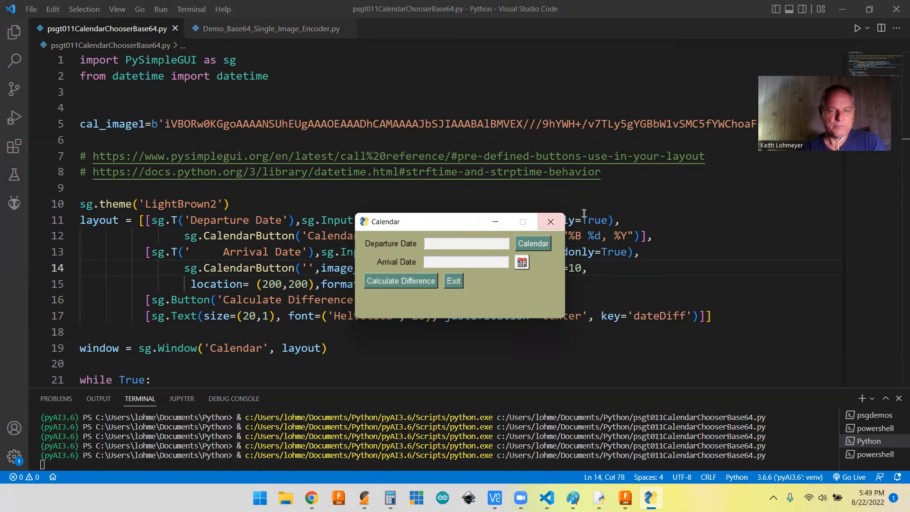
click(521, 261)
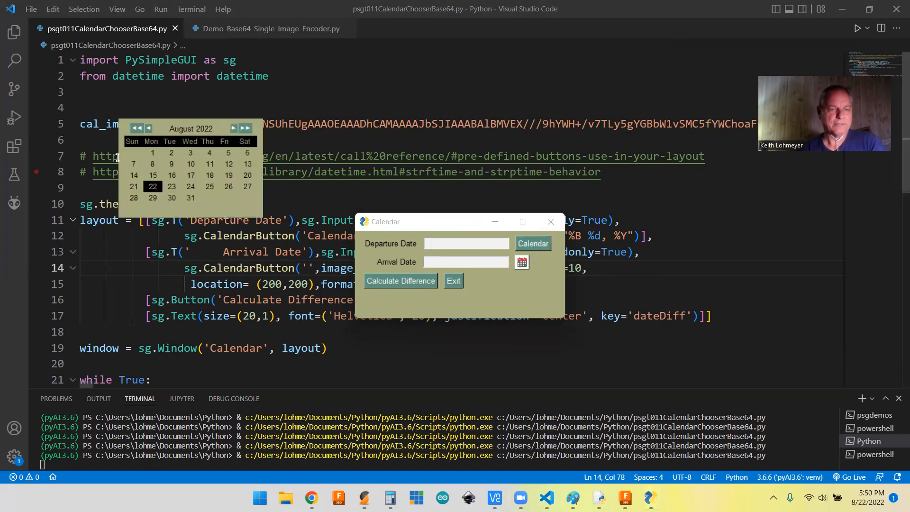
click(153, 153)
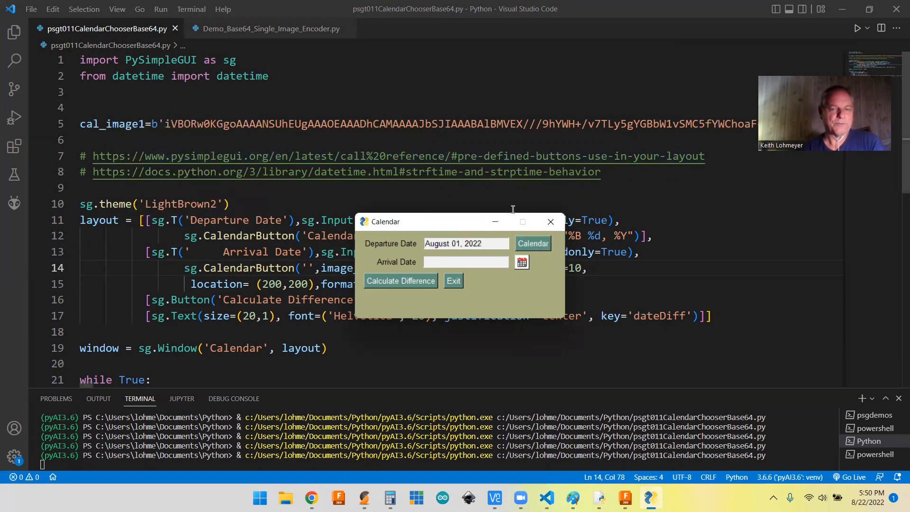
click(521, 262)
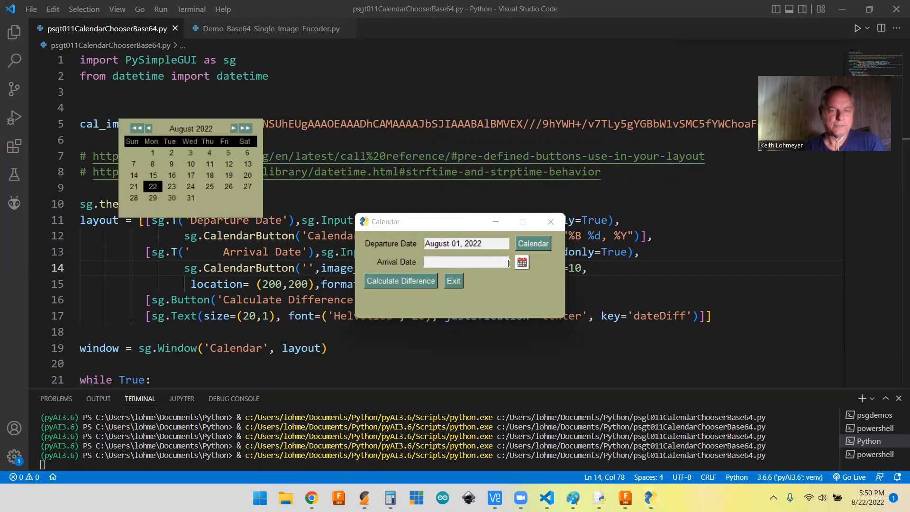
click(153, 186)
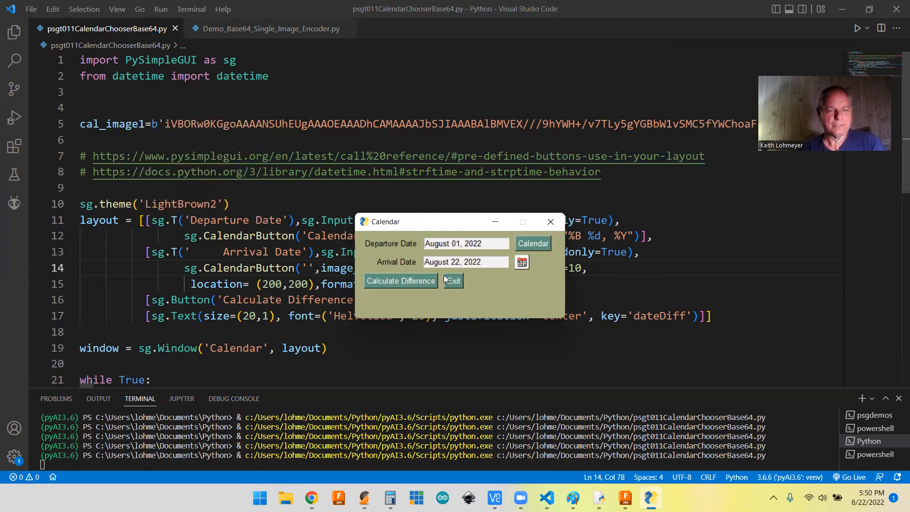
click(399, 281)
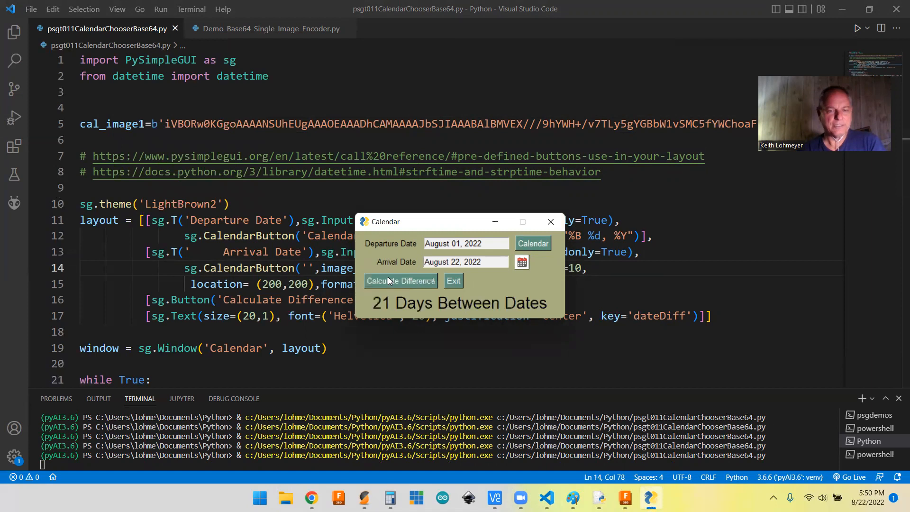
mouse_move(407, 302)
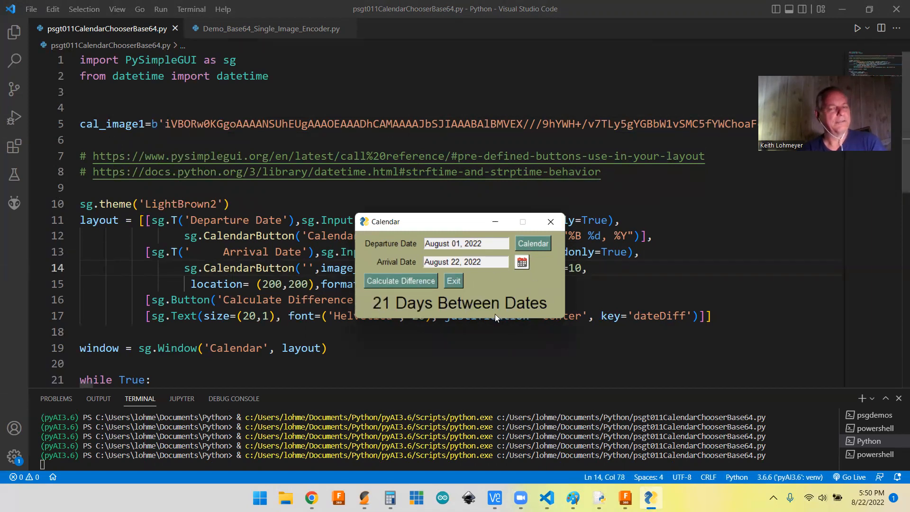
mouse_move(422, 310)
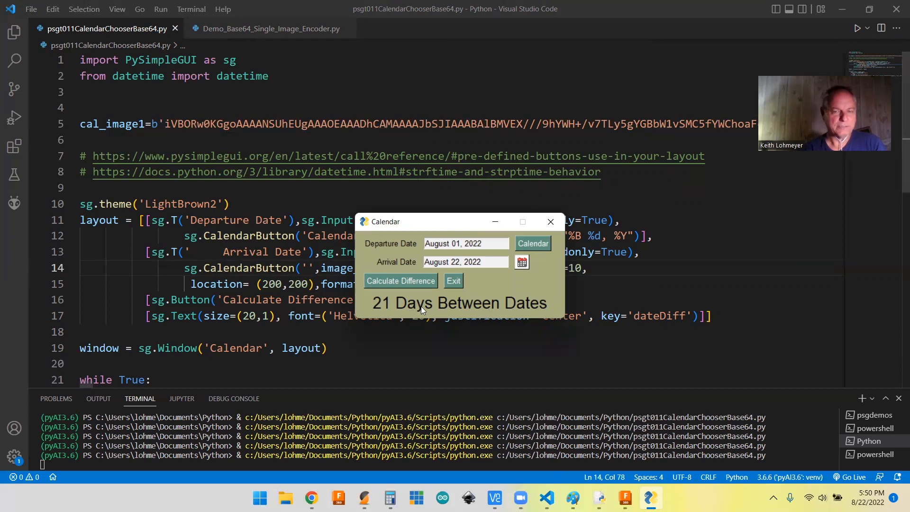
mouse_move(485, 264)
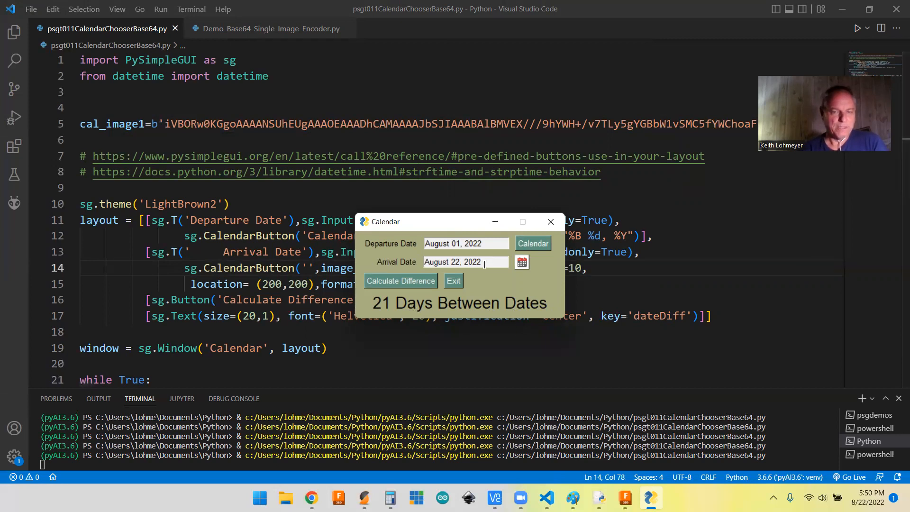
Change departure to August 29, recalculate to -7 days, and exit the window
click(522, 262)
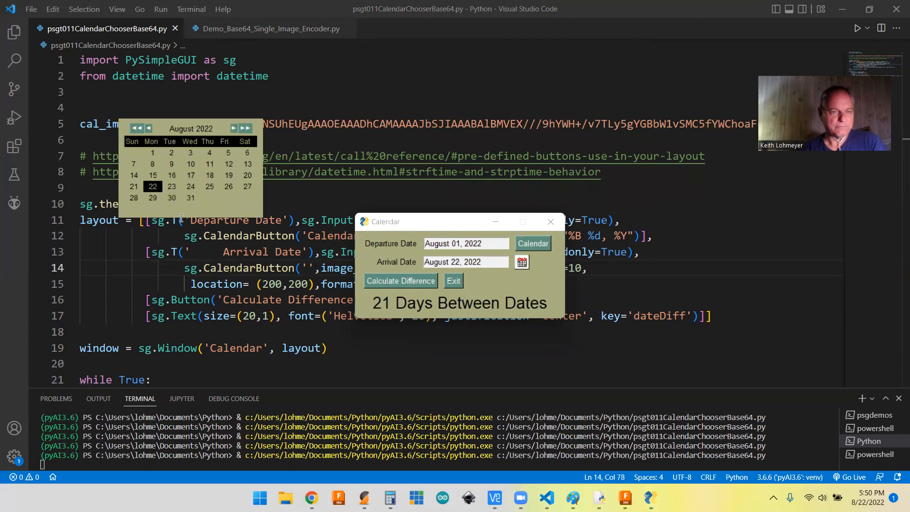
click(532, 243)
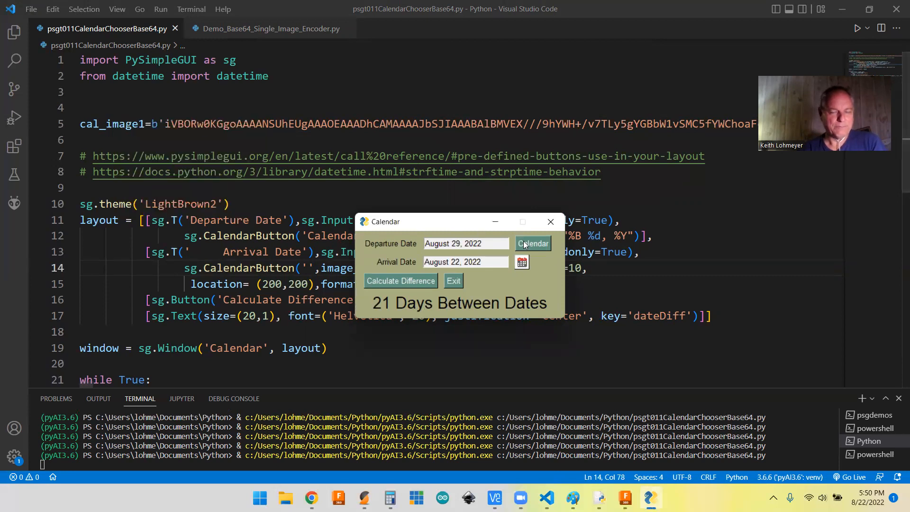
mouse_move(468, 244)
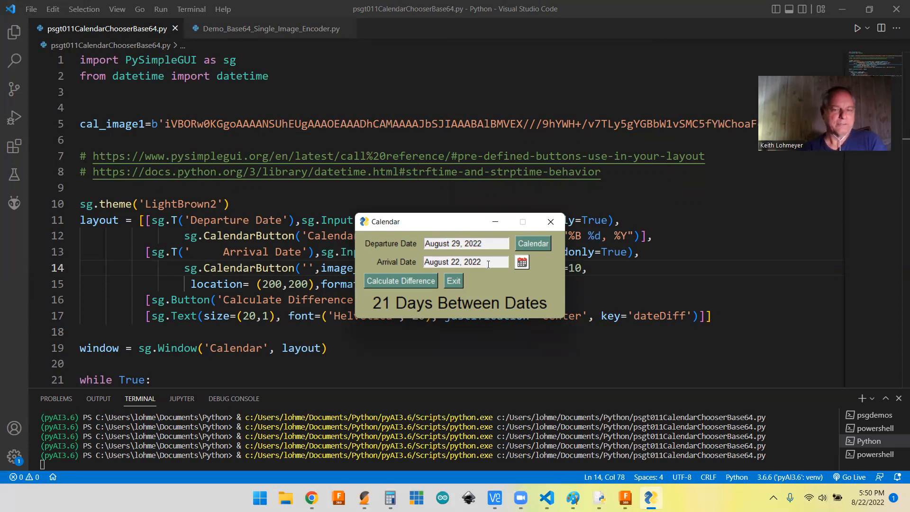
mouse_move(527, 253)
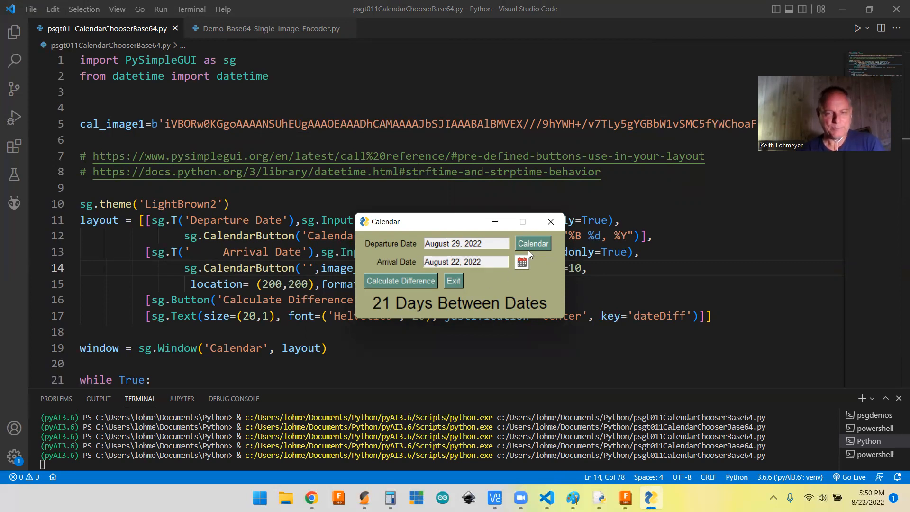
mouse_move(400, 281)
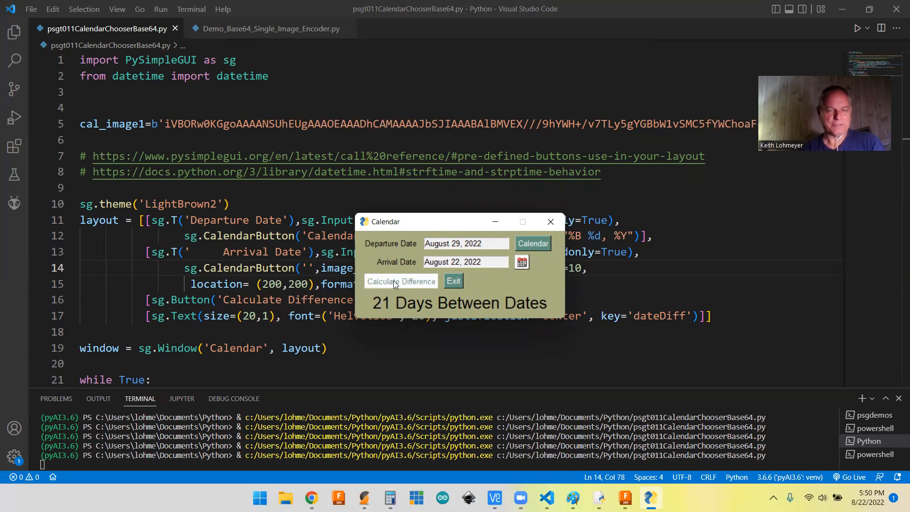
click(400, 281)
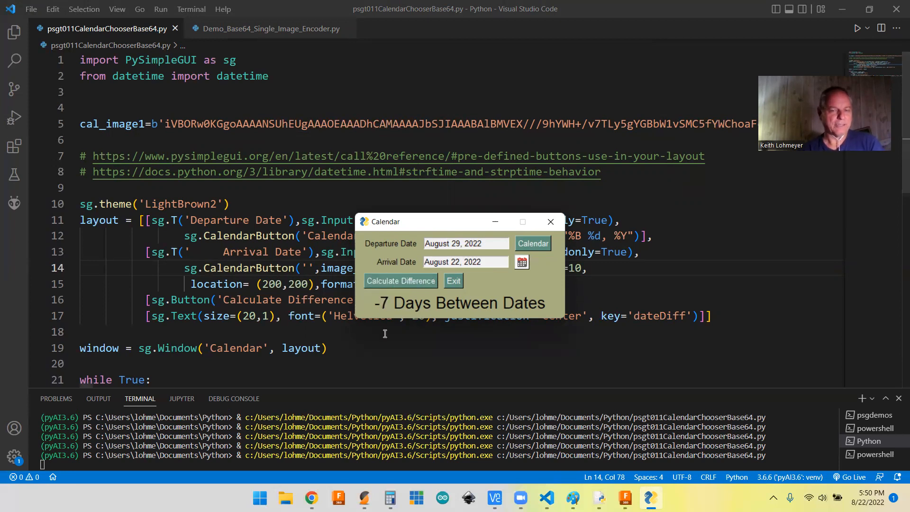
mouse_move(406, 313)
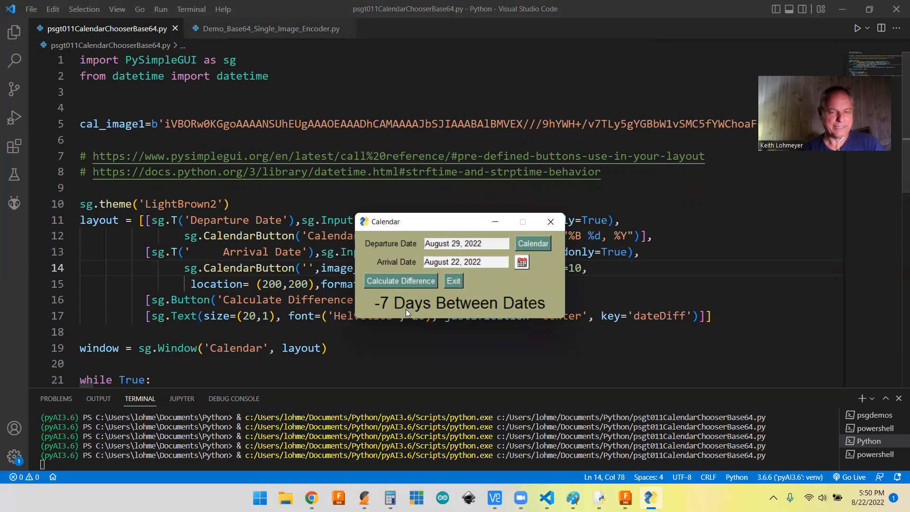
mouse_move(459, 290)
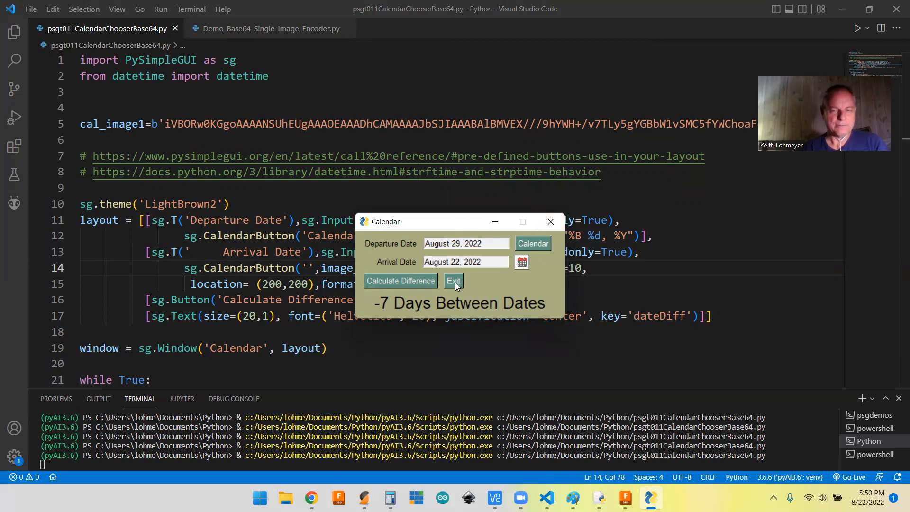
click(453, 280)
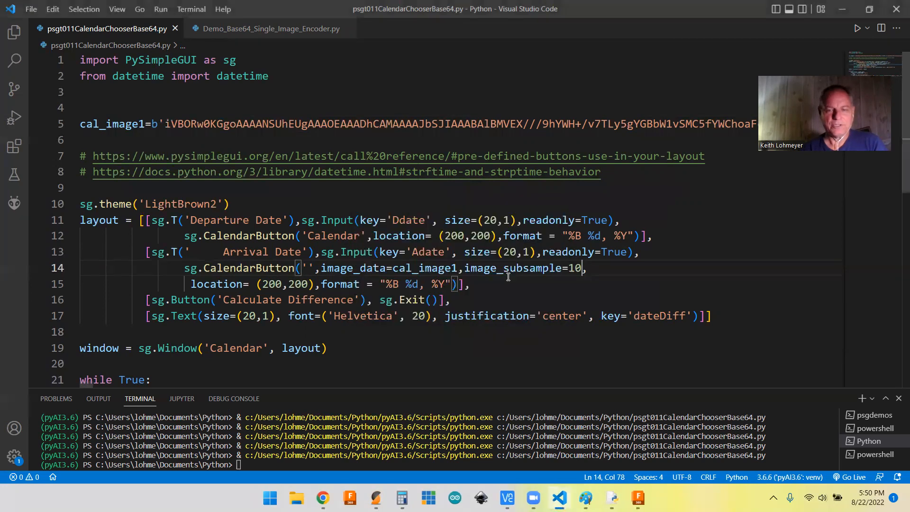
Replace image_subsample=10 with 6 on line 14
double_click(575, 268)
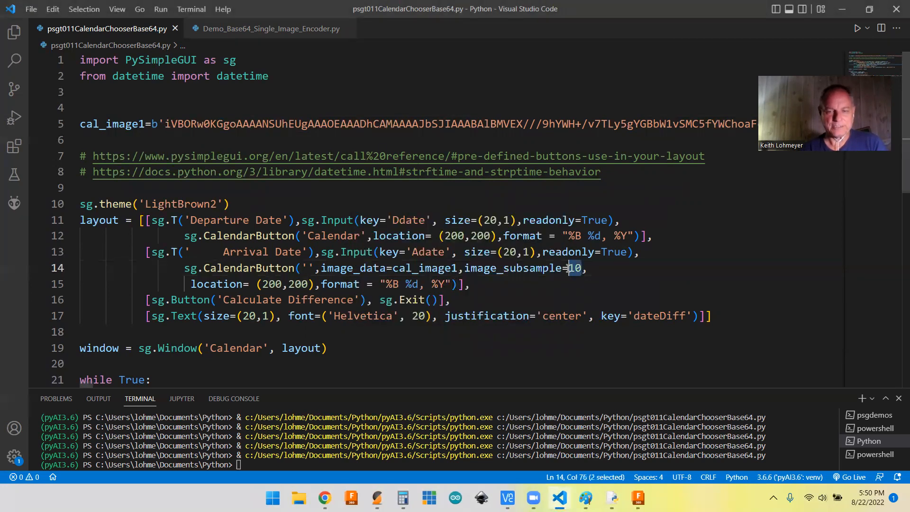
text(6)
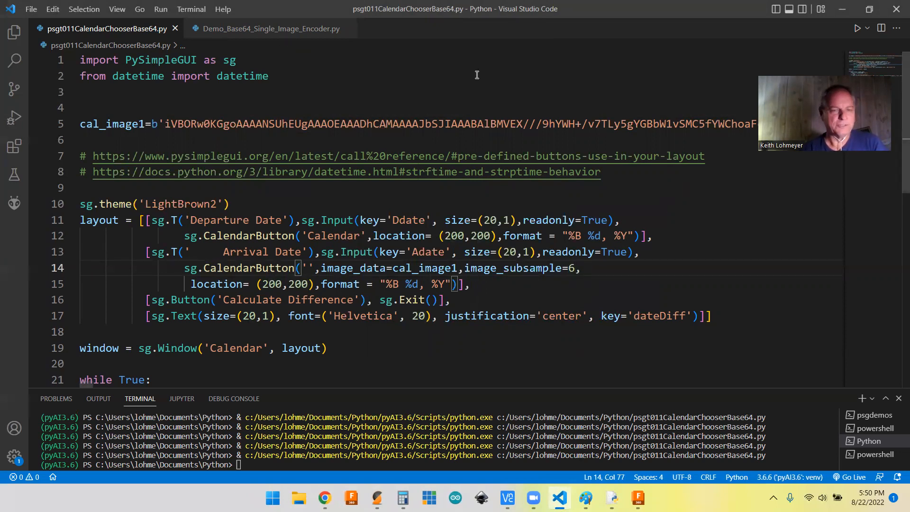
mouse_move(266, 71)
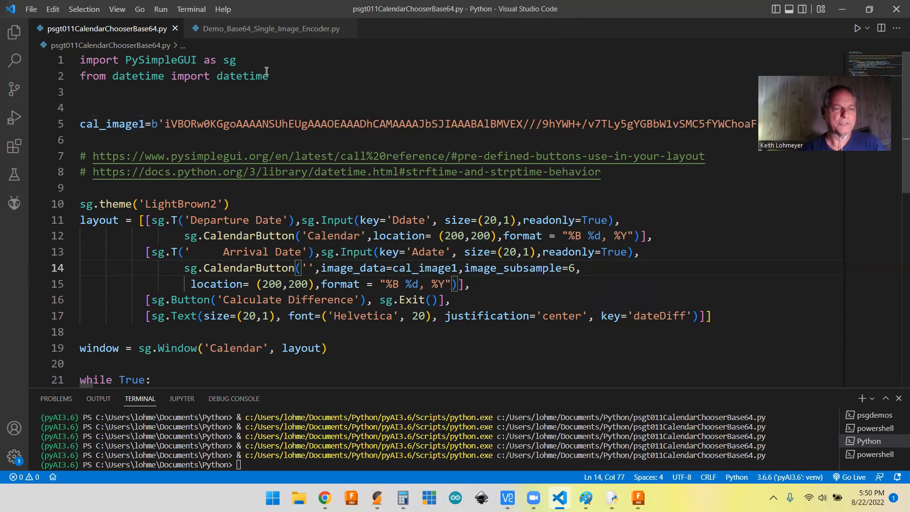
mouse_move(270, 29)
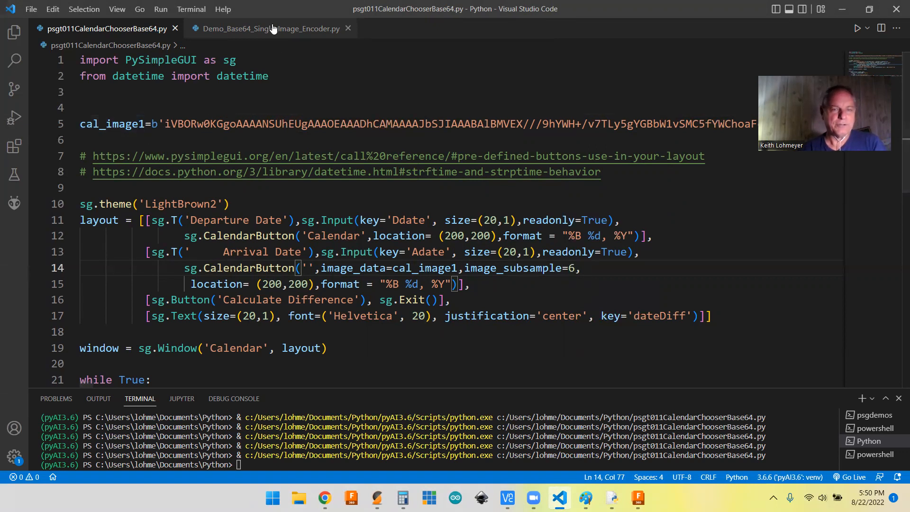
mouse_move(269, 28)
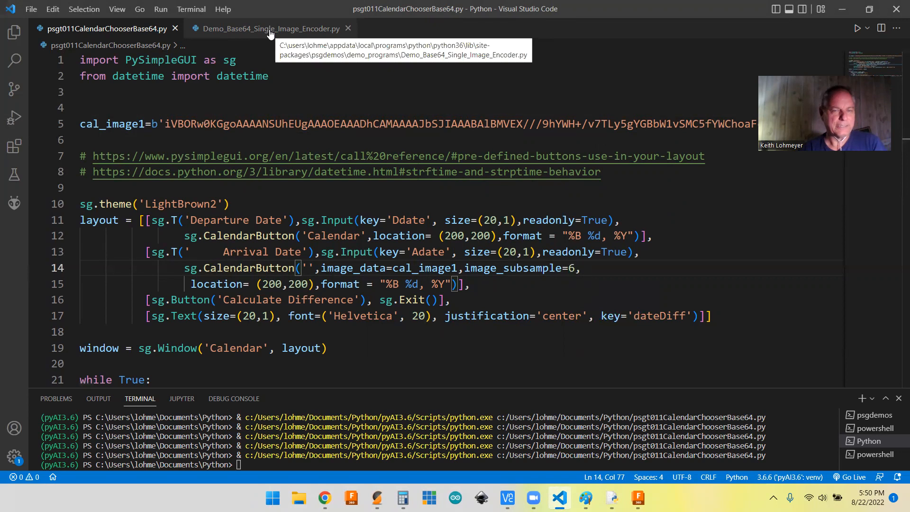
Switch to Demo_Base64_Single_Image_Encoder.py and scroll through its code
click(269, 29)
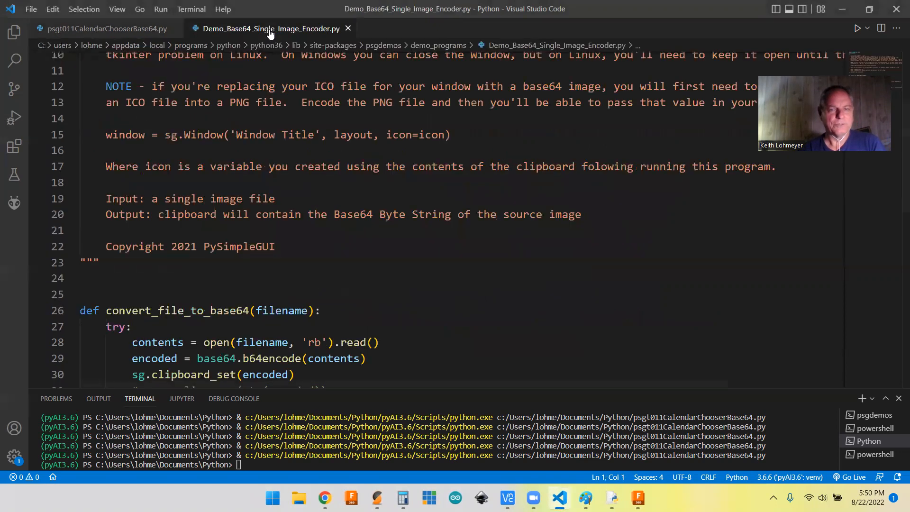
mouse_move(612, 249)
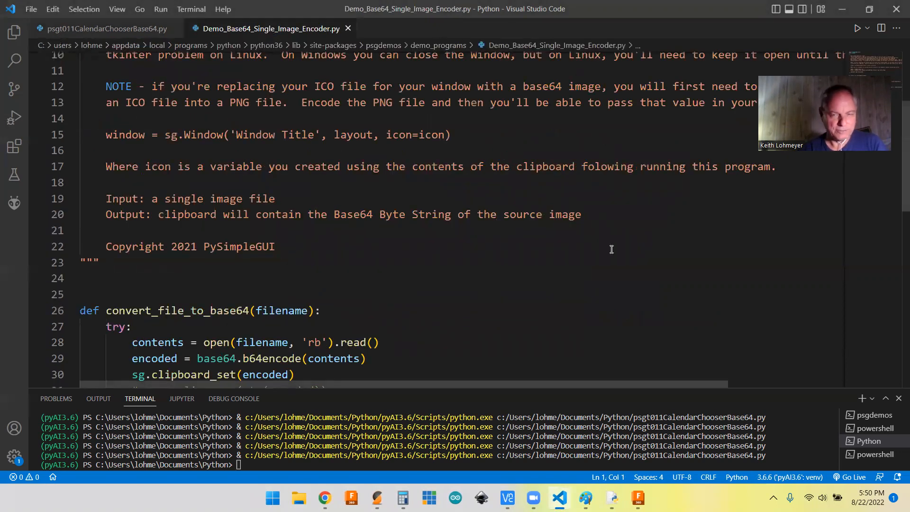
mouse_move(581, 276)
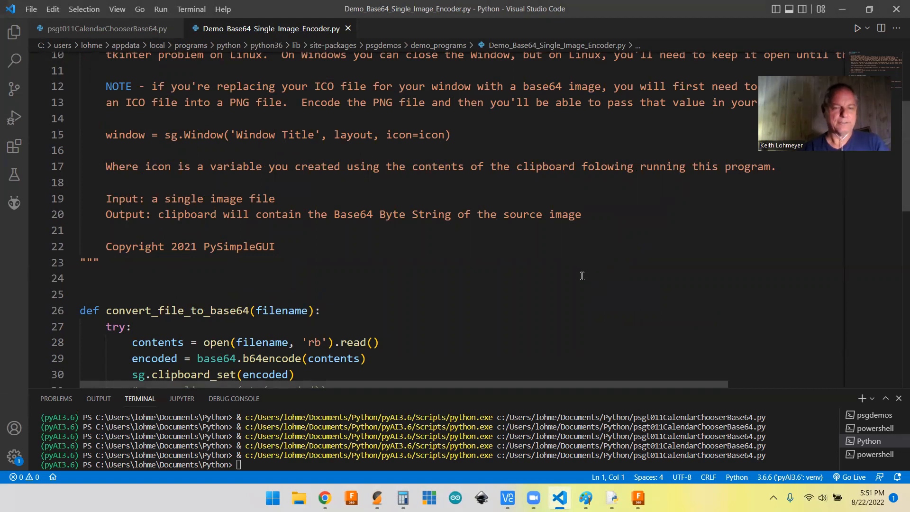
scroll(down, 3)
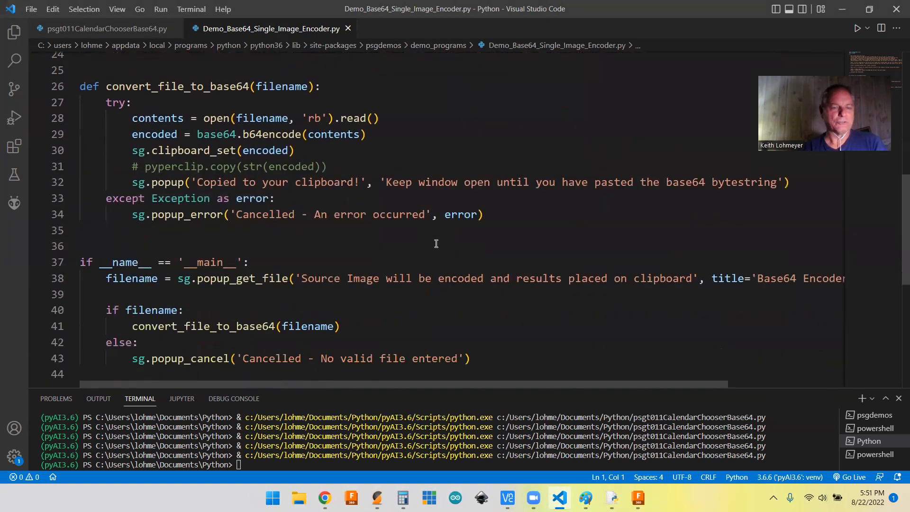
scroll(up, 3)
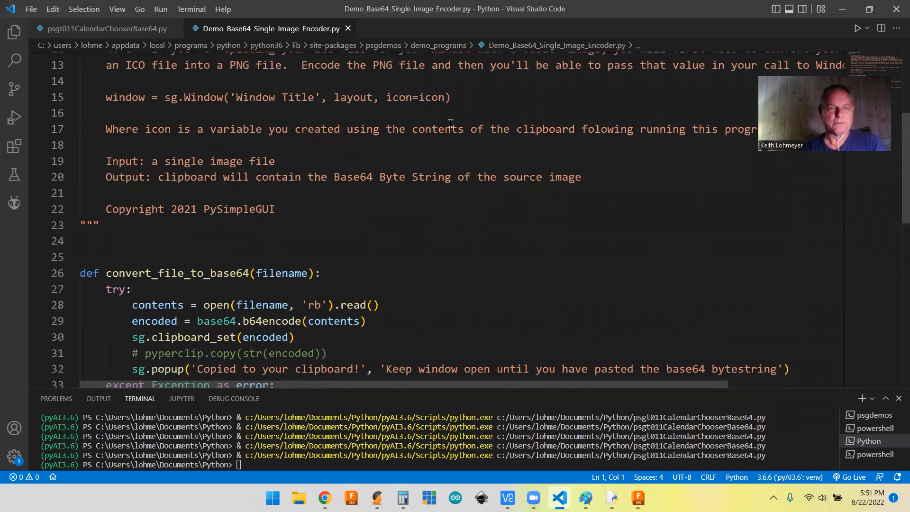
scroll(up, 3)
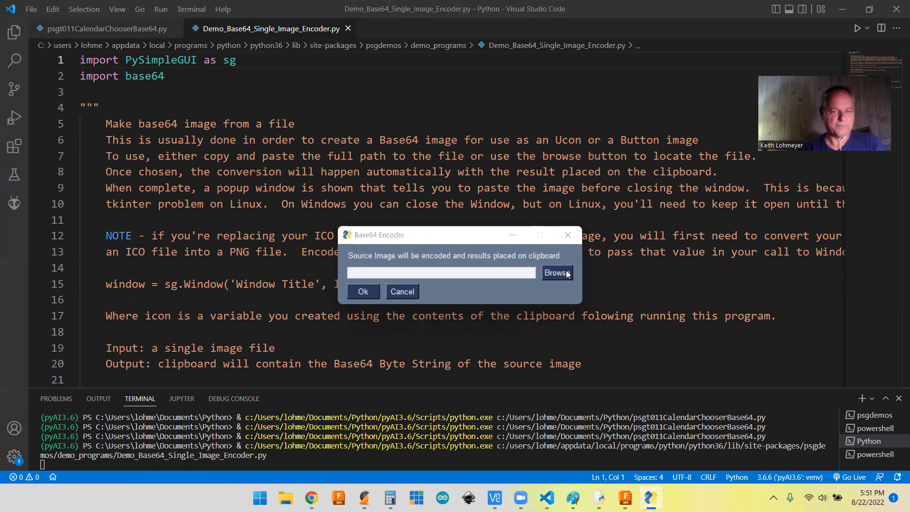
Select calendar4.png from Downloads and encode it as Base64 onto the clipboard
click(556, 274)
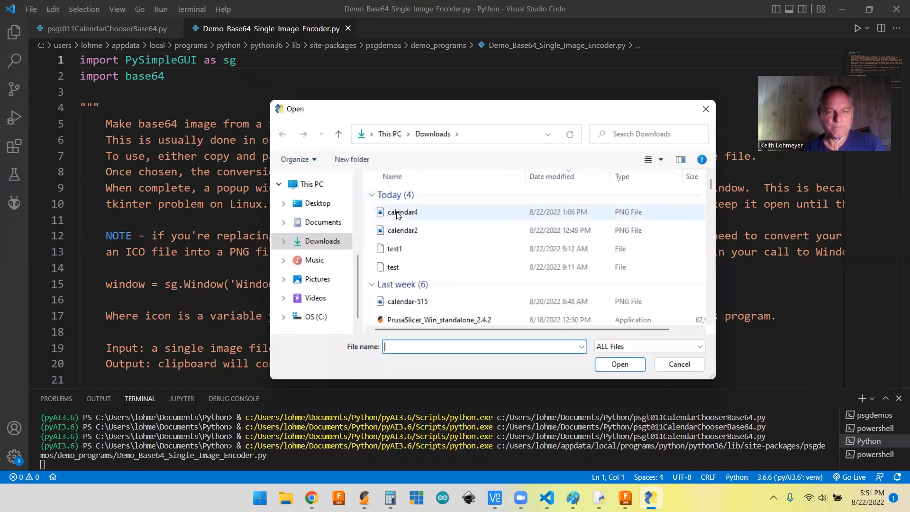
click(403, 212)
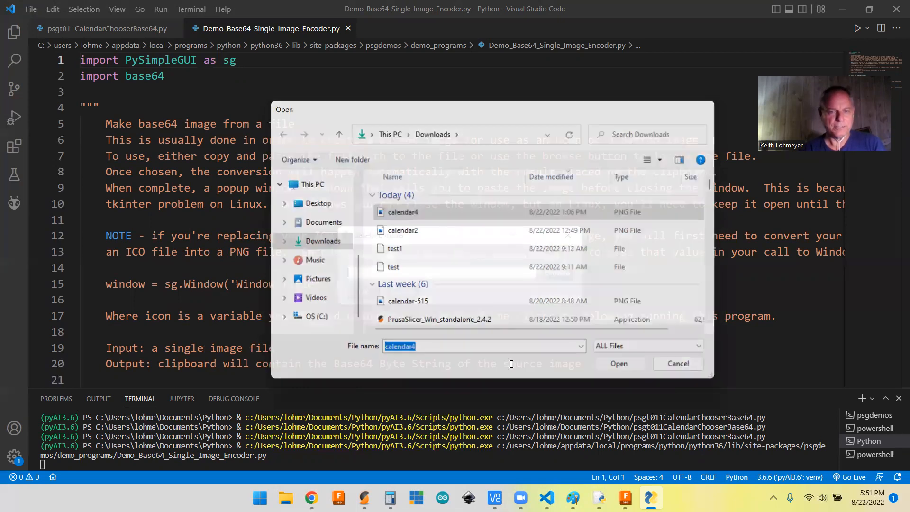
click(618, 363)
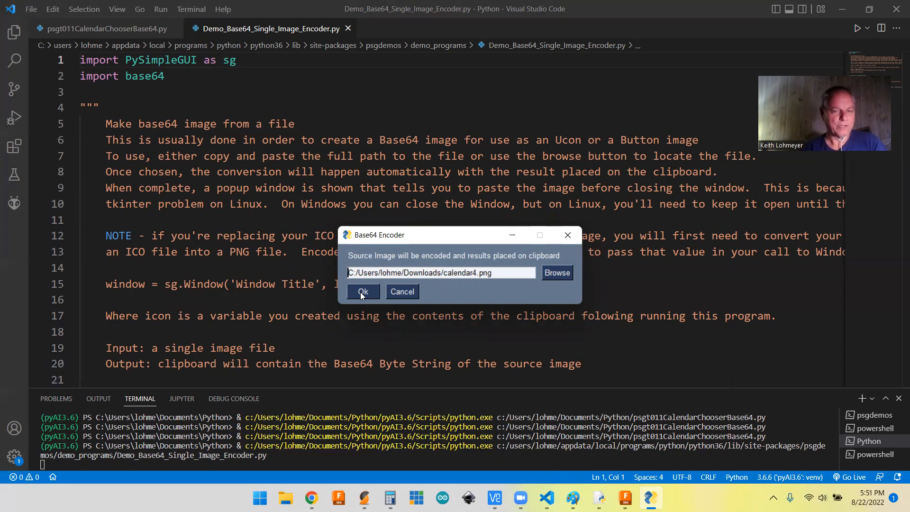
click(361, 292)
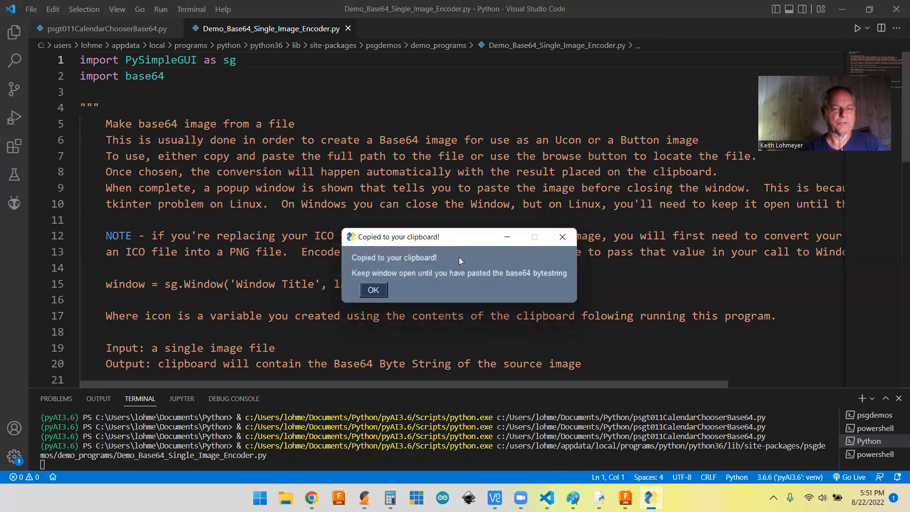
mouse_move(522, 298)
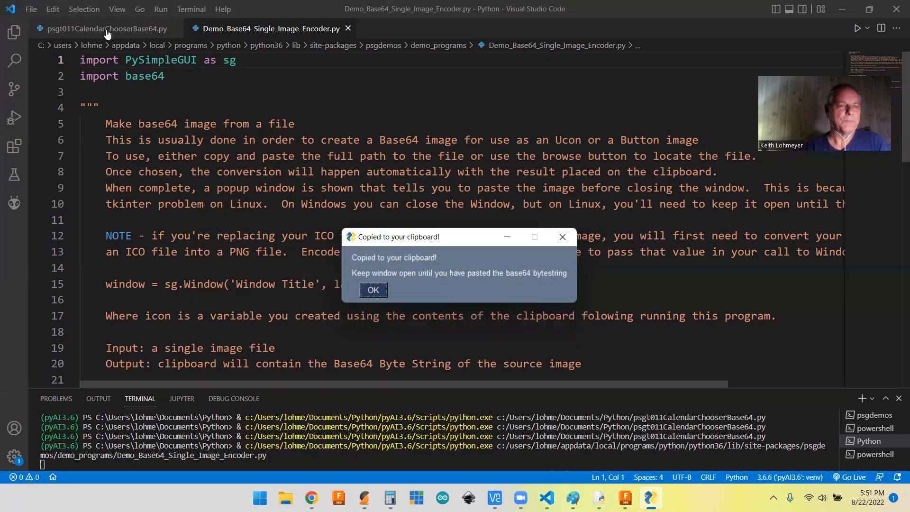
Return to the psgt011CalendarChooserBase64.py editor tab
click(104, 28)
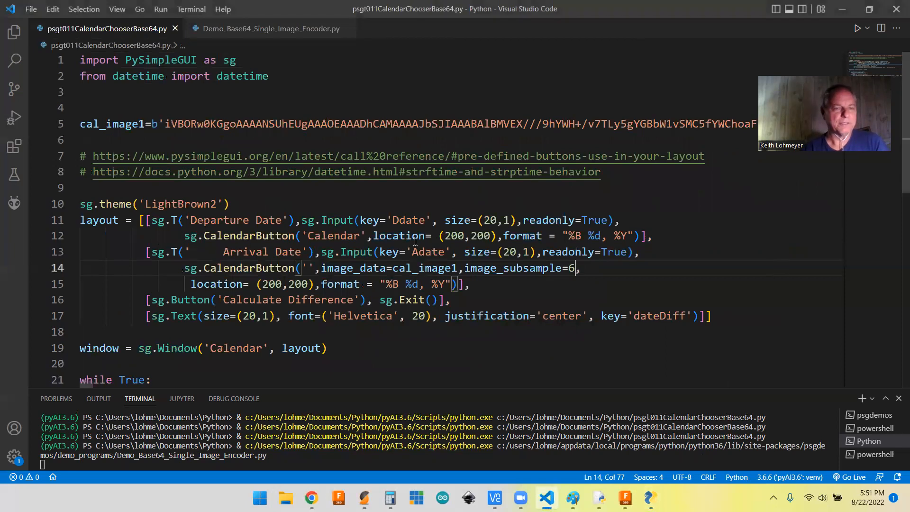
click(81, 107)
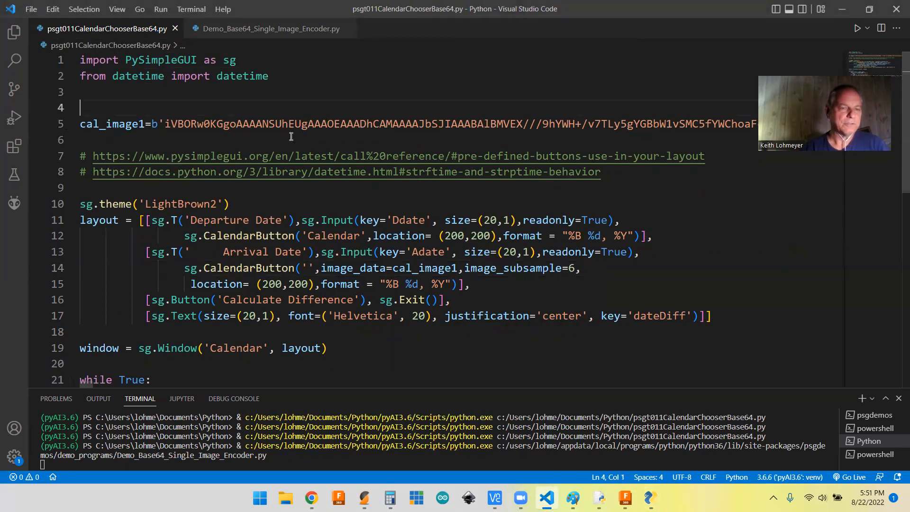
text(ca)
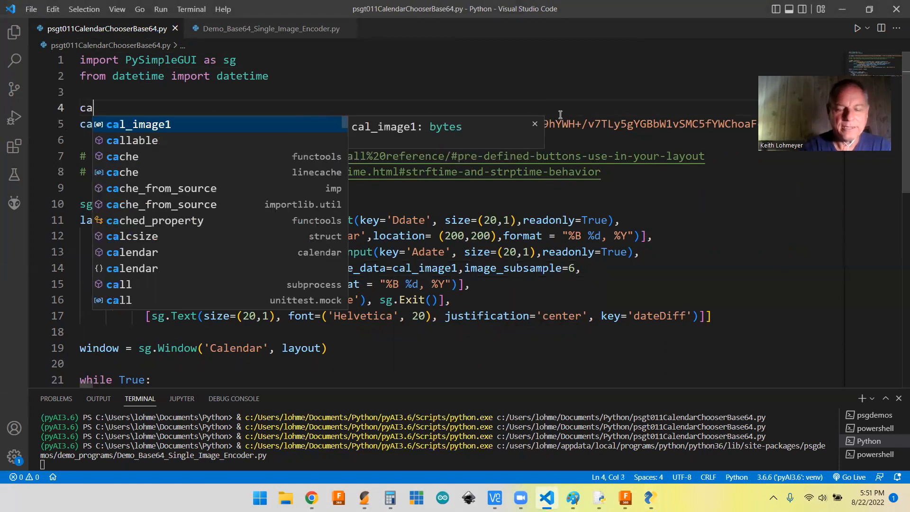
text(l_)
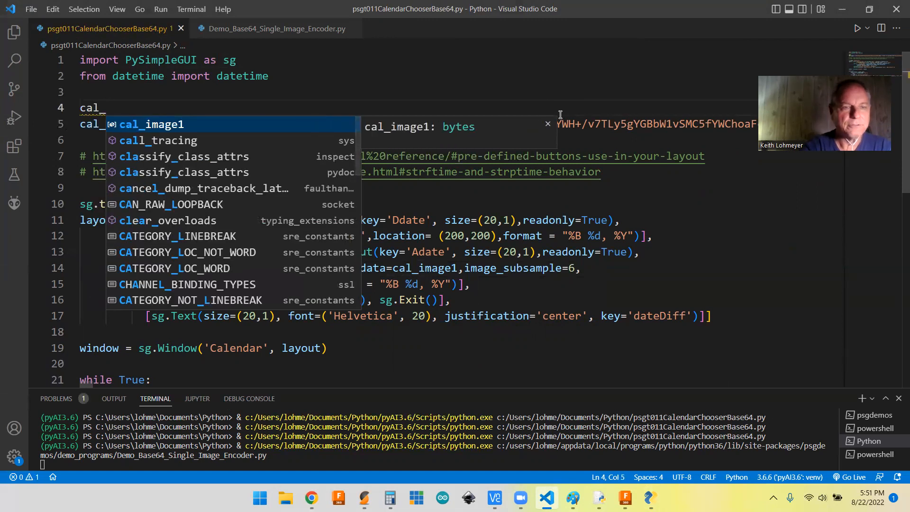
text(i)
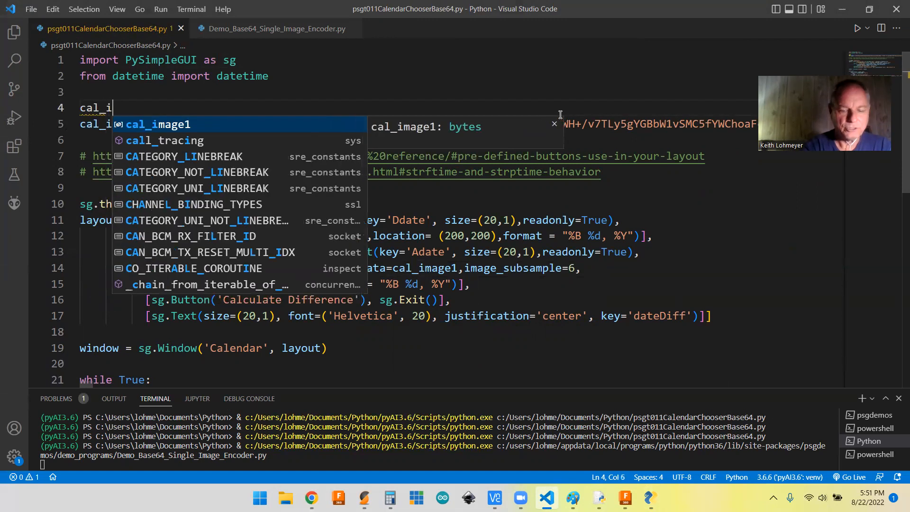
text(mah)
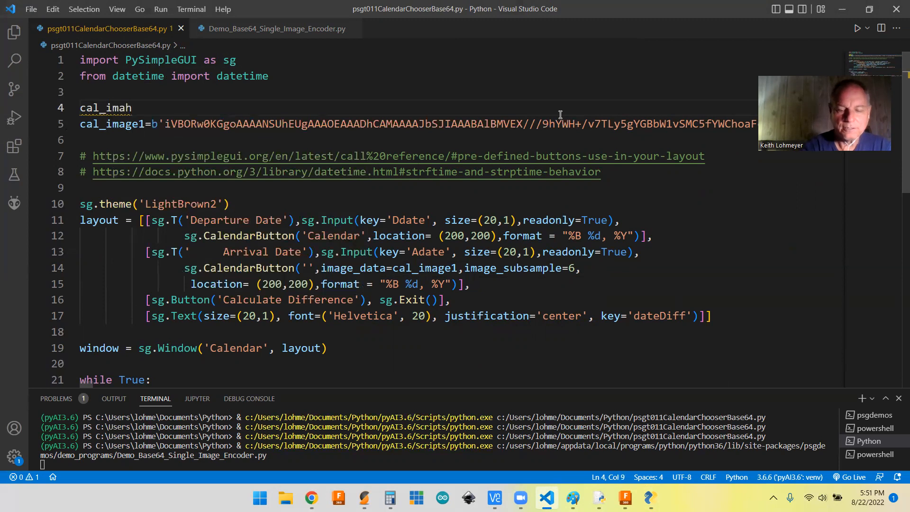
text(e)
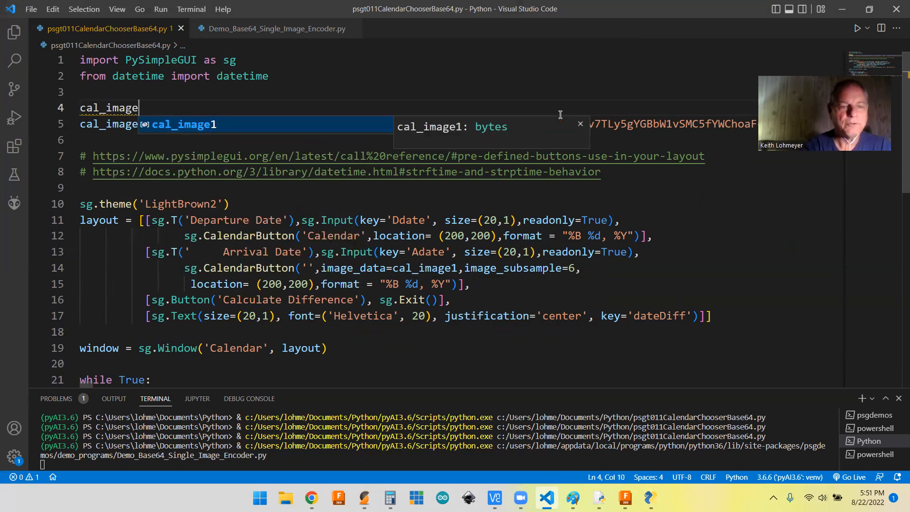
text(2=)
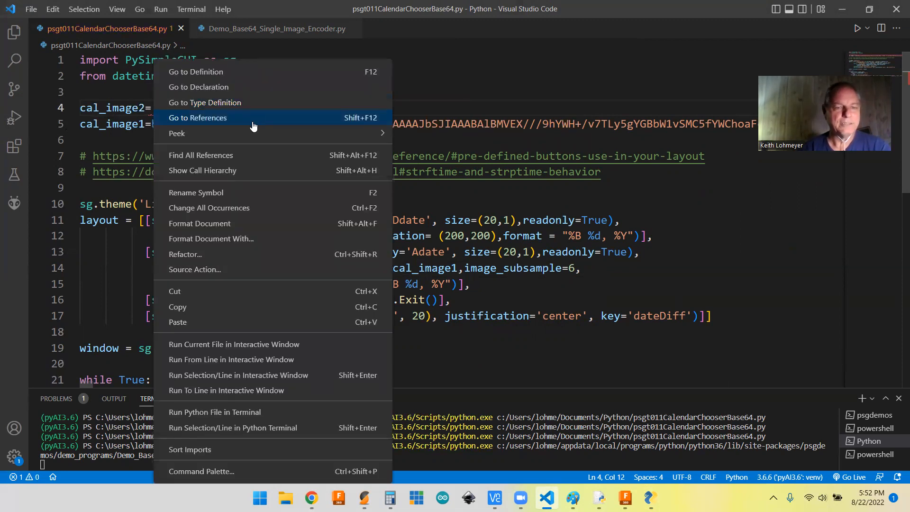
mouse_move(184, 322)
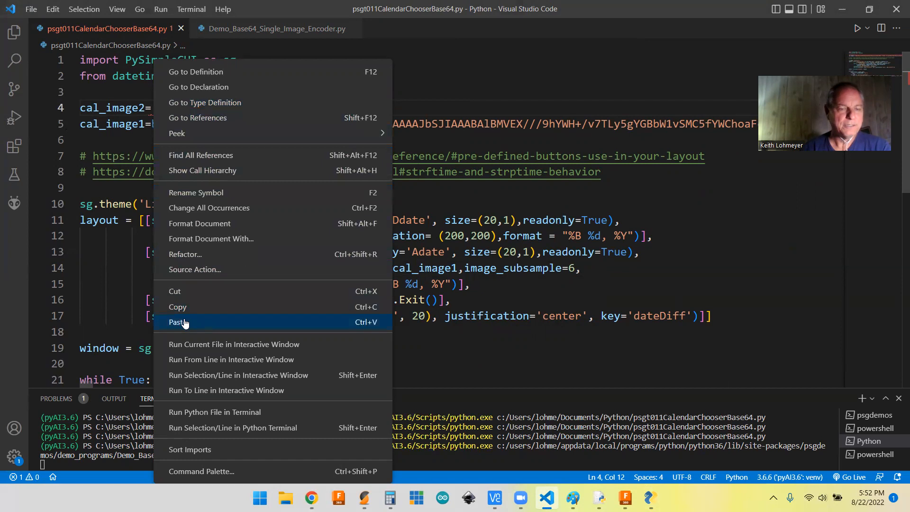
click(178, 322)
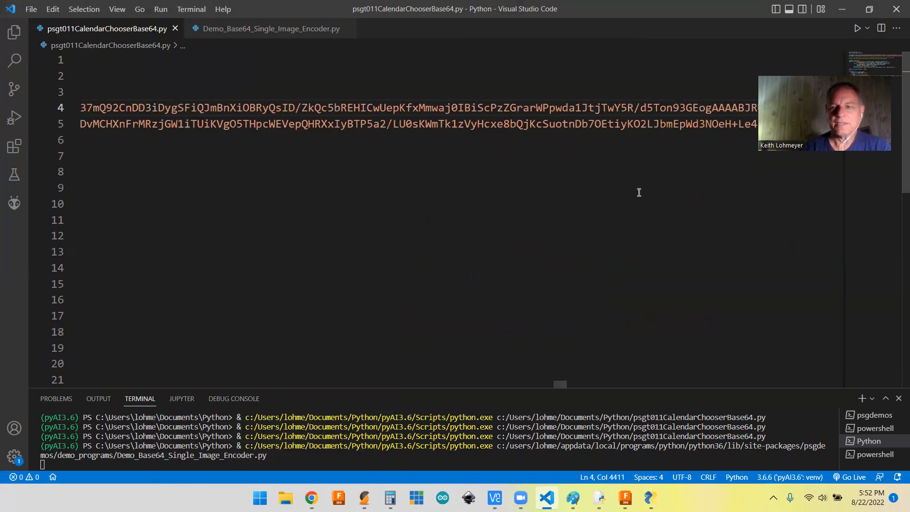
mouse_move(561, 348)
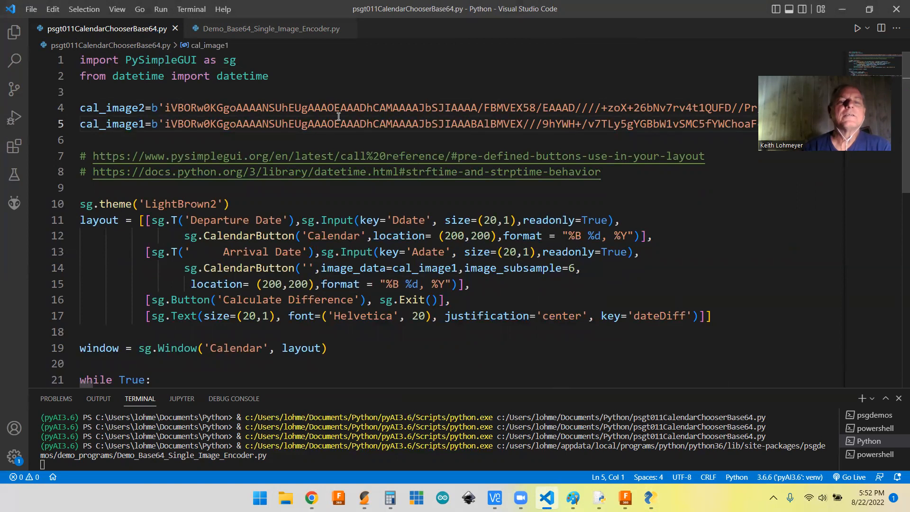
mouse_move(379, 112)
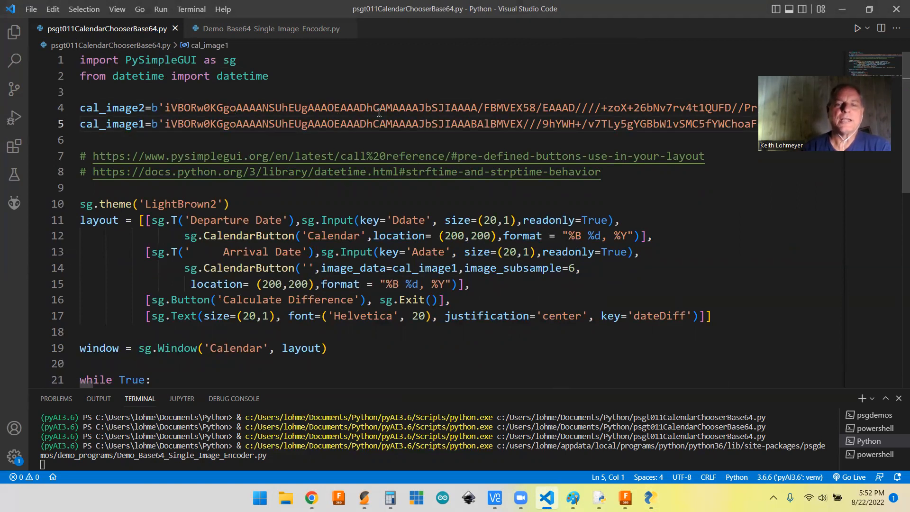
mouse_move(580, 114)
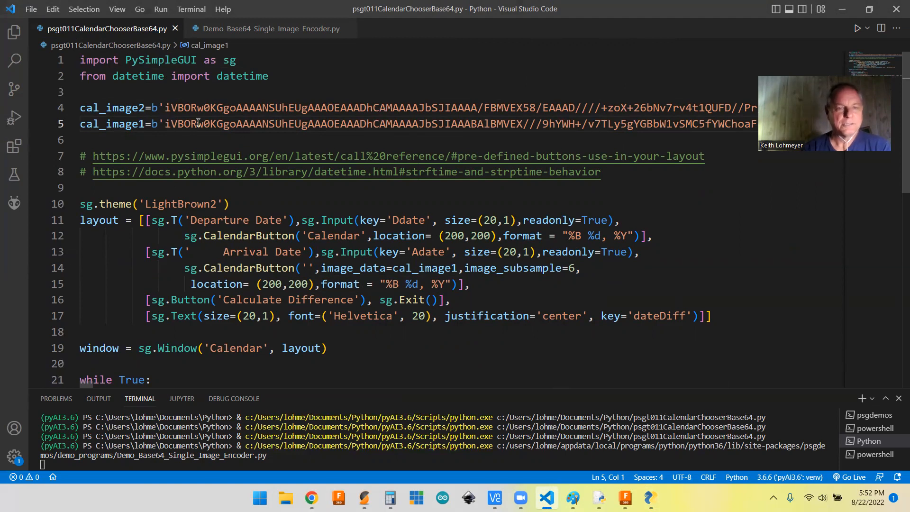
mouse_move(245, 138)
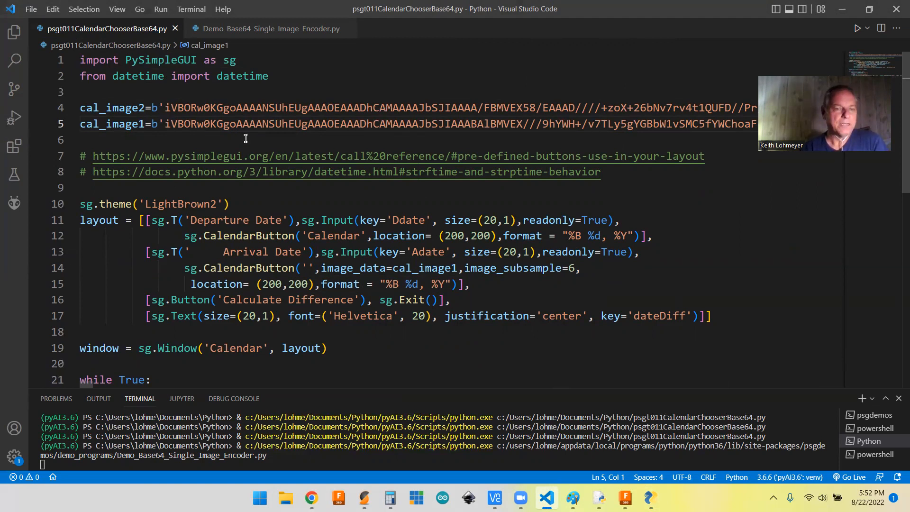
mouse_move(410, 264)
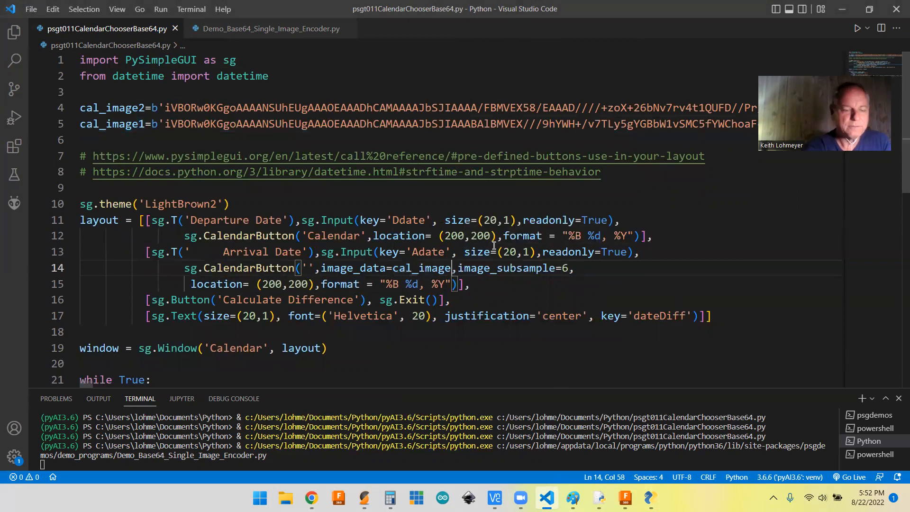
Switch the arrival-date button image to cal_image2, dismiss the clipboard popup, and rerun the script
text(2)
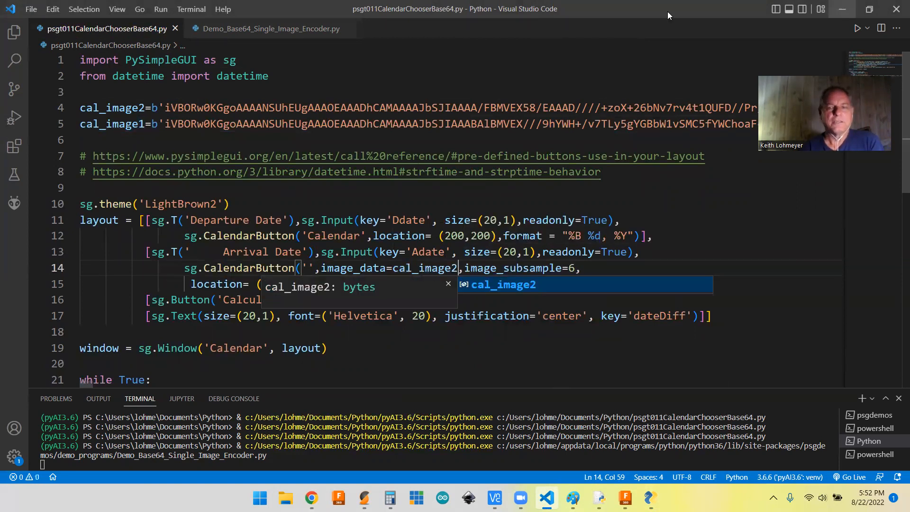
mouse_move(840, 212)
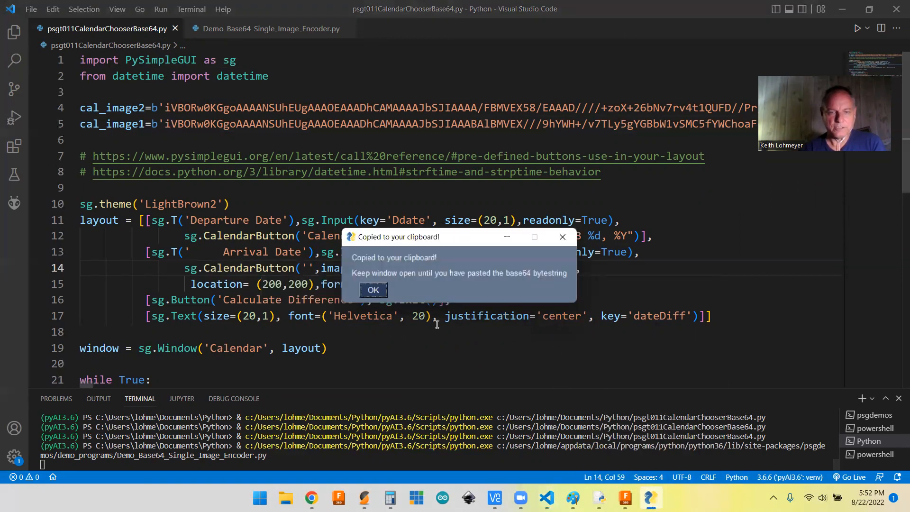
click(373, 290)
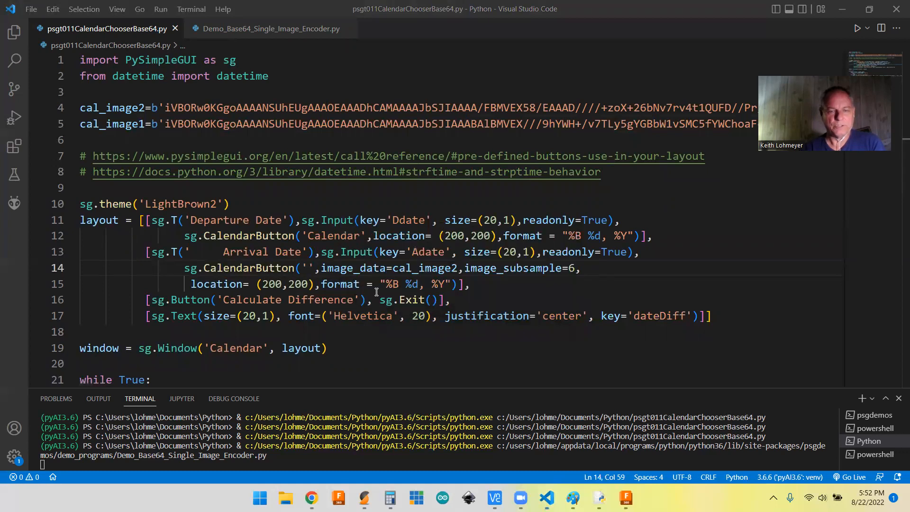
click(858, 28)
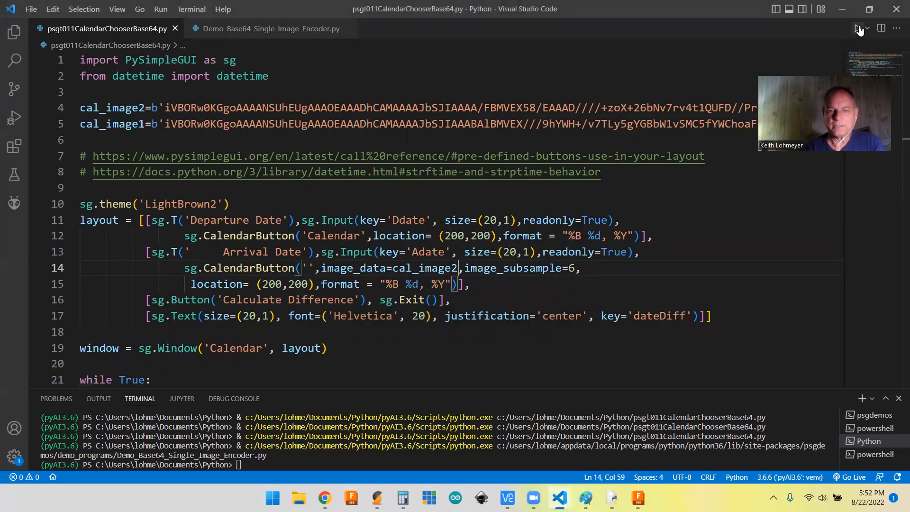
Test the cal_image2 icon at subsample 6, exit the window, and set image_subsample to 10
click(859, 28)
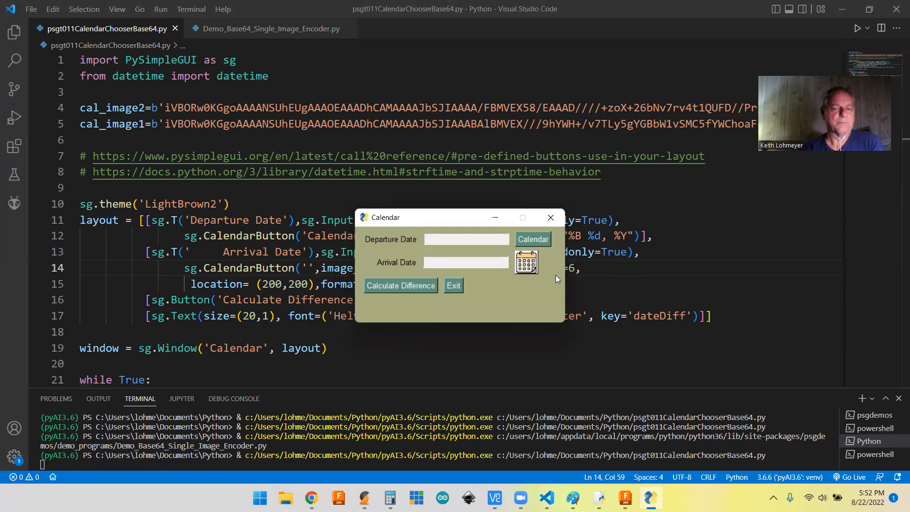
mouse_move(566, 274)
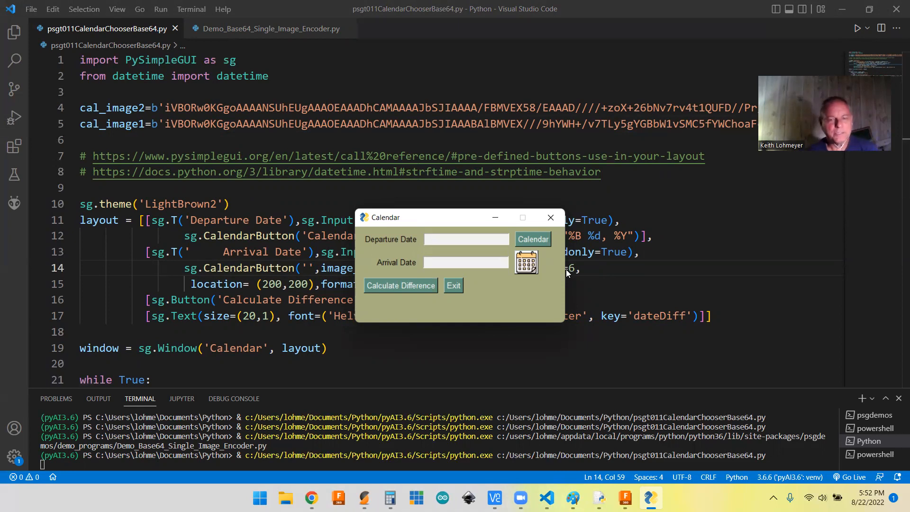
mouse_move(539, 280)
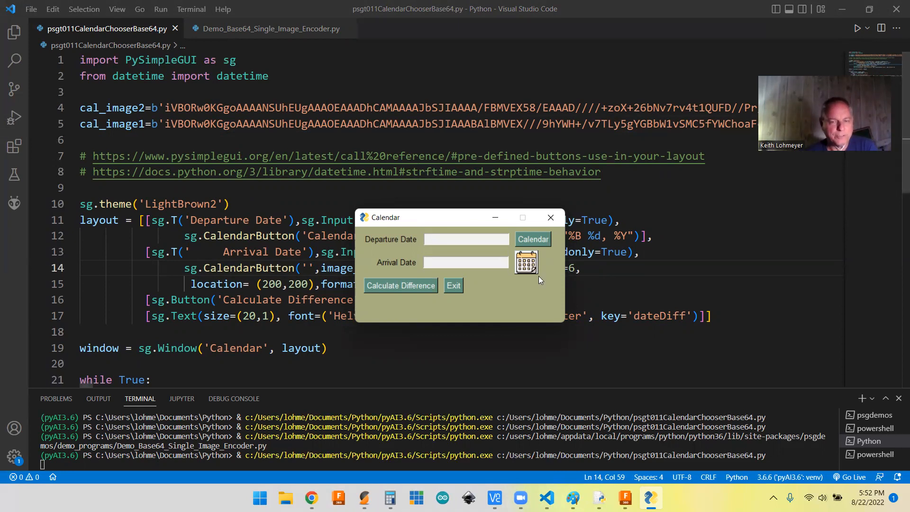
mouse_move(554, 312)
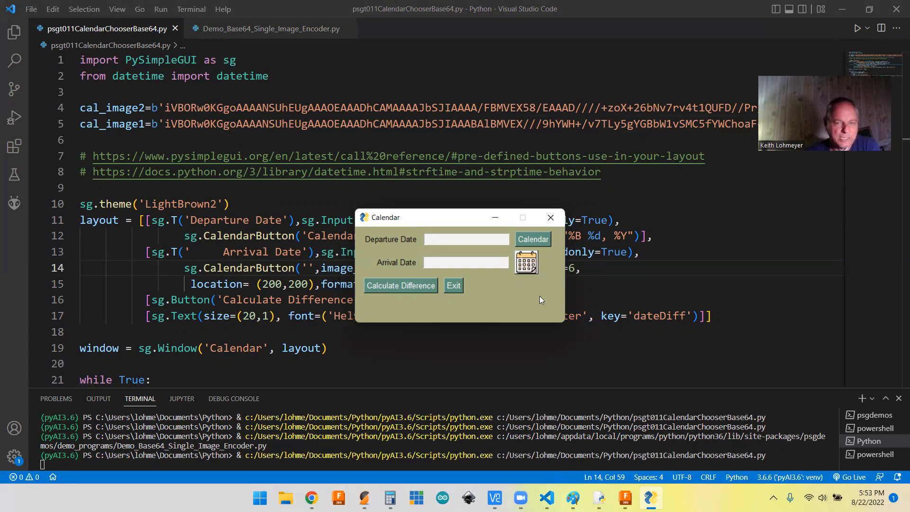
mouse_move(517, 279)
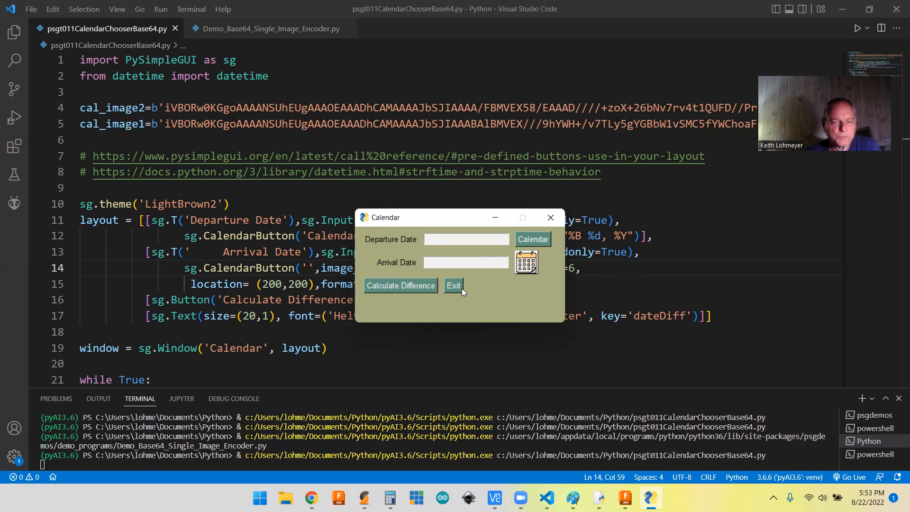
click(453, 284)
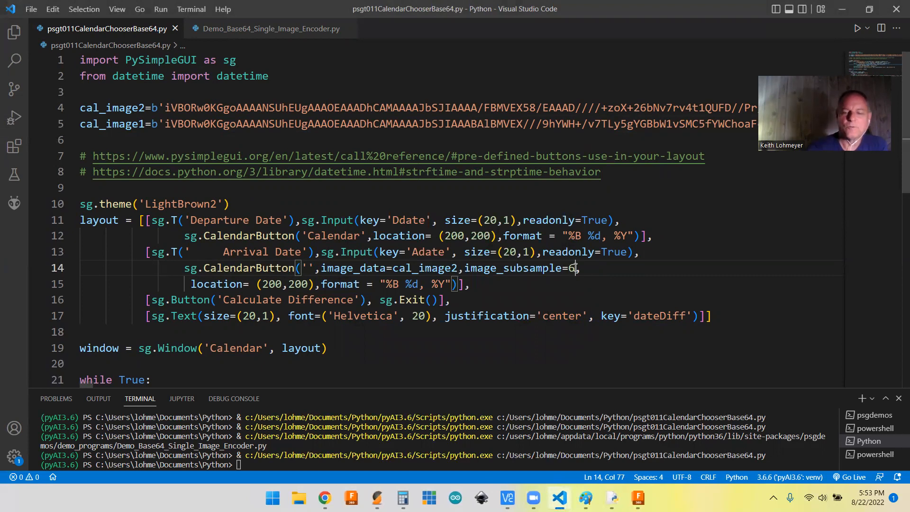
text(10)
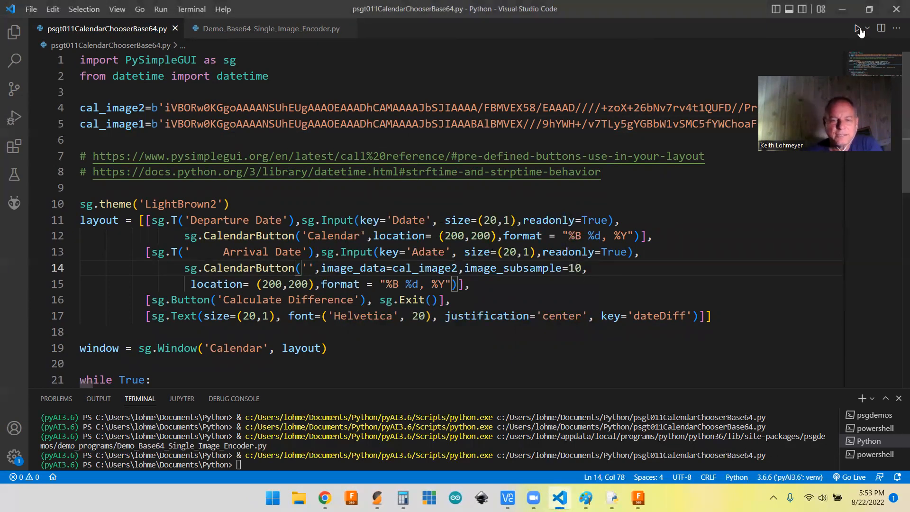
Relaunch the script to view the smaller calendar icon beside Arrival Date
click(859, 28)
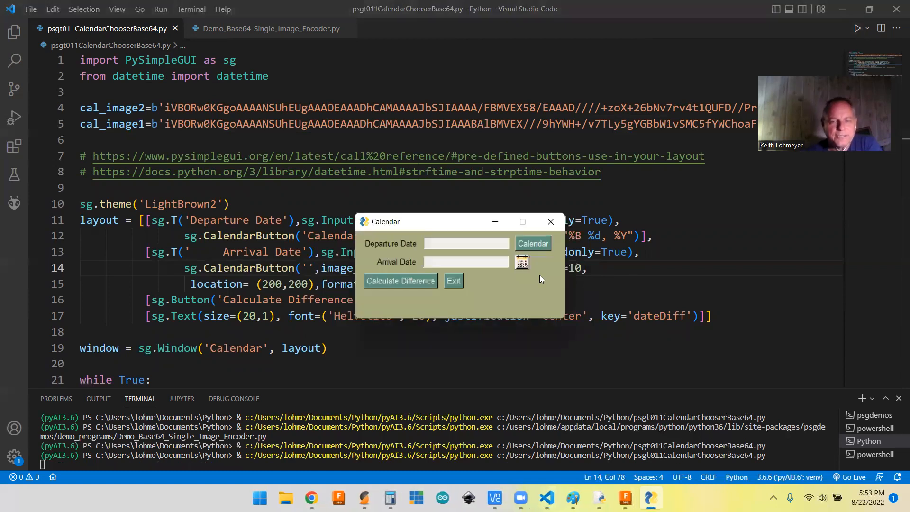
mouse_move(552, 273)
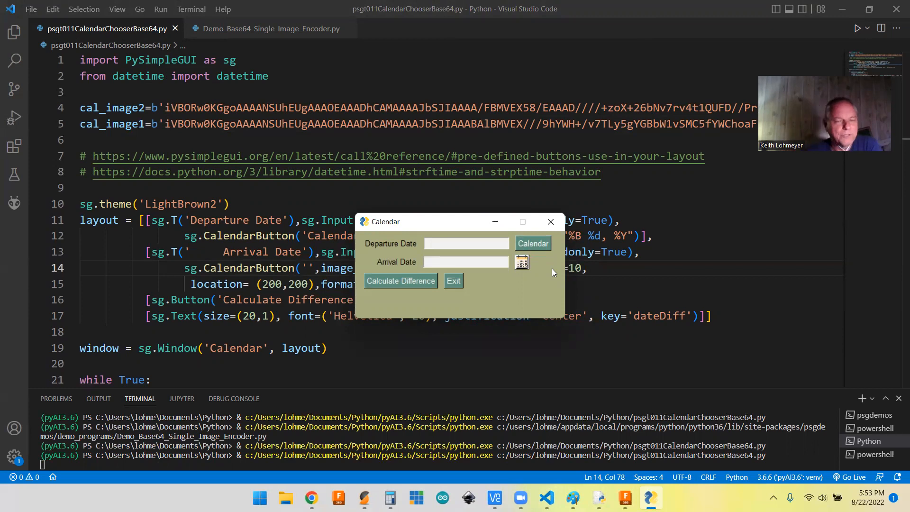
mouse_move(515, 284)
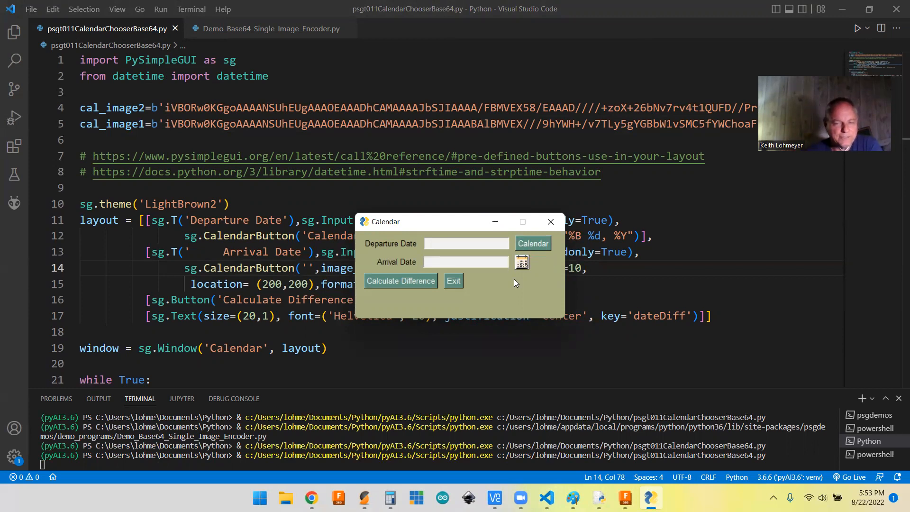
mouse_move(525, 279)
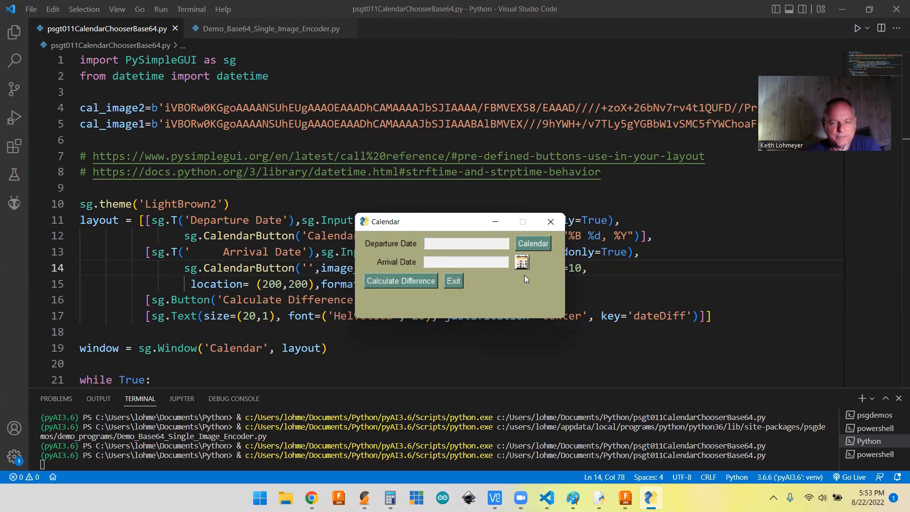
mouse_move(518, 277)
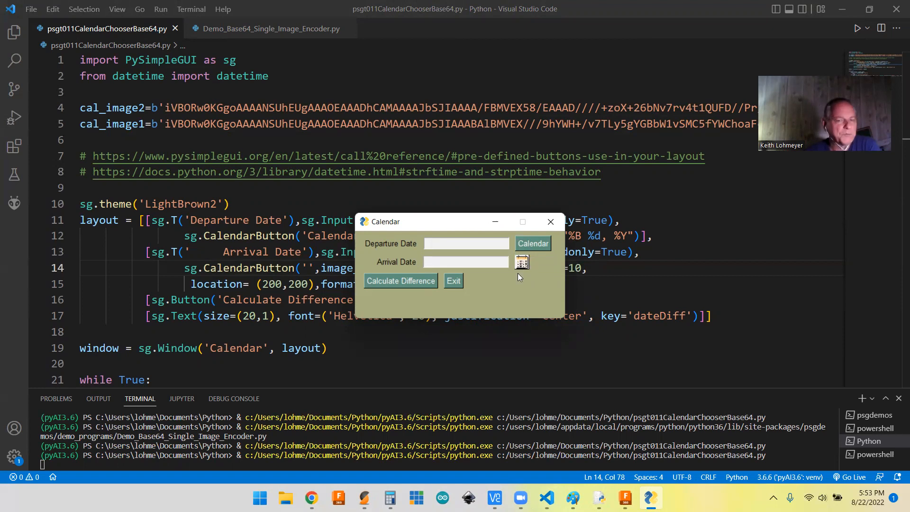
mouse_move(520, 269)
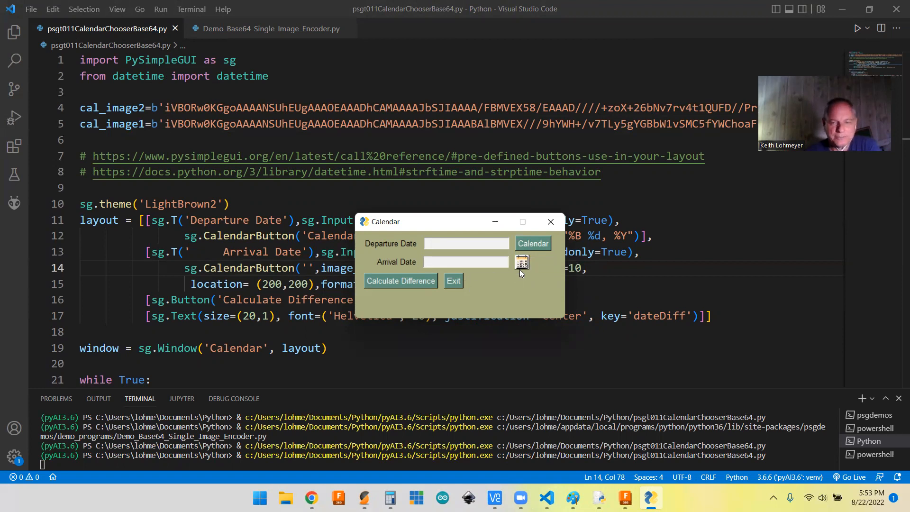
mouse_move(506, 282)
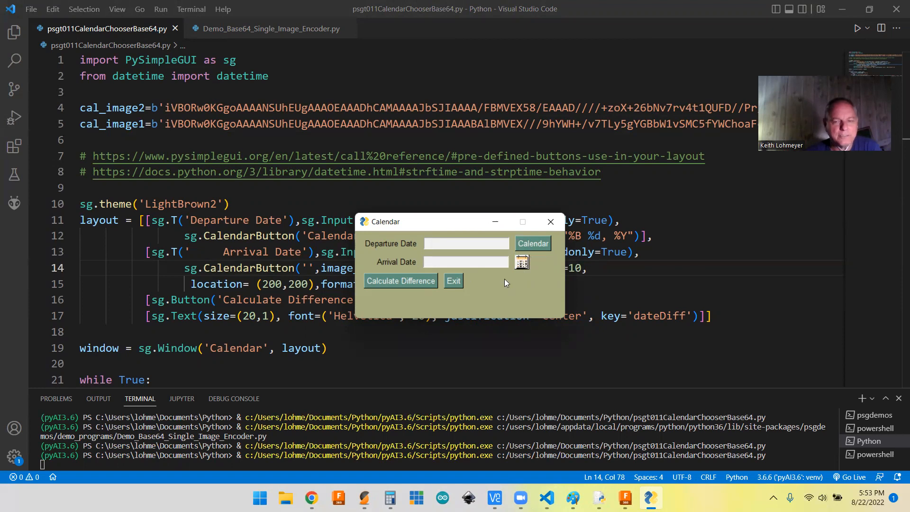
mouse_move(454, 284)
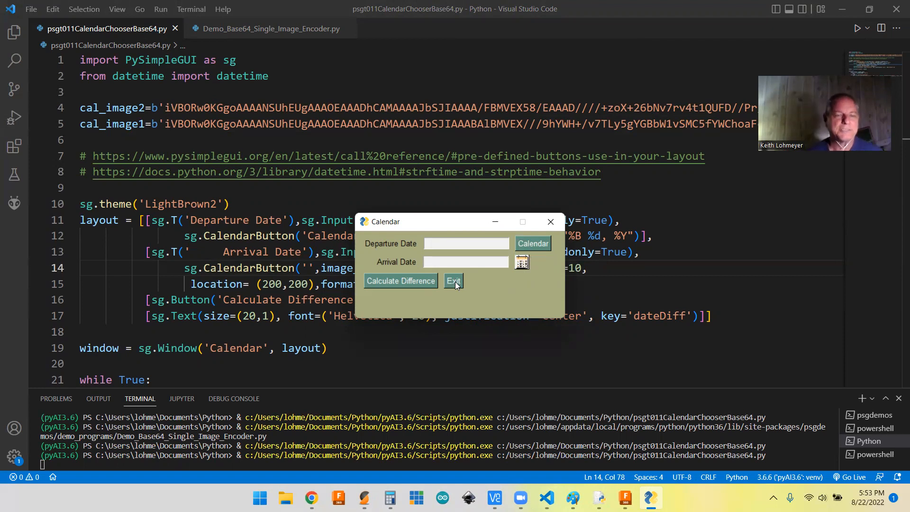
mouse_move(347, 64)
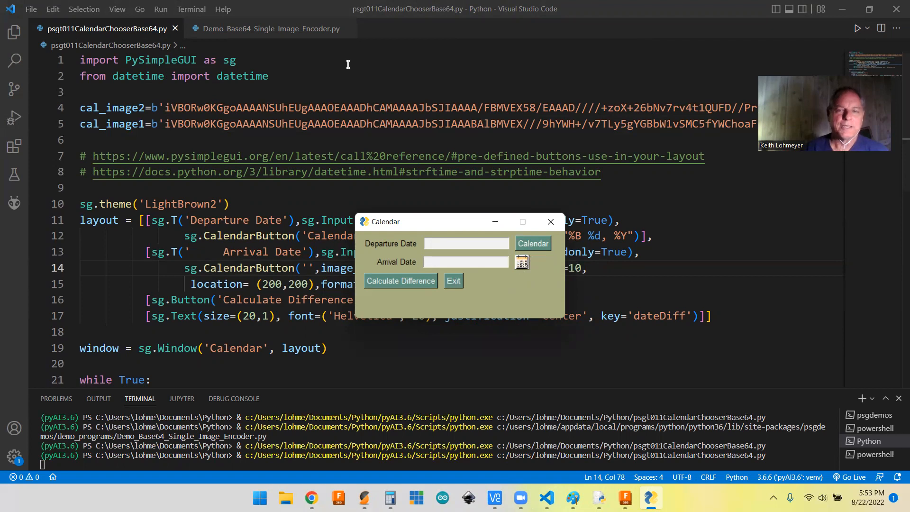